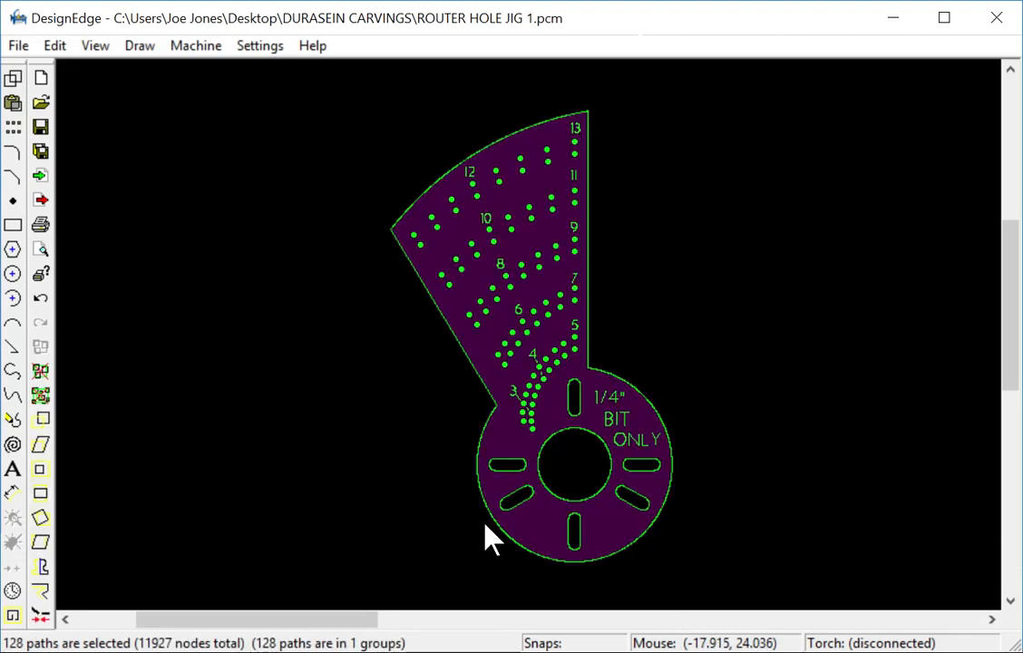
Step: Measure the distance across the router mount, then draw a small pivot circle at the big hole's centre
{"action": "left_click", "coordinate": [375, 498]}
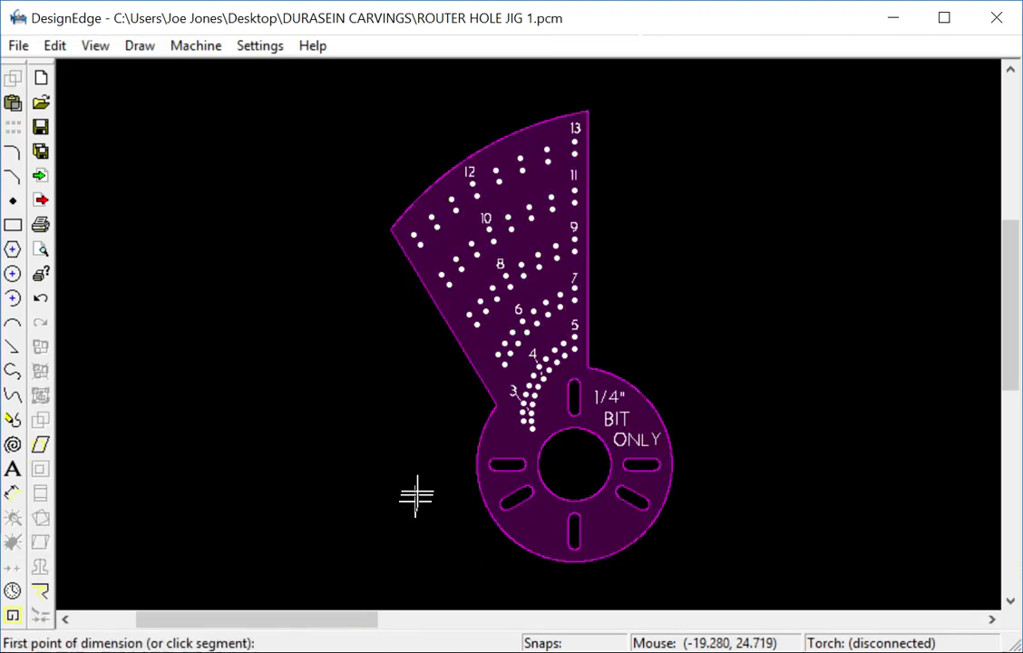
{"action": "left_click", "coordinate": [415, 497]}
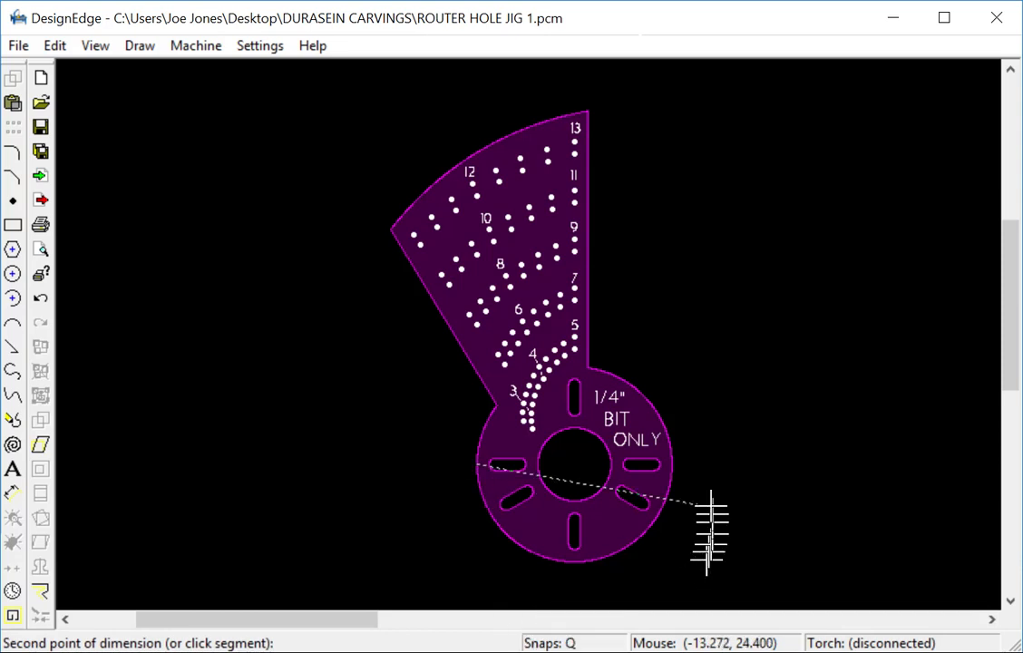
{"action": "left_click", "coordinate": [707, 535]}
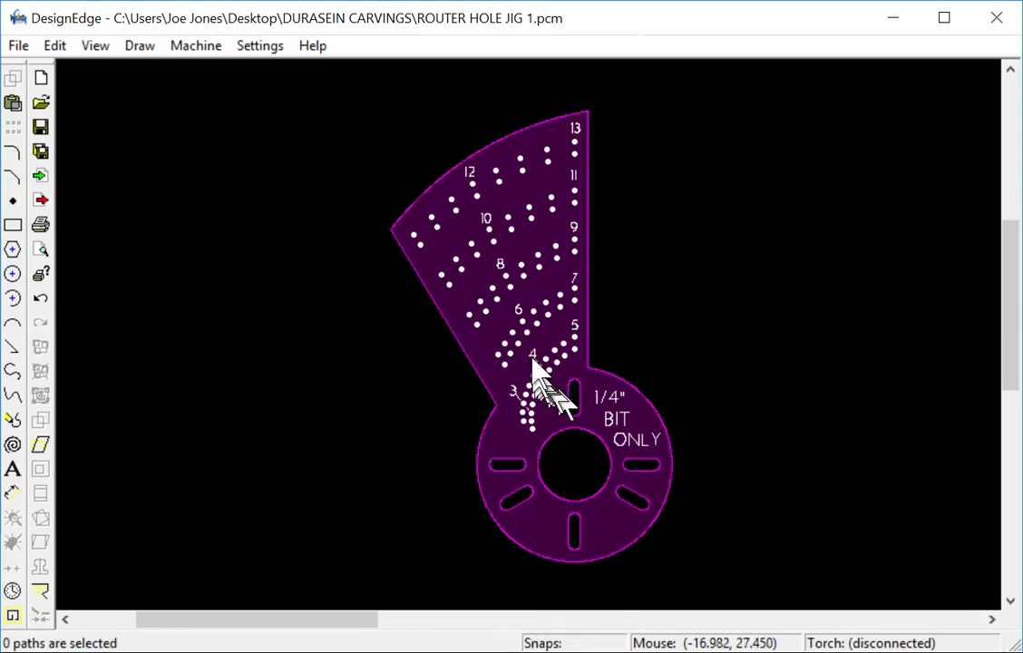
{"action": "mouse_move", "coordinate": [529, 504]}
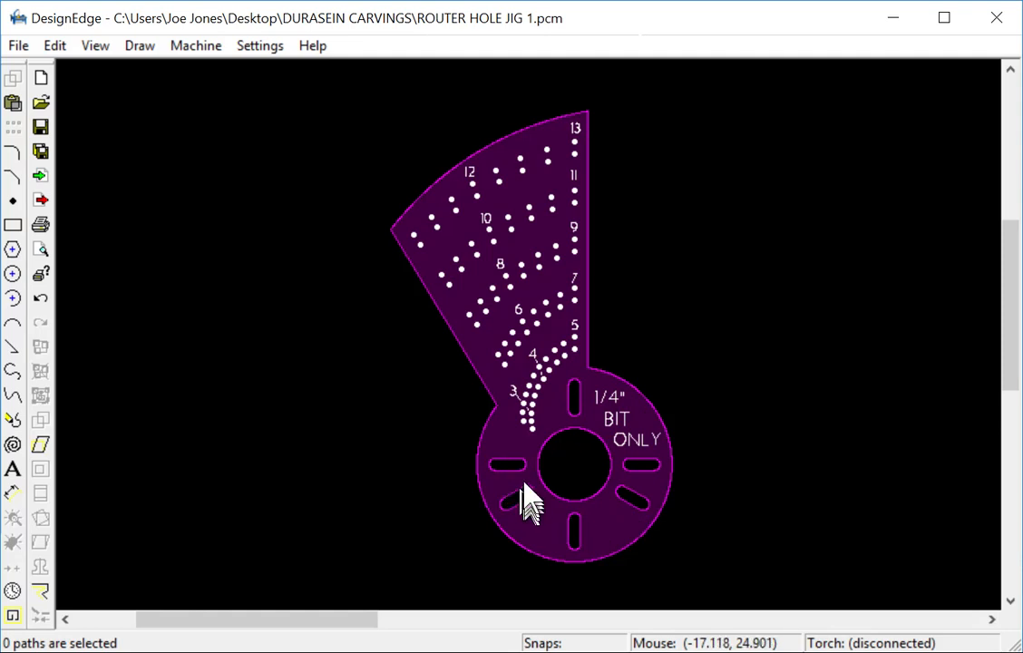
{"action": "mouse_move", "coordinate": [541, 444]}
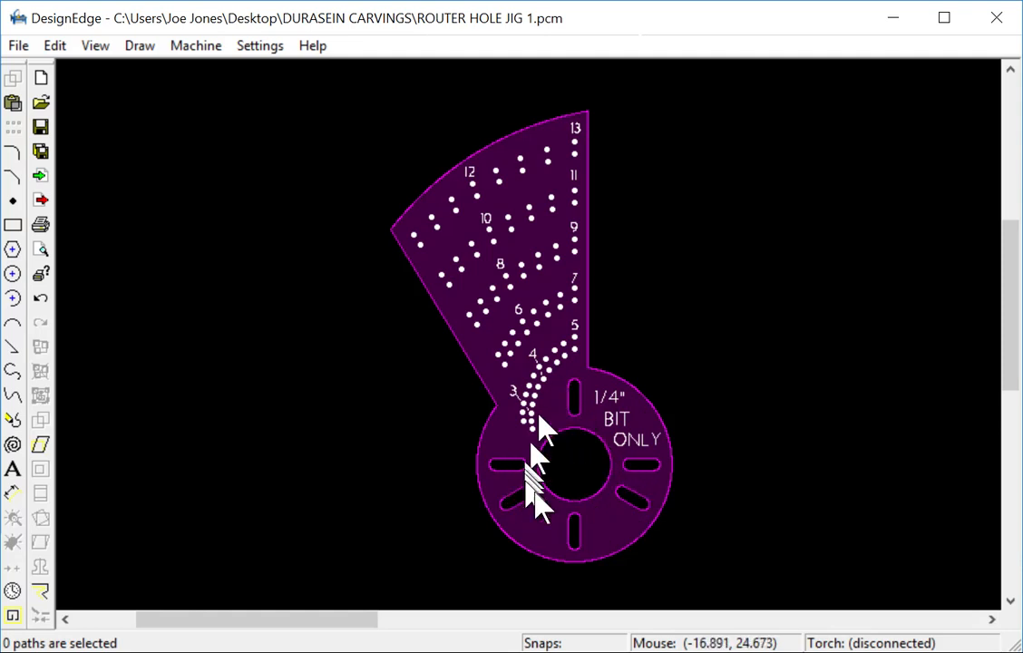
{"action": "mouse_move", "coordinate": [559, 453]}
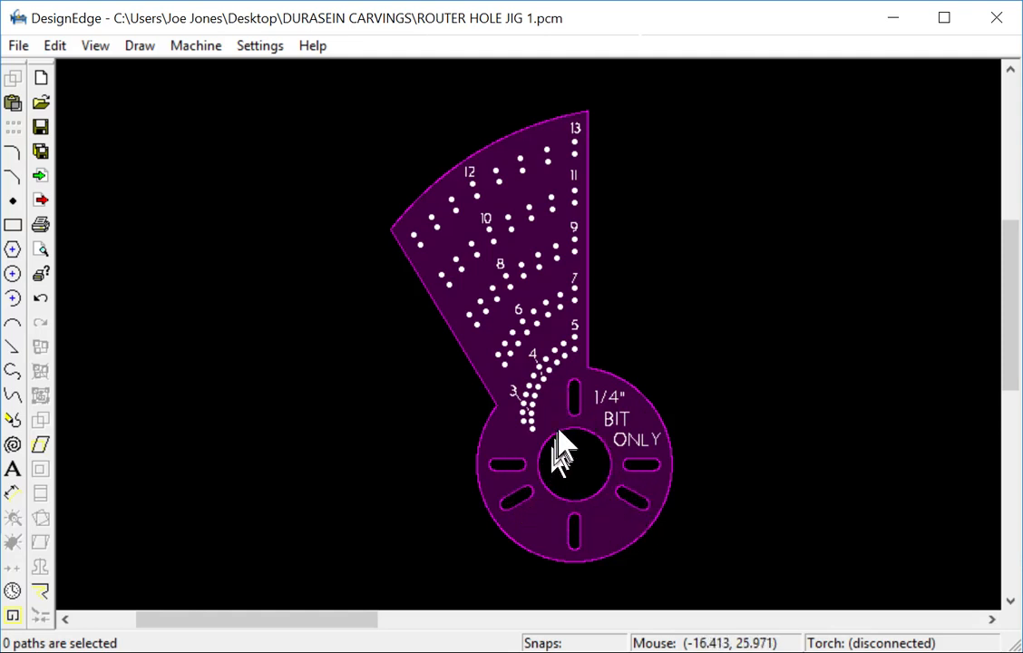
{"action": "mouse_move", "coordinate": [504, 126]}
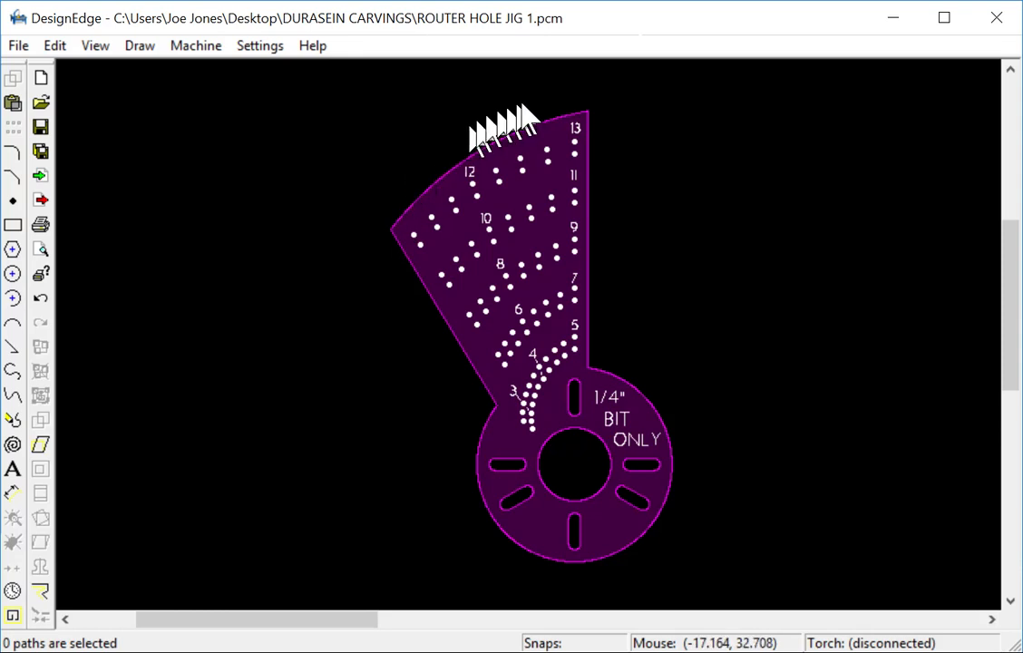
{"action": "mouse_move", "coordinate": [678, 480]}
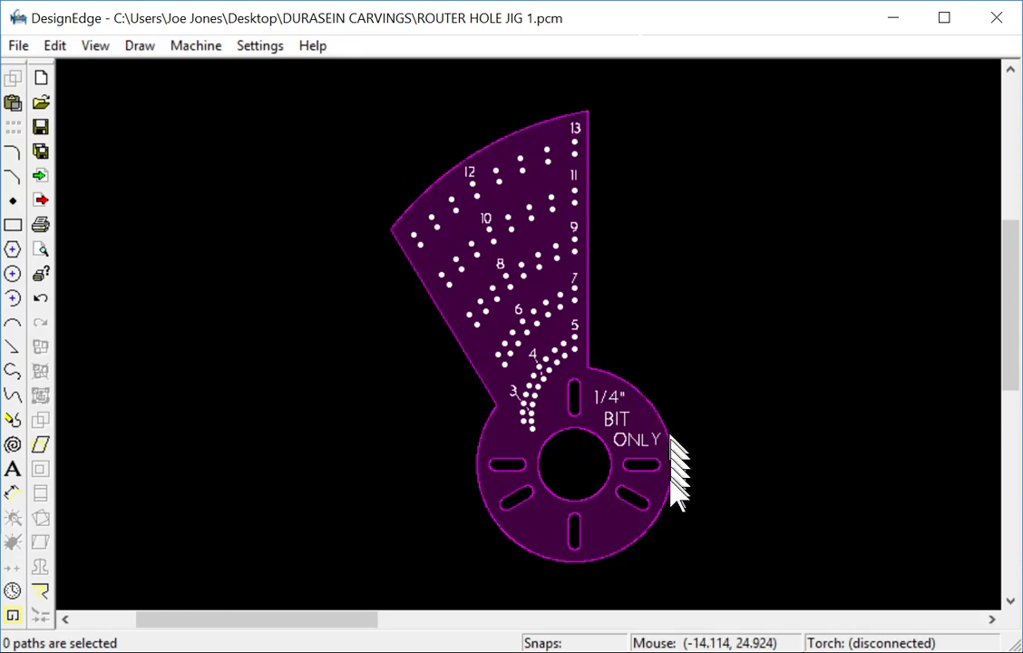
{"action": "mouse_move", "coordinate": [493, 408]}
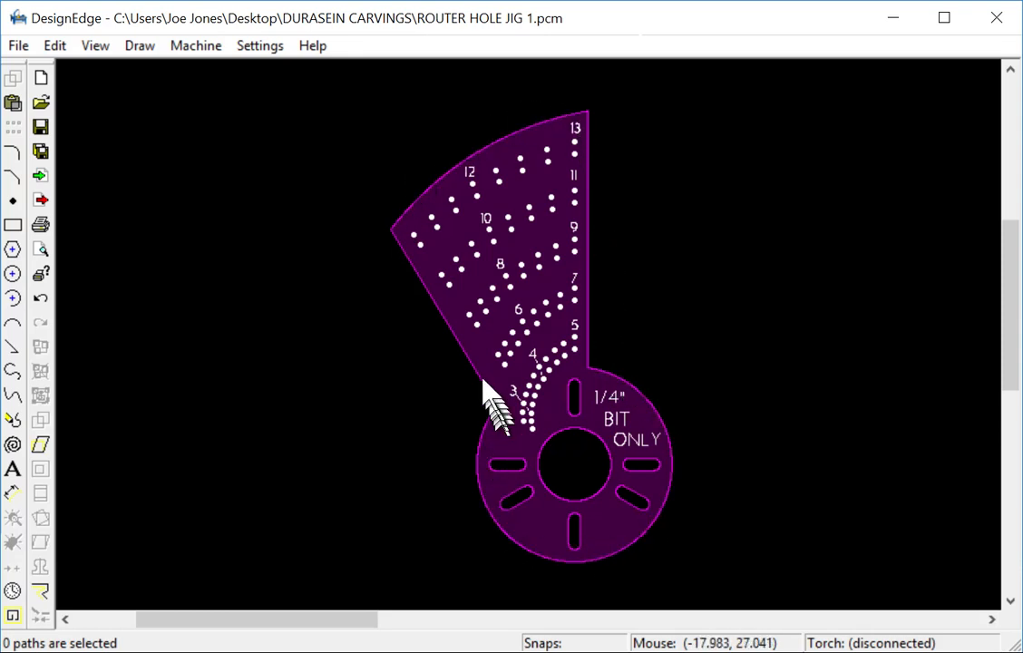
{"action": "mouse_move", "coordinate": [504, 245]}
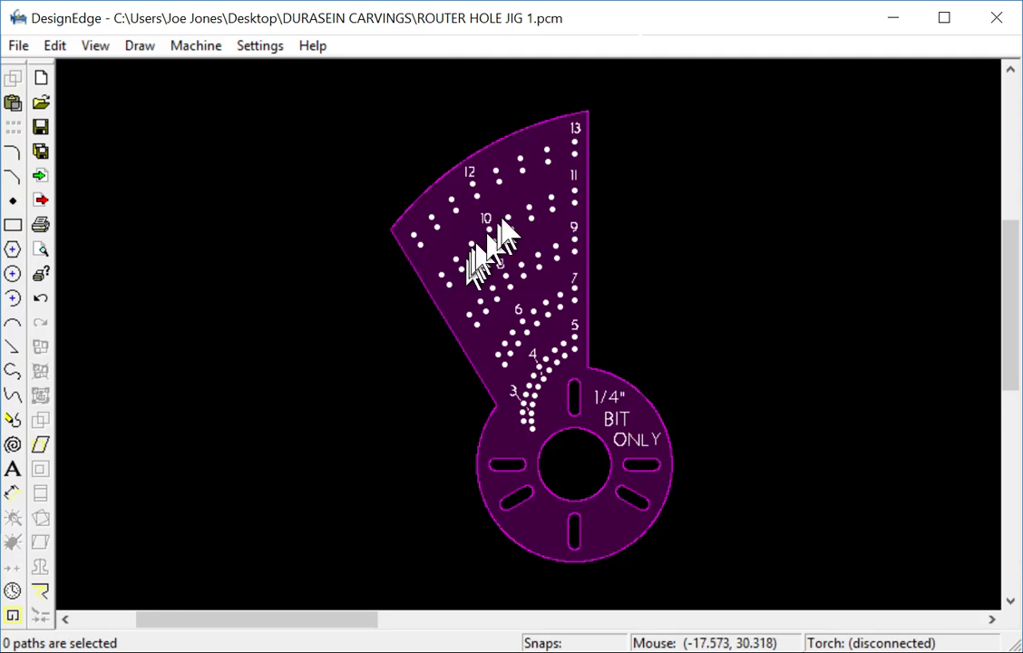
{"action": "mouse_move", "coordinate": [504, 453]}
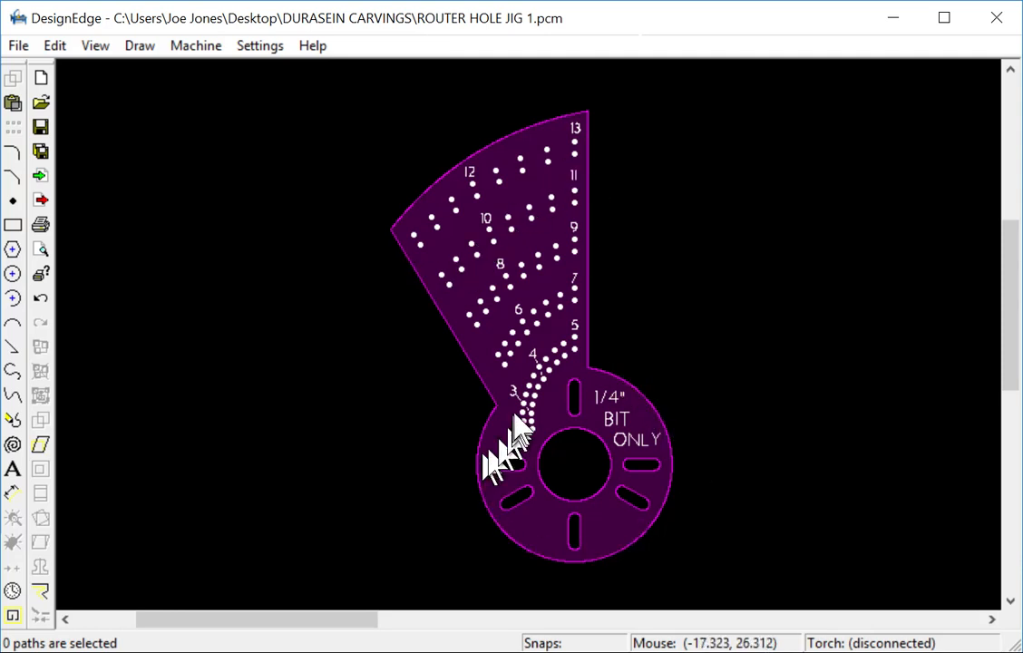
{"action": "mouse_move", "coordinate": [508, 435]}
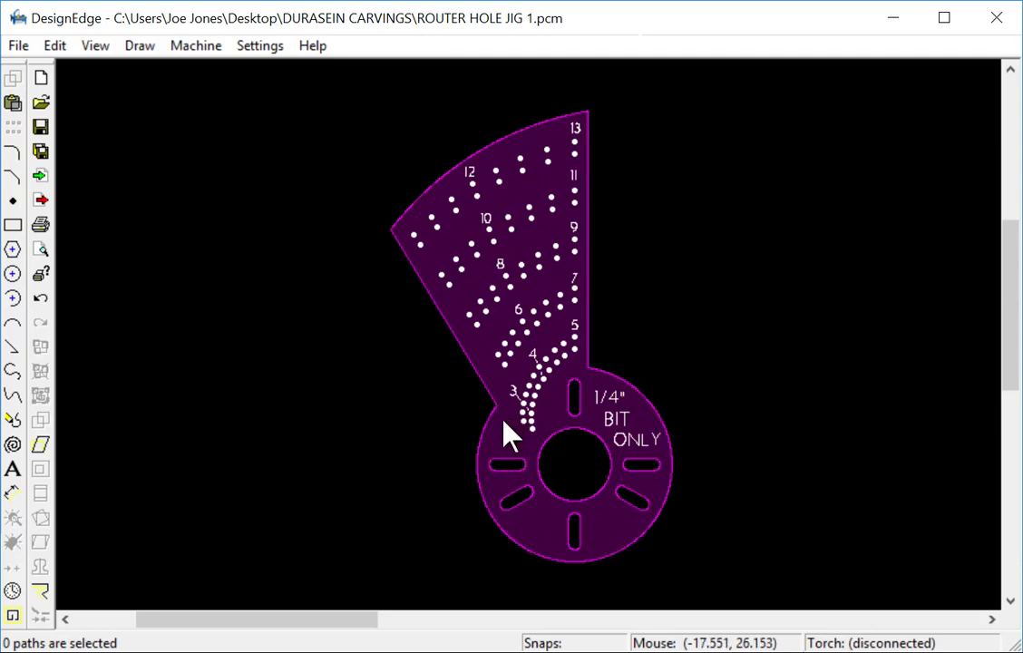
{"action": "mouse_move", "coordinate": [489, 290]}
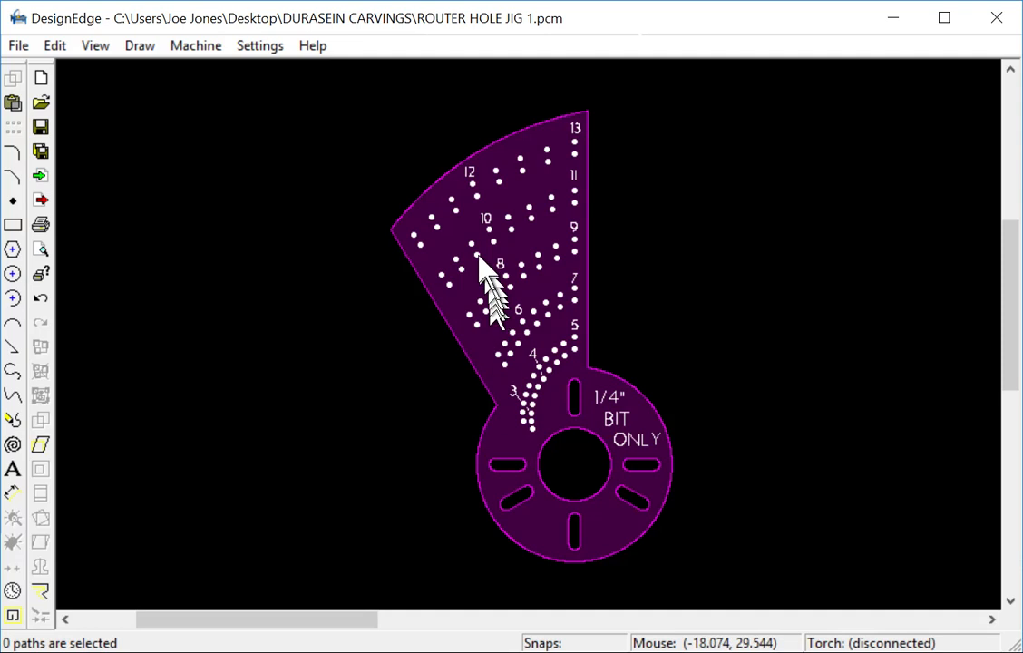
{"action": "mouse_move", "coordinate": [457, 308]}
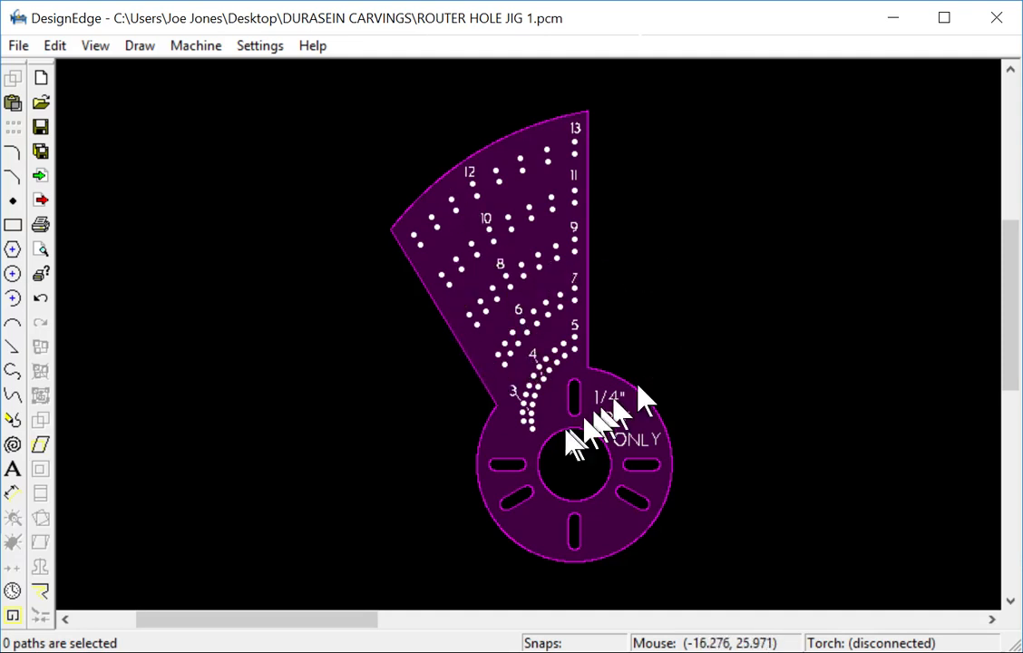
{"action": "mouse_move", "coordinate": [879, 203]}
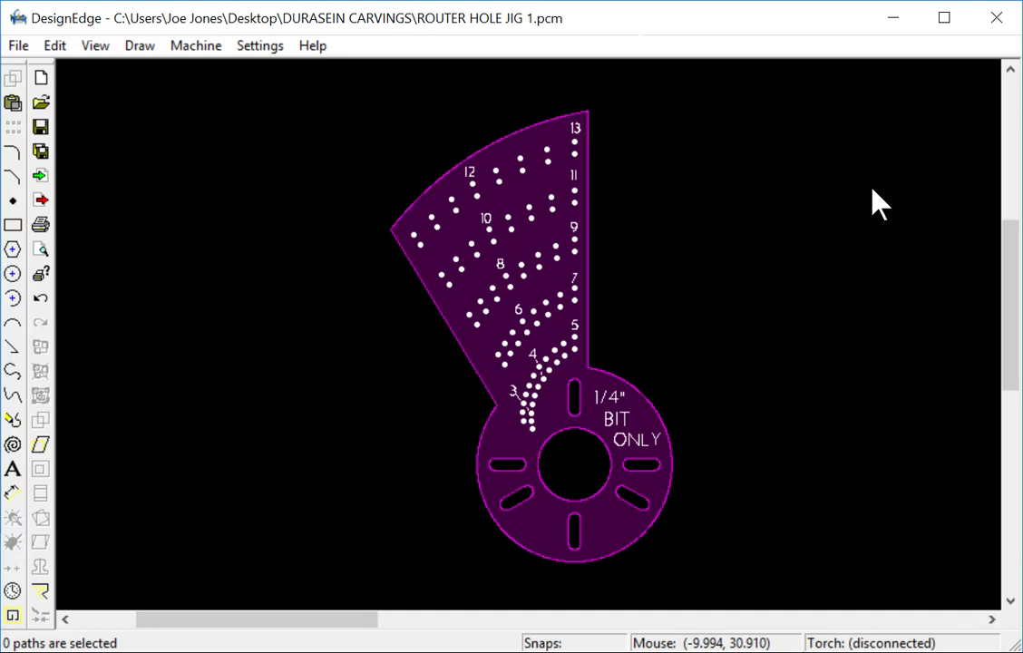
{"action": "mouse_move", "coordinate": [472, 580]}
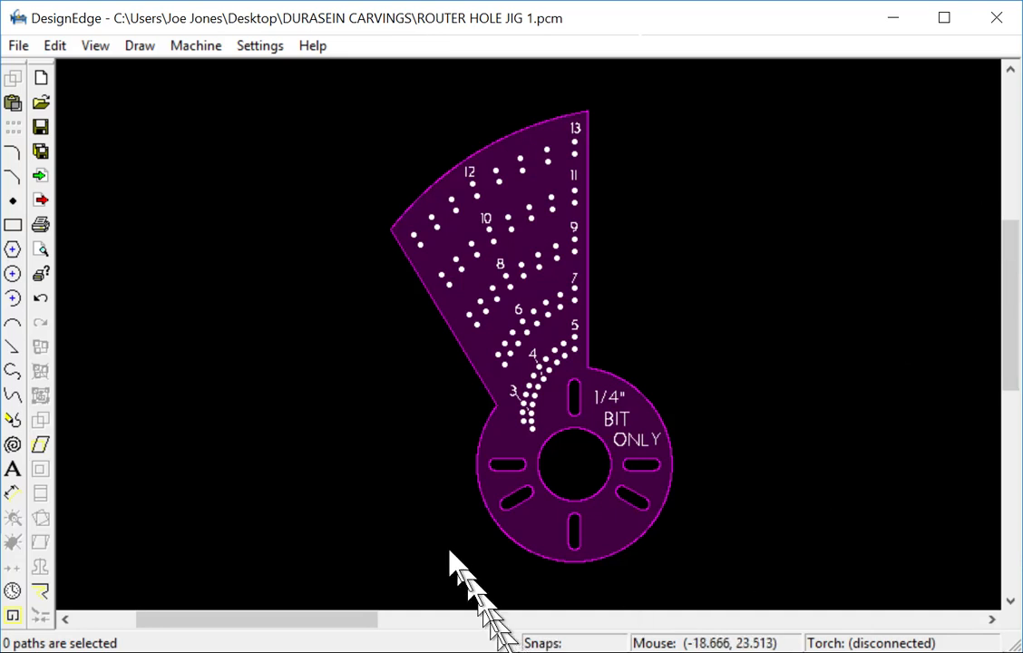
{"action": "mouse_move", "coordinate": [426, 258]}
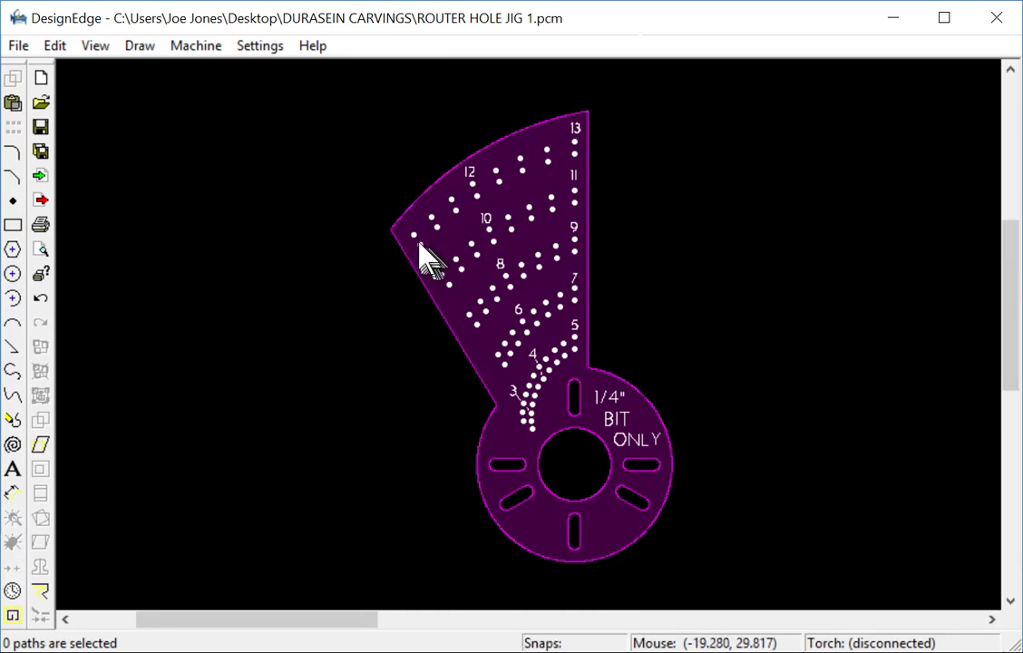
{"action": "mouse_move", "coordinate": [415, 250]}
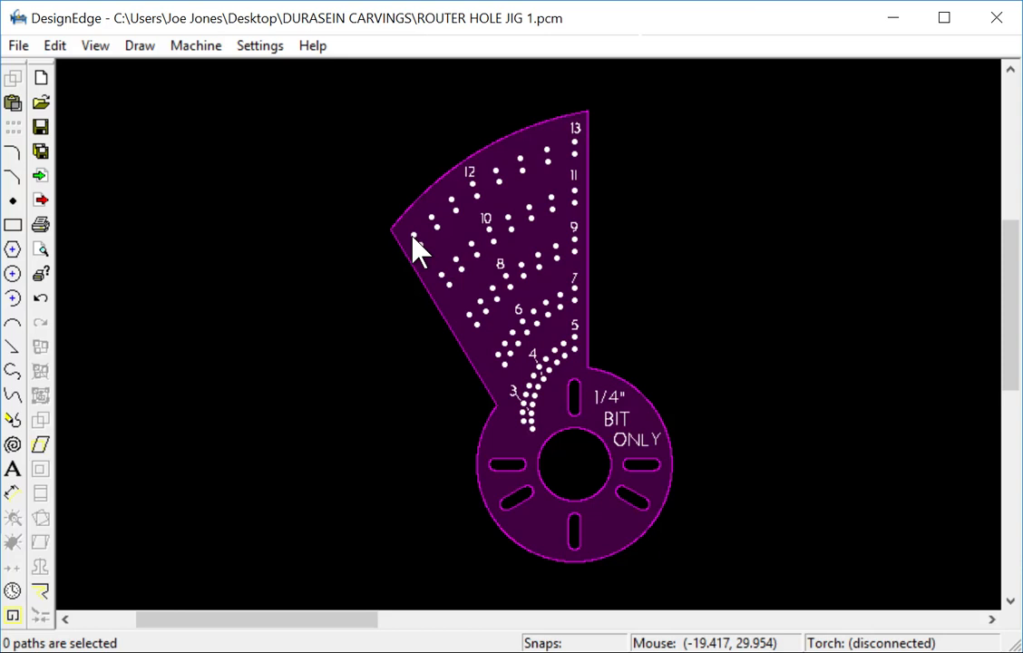
{"action": "mouse_move", "coordinate": [390, 258]}
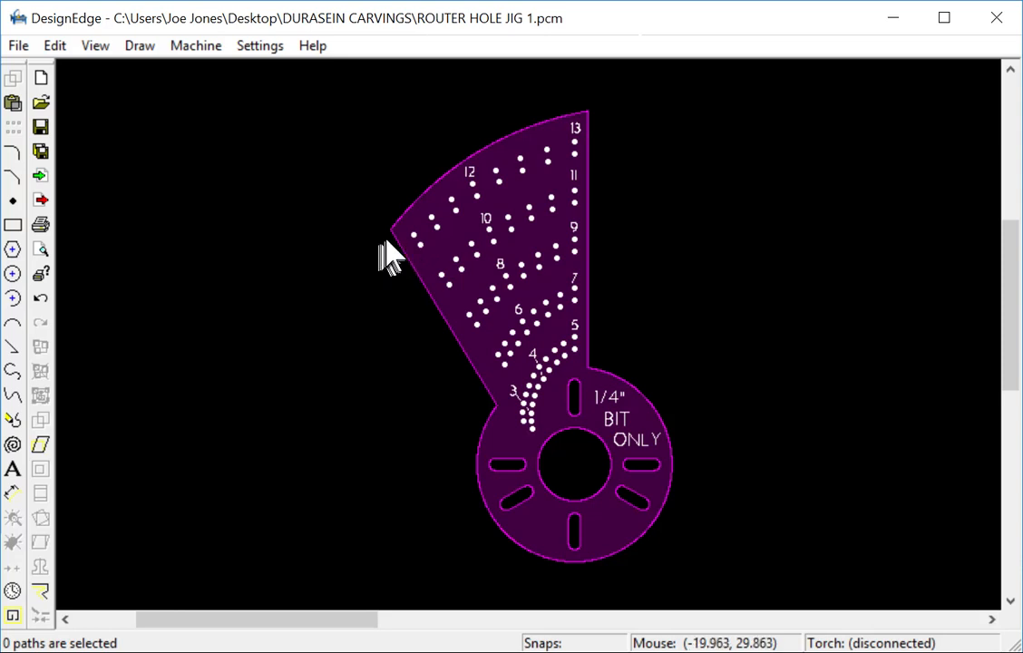
{"action": "mouse_move", "coordinate": [423, 258]}
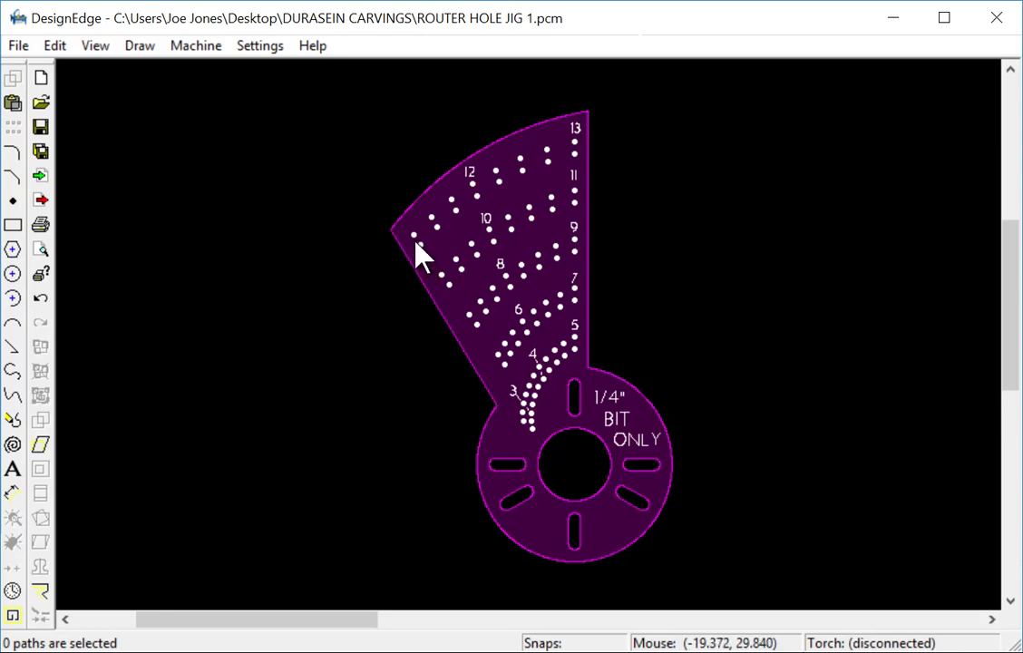
{"action": "mouse_move", "coordinate": [439, 234]}
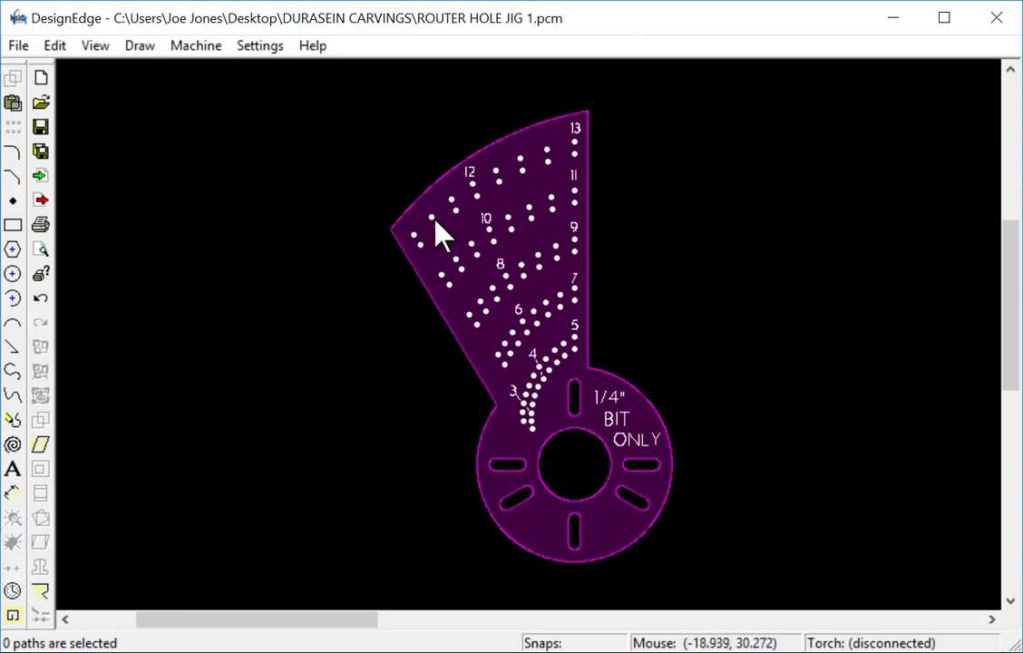
{"action": "mouse_move", "coordinate": [493, 190]}
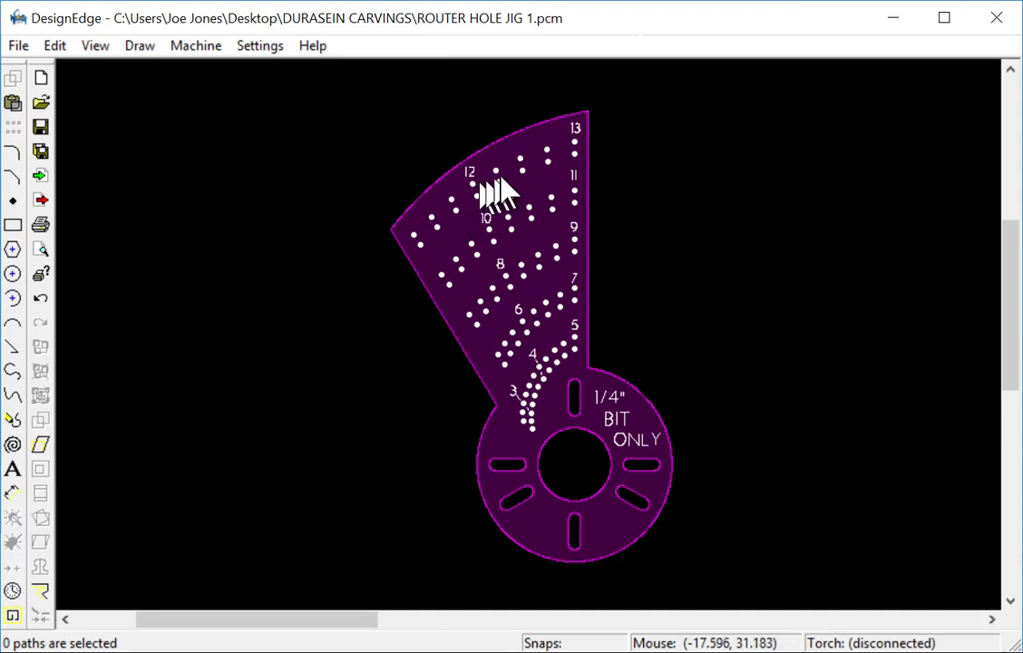
{"action": "mouse_move", "coordinate": [594, 191]}
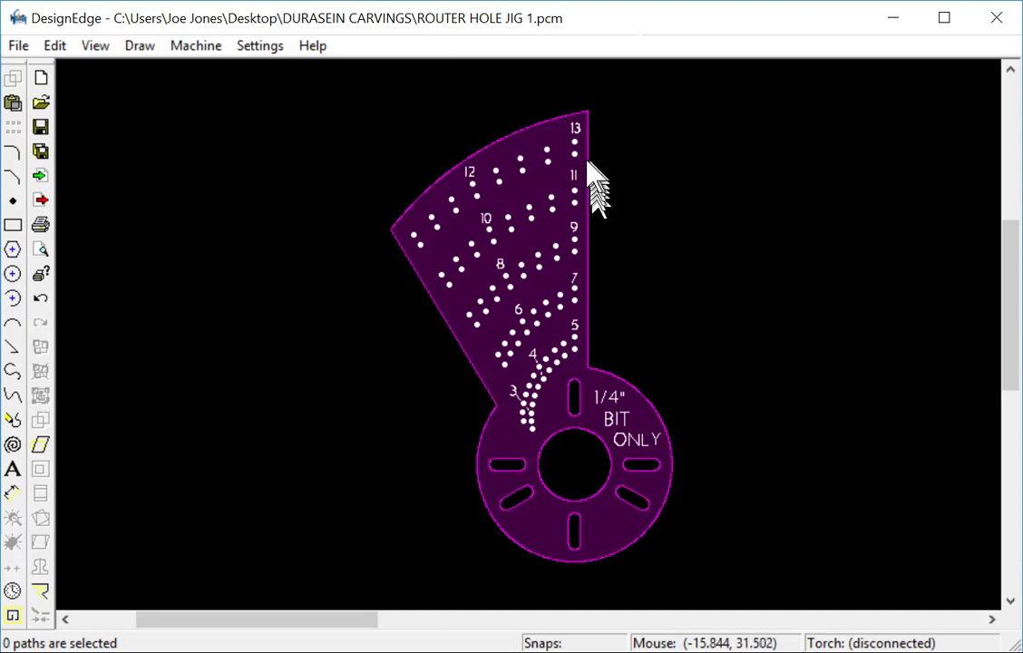
{"action": "mouse_move", "coordinate": [475, 232]}
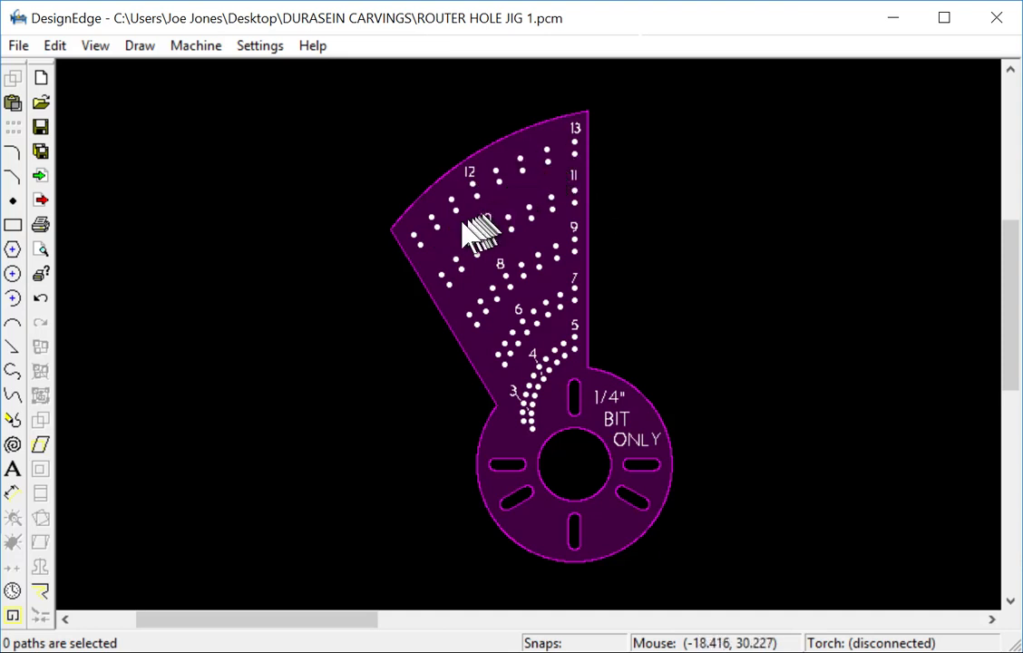
{"action": "mouse_move", "coordinate": [617, 308]}
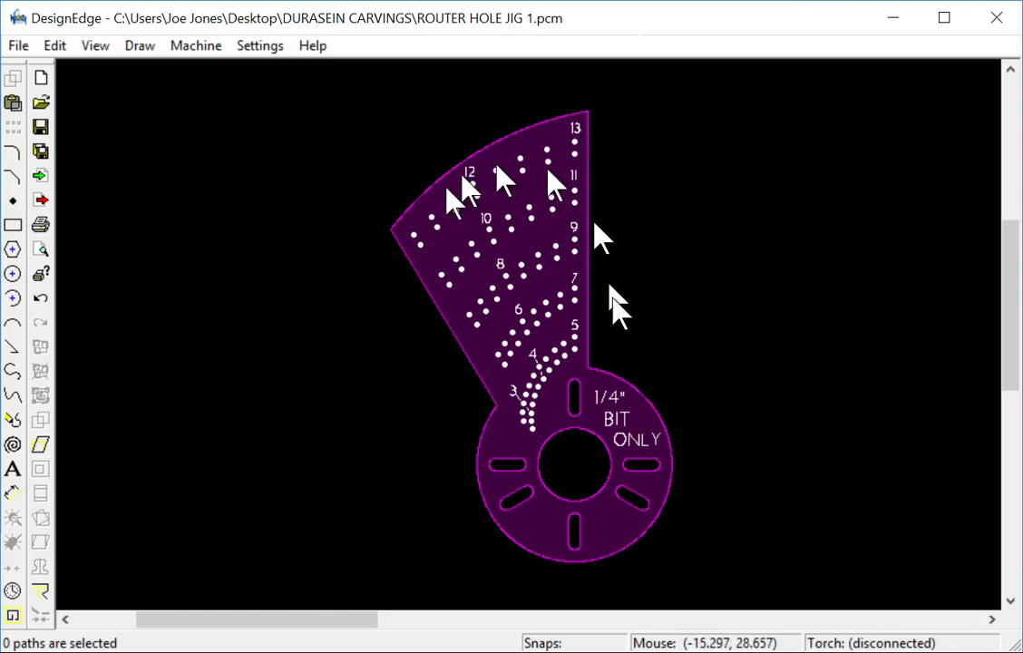
{"action": "mouse_move", "coordinate": [475, 353]}
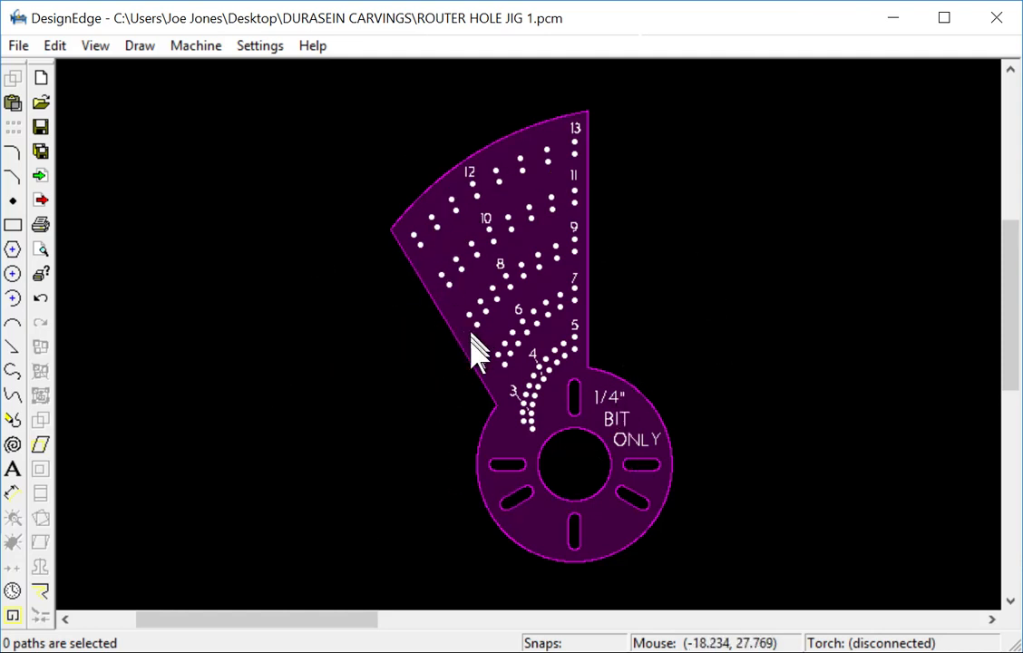
{"action": "mouse_move", "coordinate": [517, 385]}
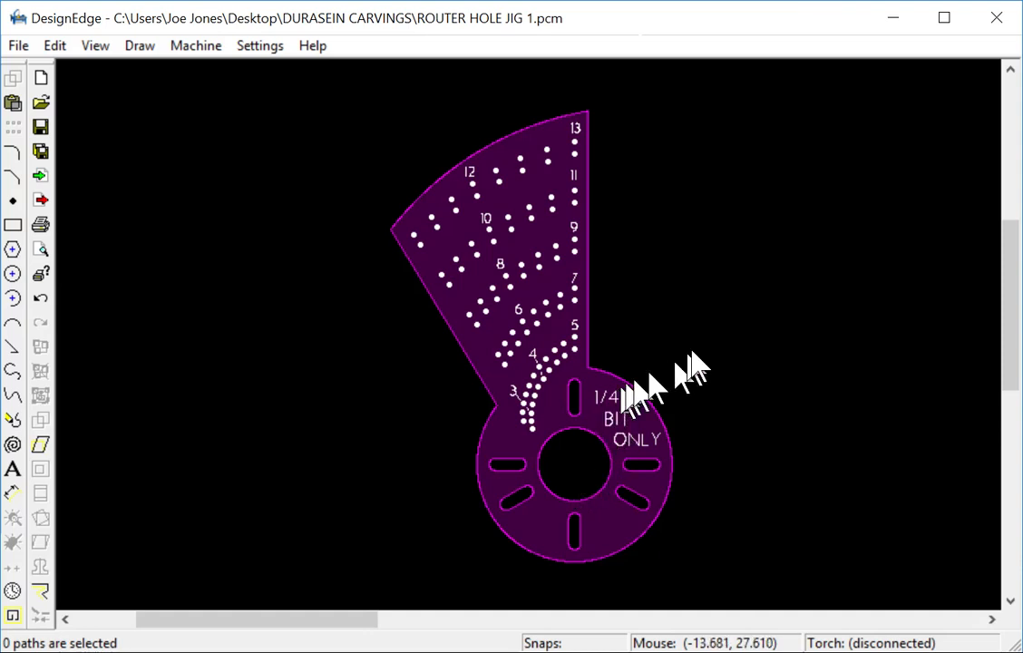
{"action": "mouse_move", "coordinate": [616, 426]}
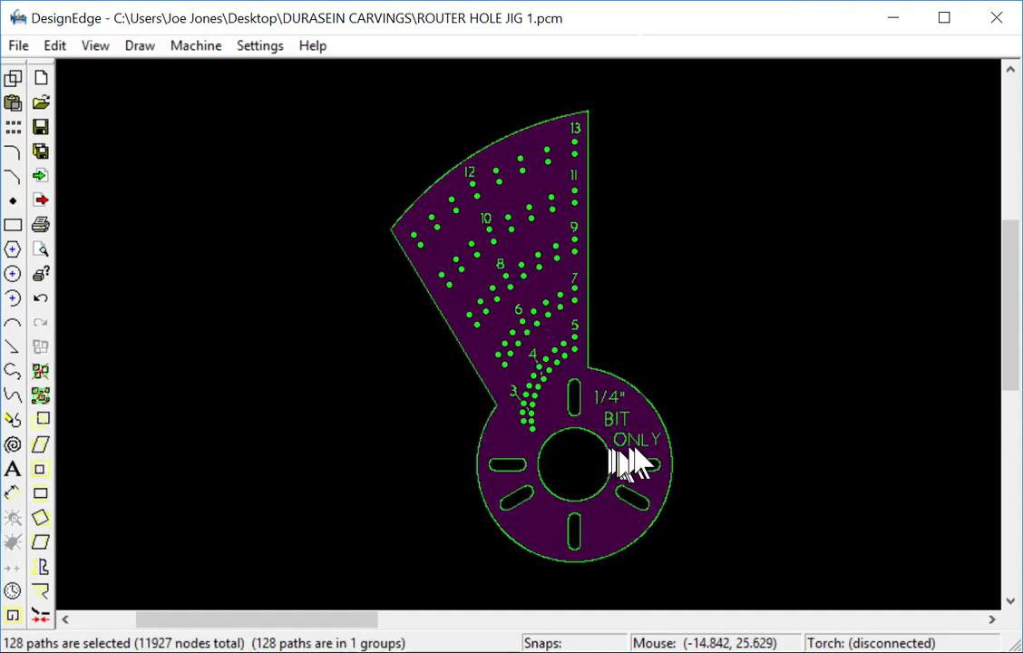
{"action": "mouse_move", "coordinate": [559, 323]}
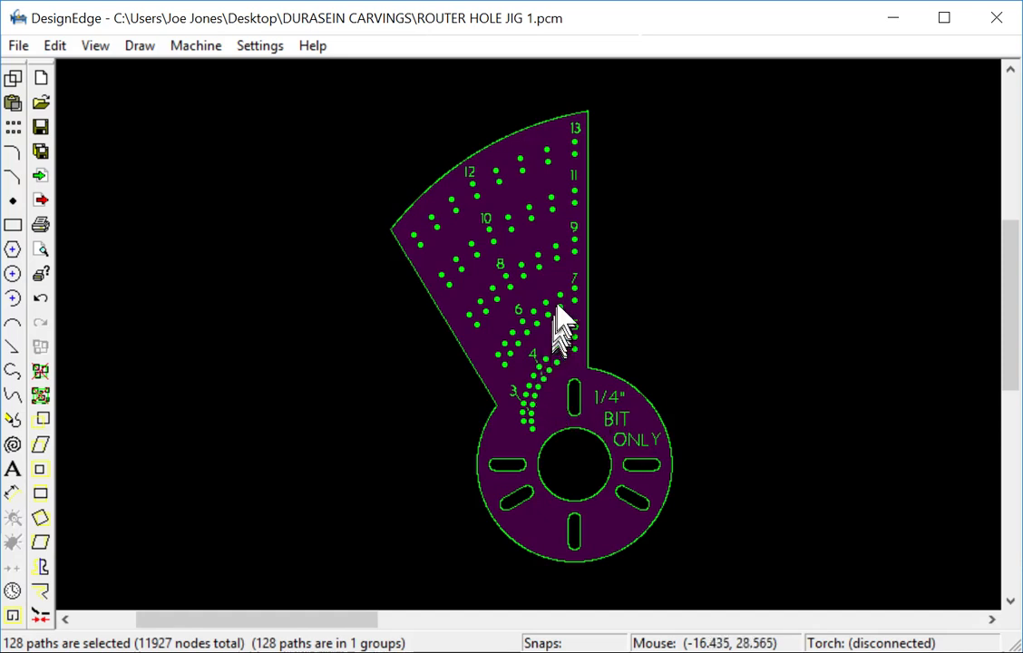
{"action": "mouse_move", "coordinate": [529, 217]}
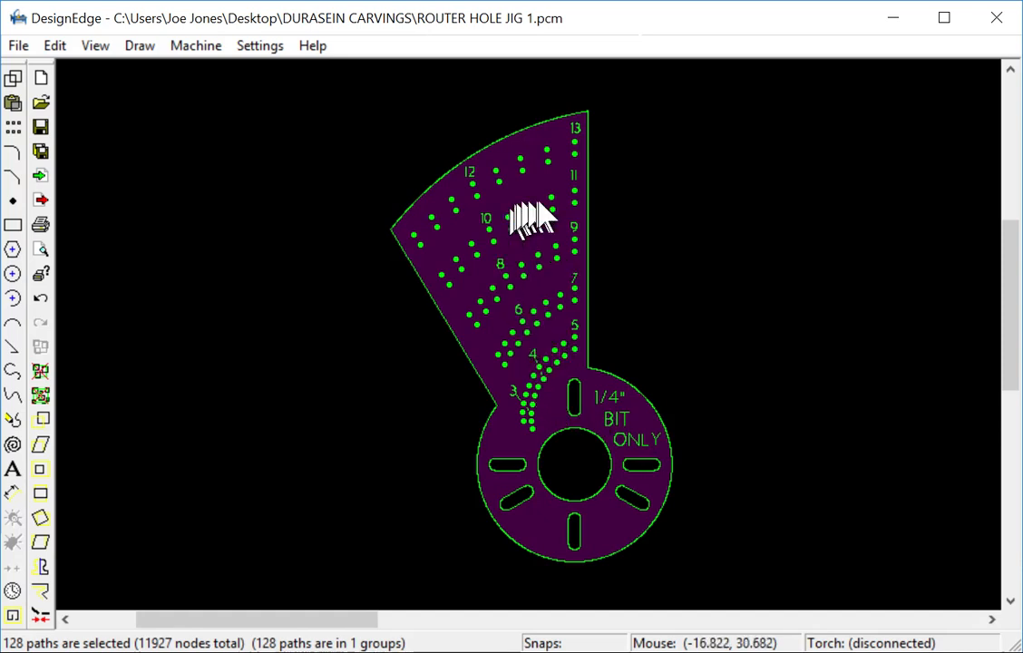
{"action": "mouse_move", "coordinate": [667, 359]}
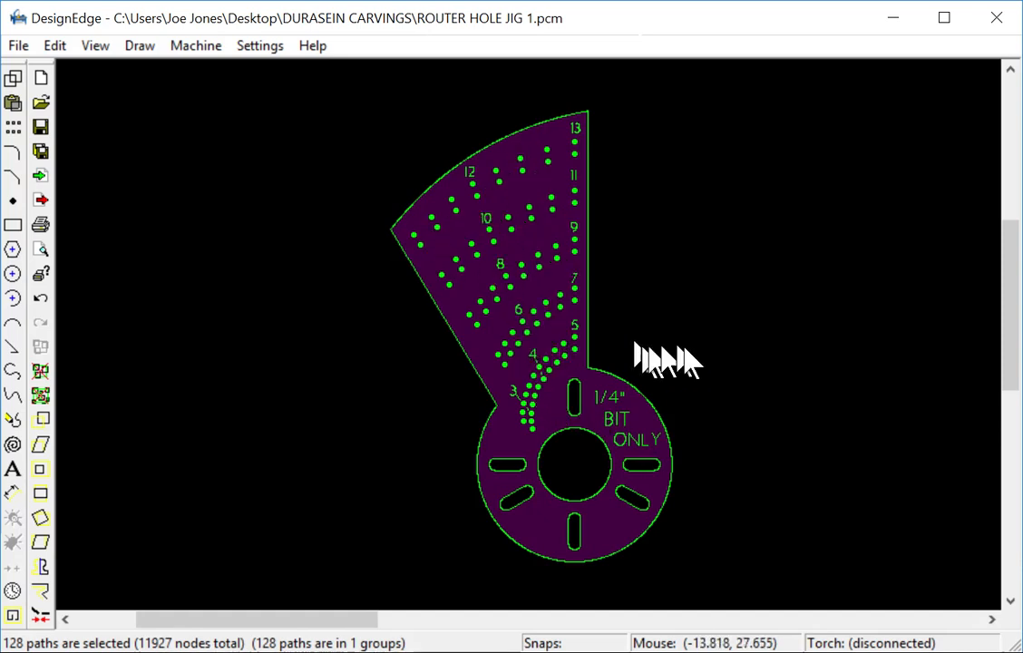
{"action": "mouse_move", "coordinate": [644, 444]}
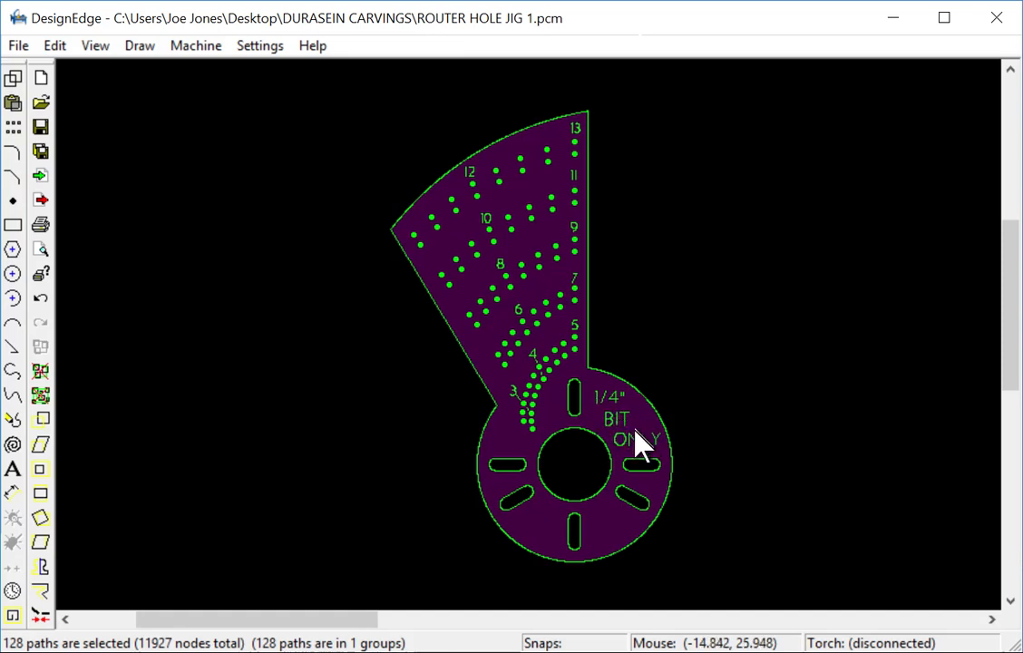
{"action": "mouse_move", "coordinate": [643, 444]}
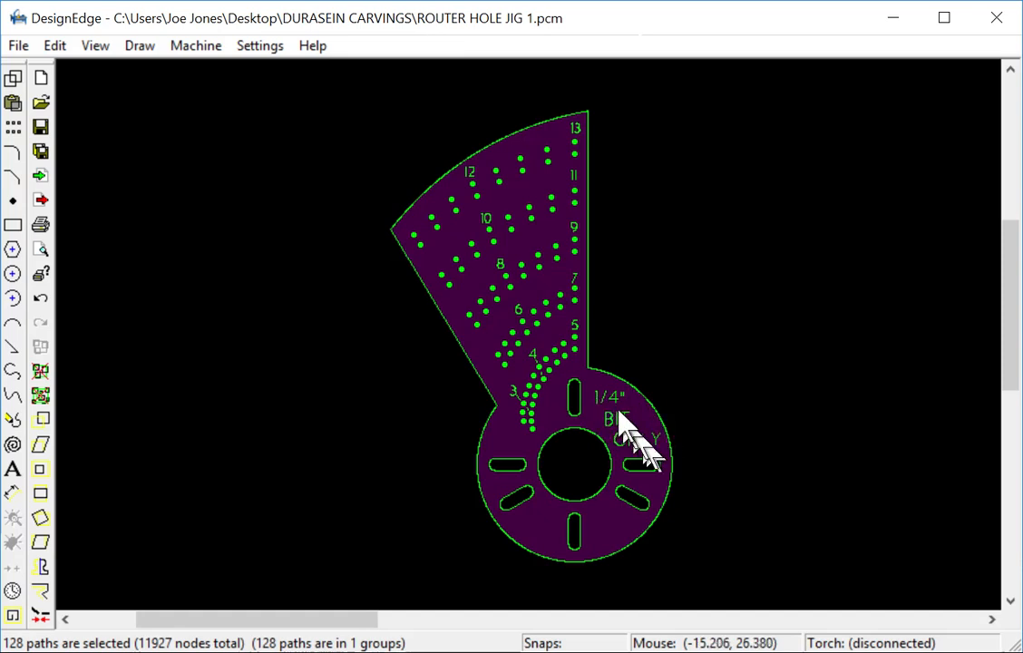
{"action": "mouse_move", "coordinate": [650, 441]}
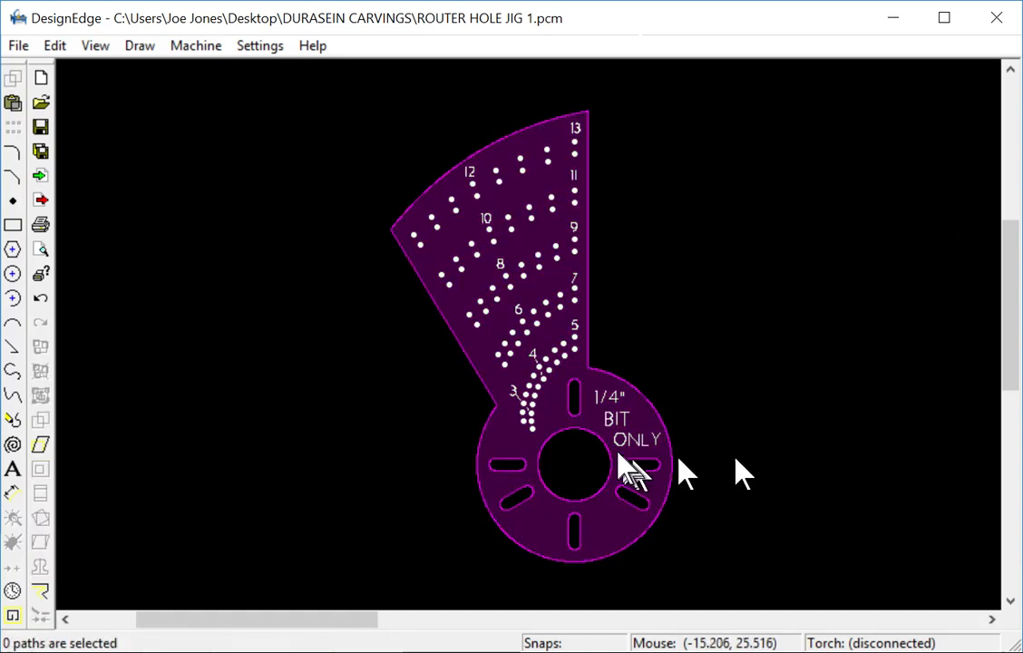
{"action": "mouse_move", "coordinate": [559, 475]}
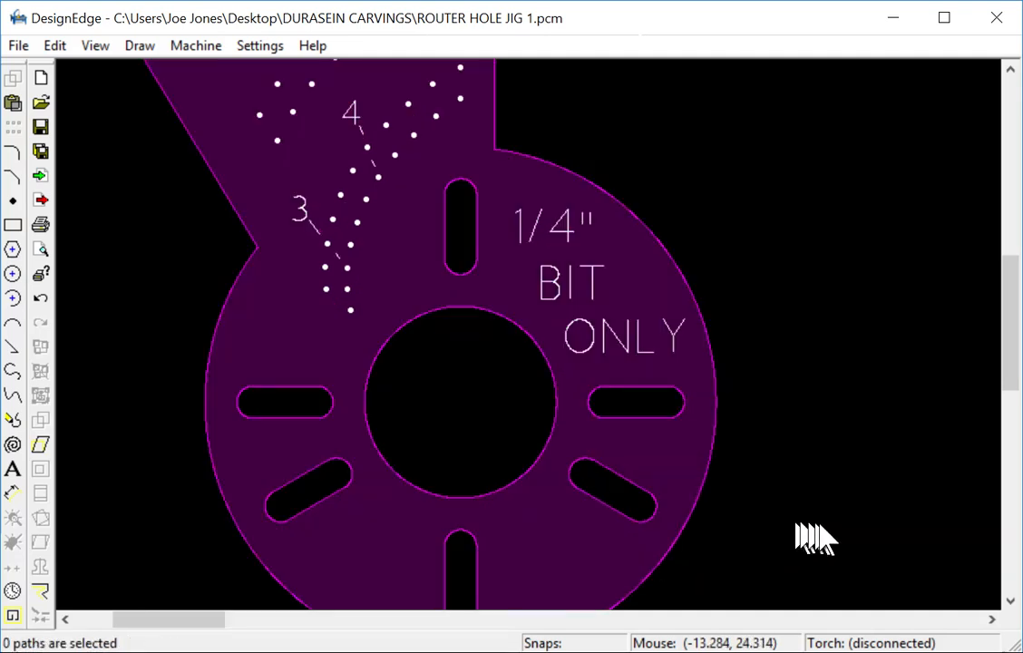
{"action": "mouse_move", "coordinate": [511, 453]}
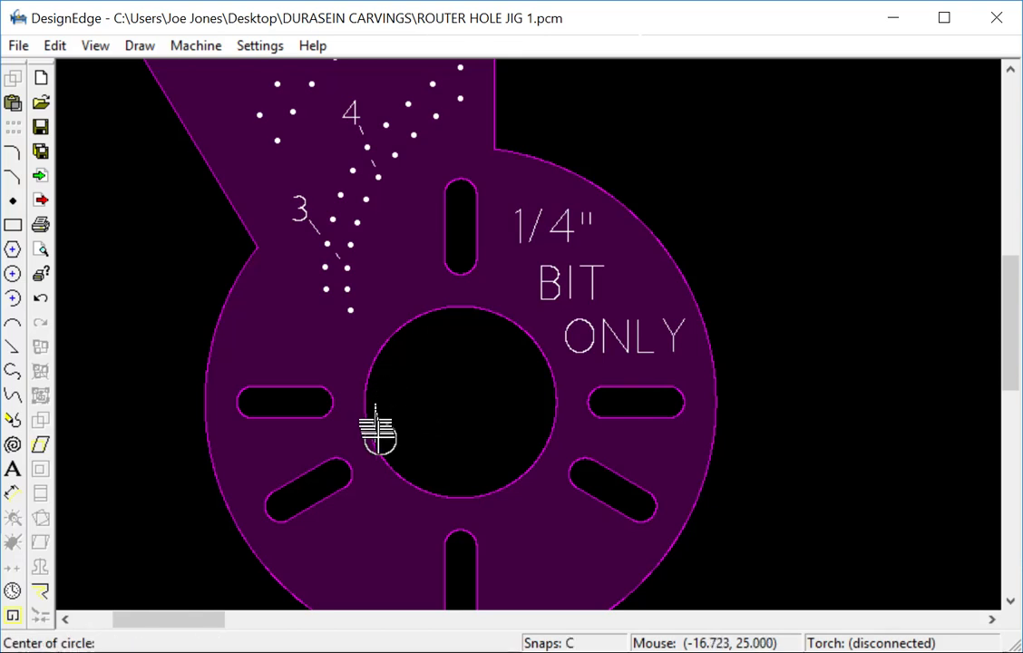
{"action": "left_click", "coordinate": [461, 403]}
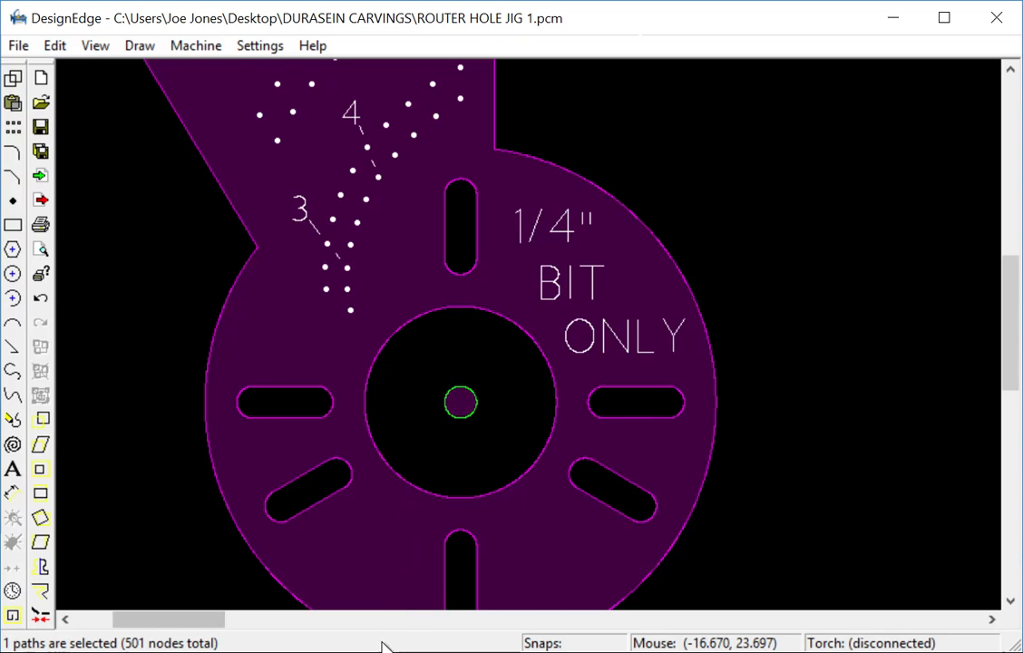
{"action": "mouse_move", "coordinate": [363, 326]}
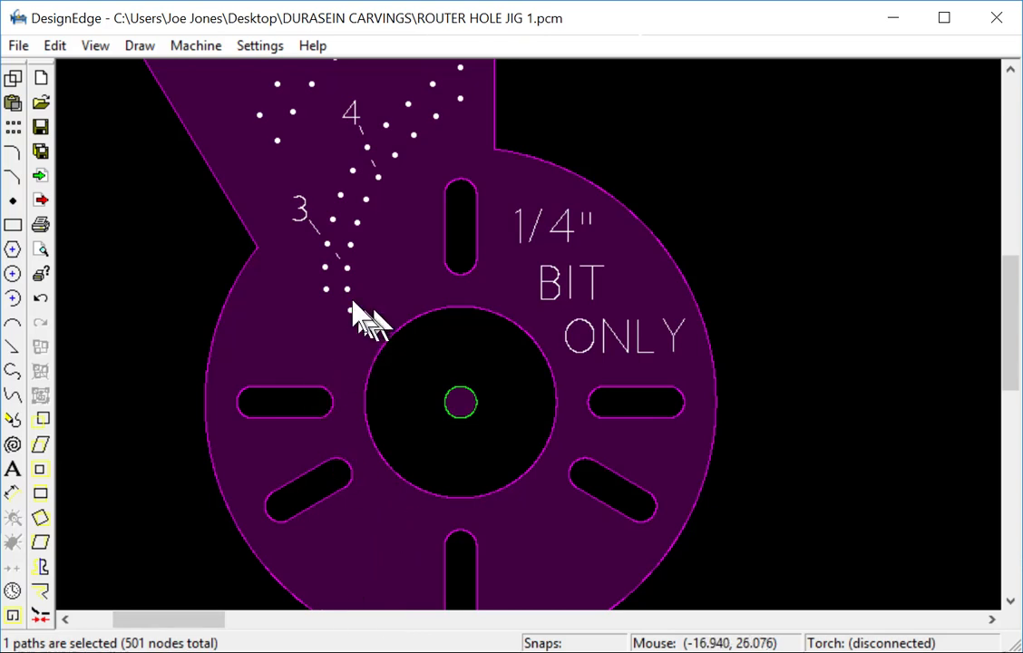
{"action": "mouse_move", "coordinate": [372, 199]}
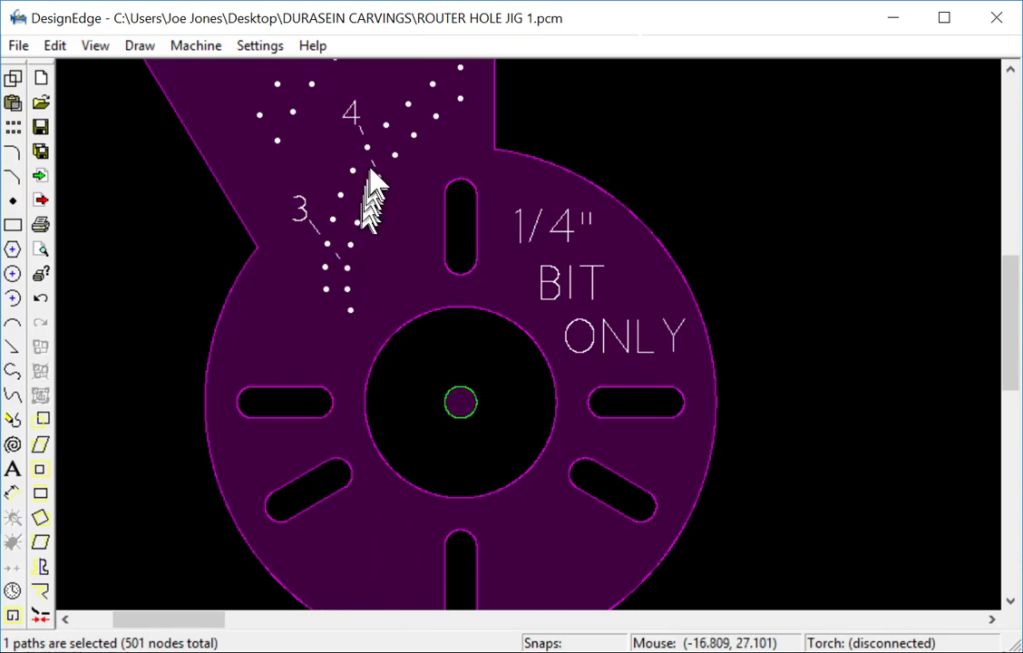
{"action": "mouse_move", "coordinate": [381, 193]}
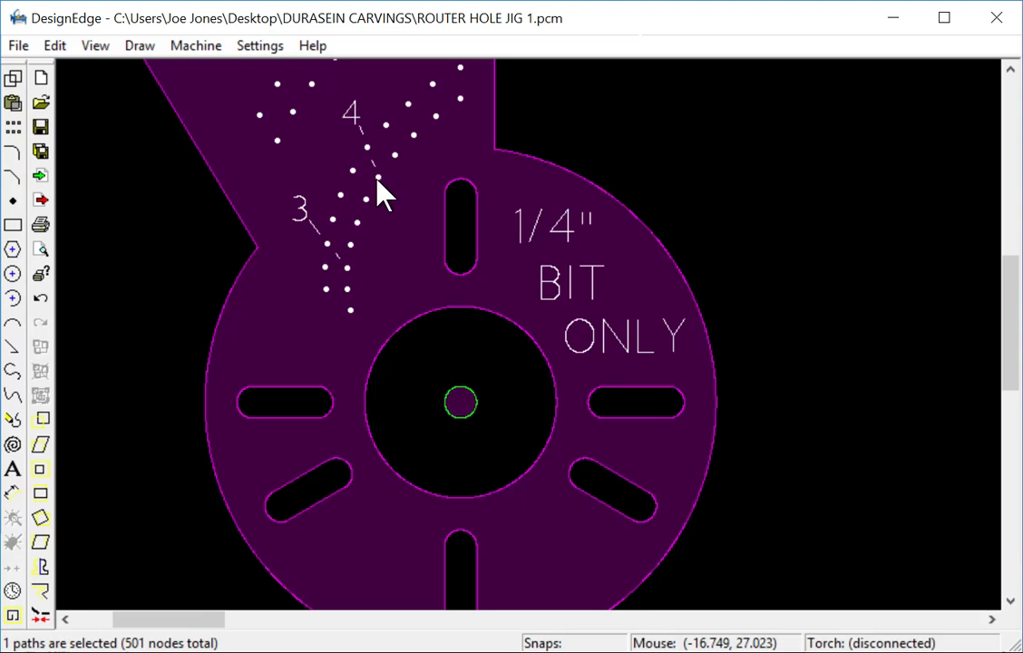
{"action": "mouse_move", "coordinate": [426, 254]}
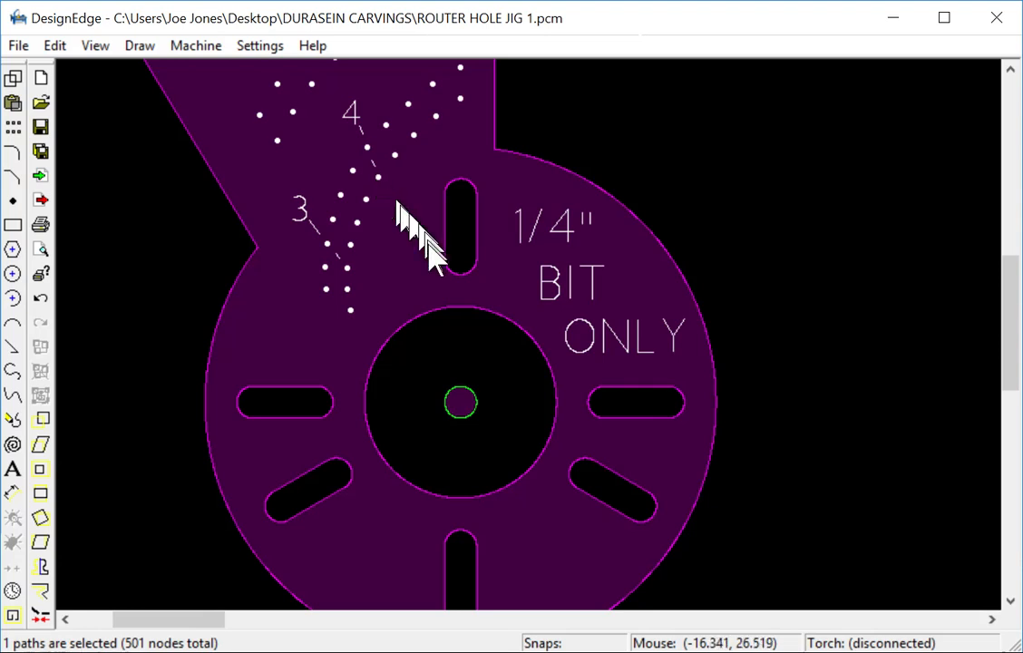
{"action": "mouse_move", "coordinate": [377, 193]}
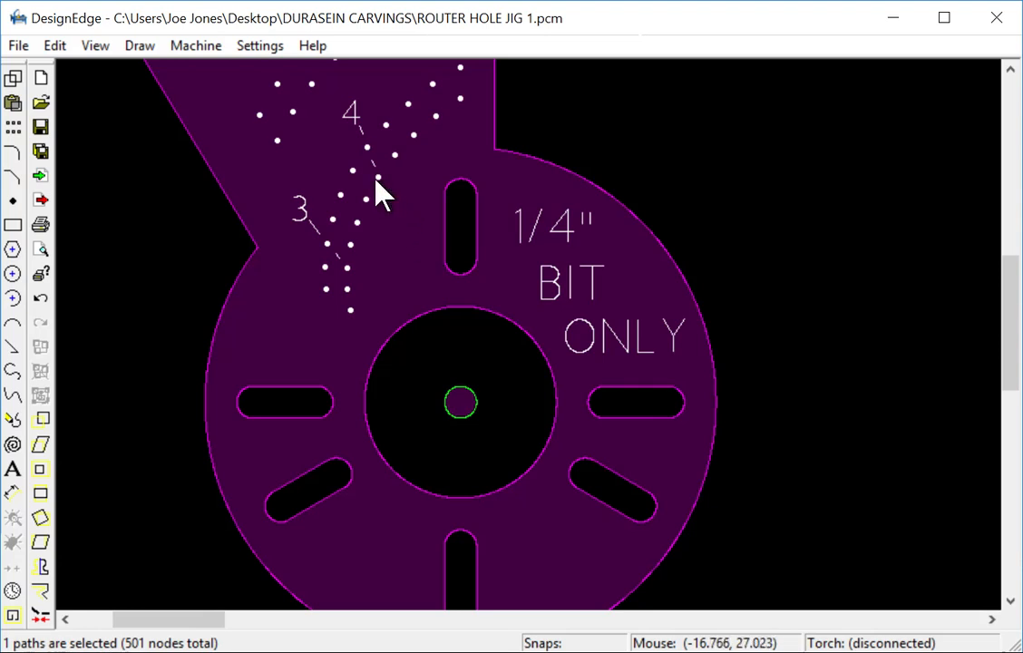
{"action": "mouse_move", "coordinate": [378, 185]}
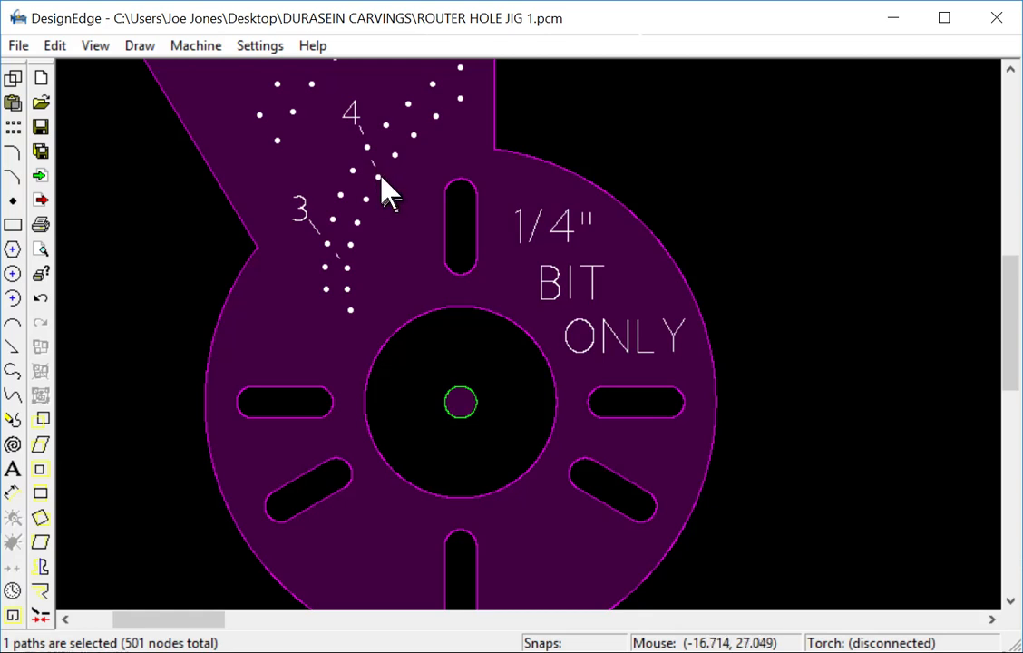
{"action": "mouse_move", "coordinate": [385, 196]}
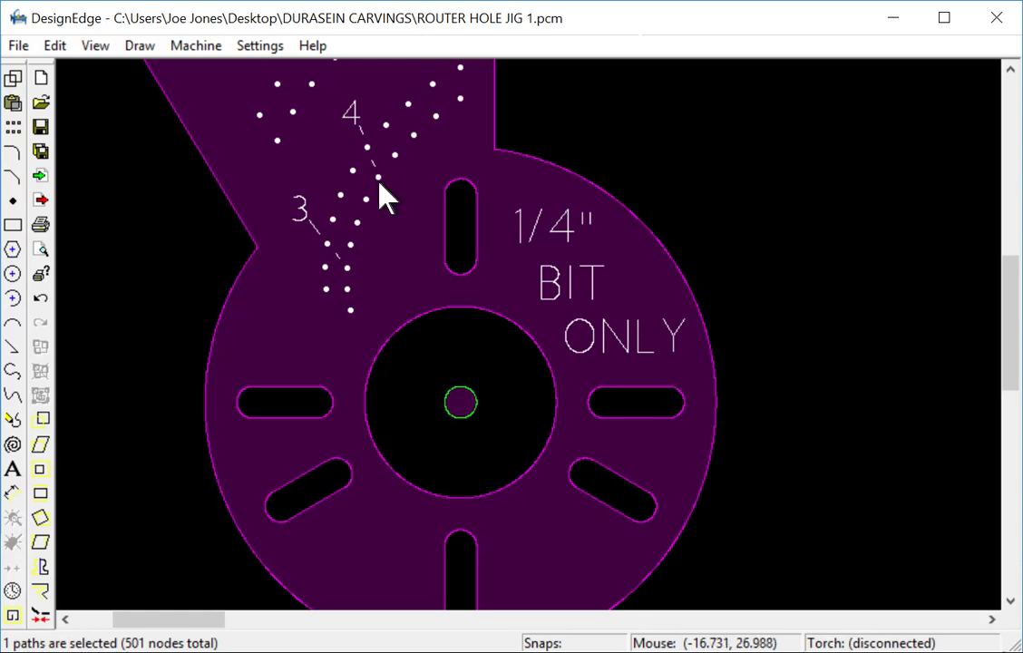
{"action": "mouse_move", "coordinate": [438, 305]}
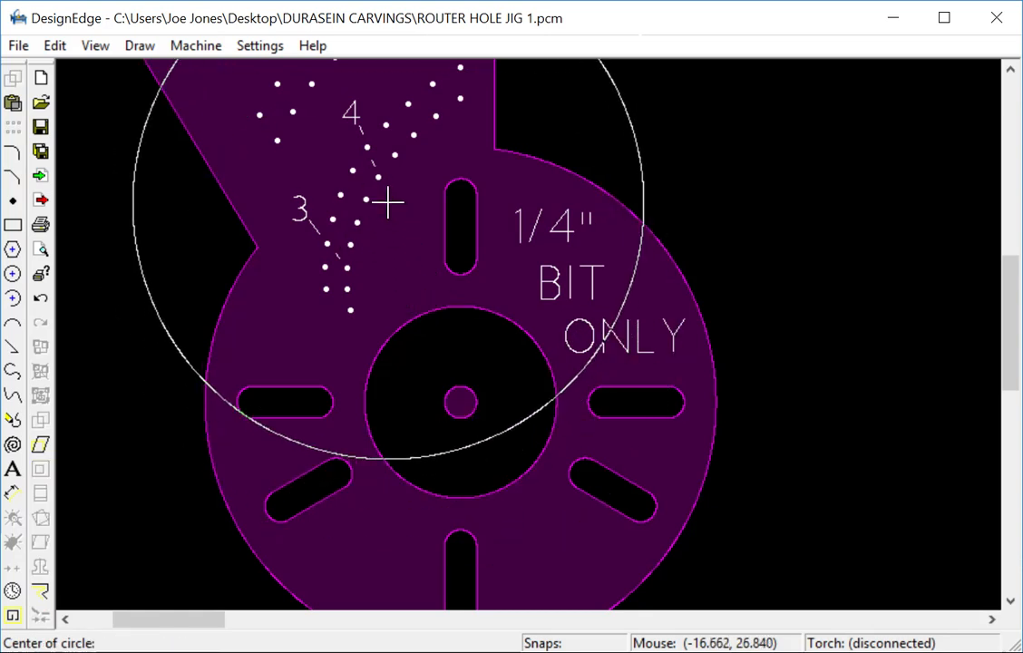
{"action": "mouse_move", "coordinate": [379, 197]}
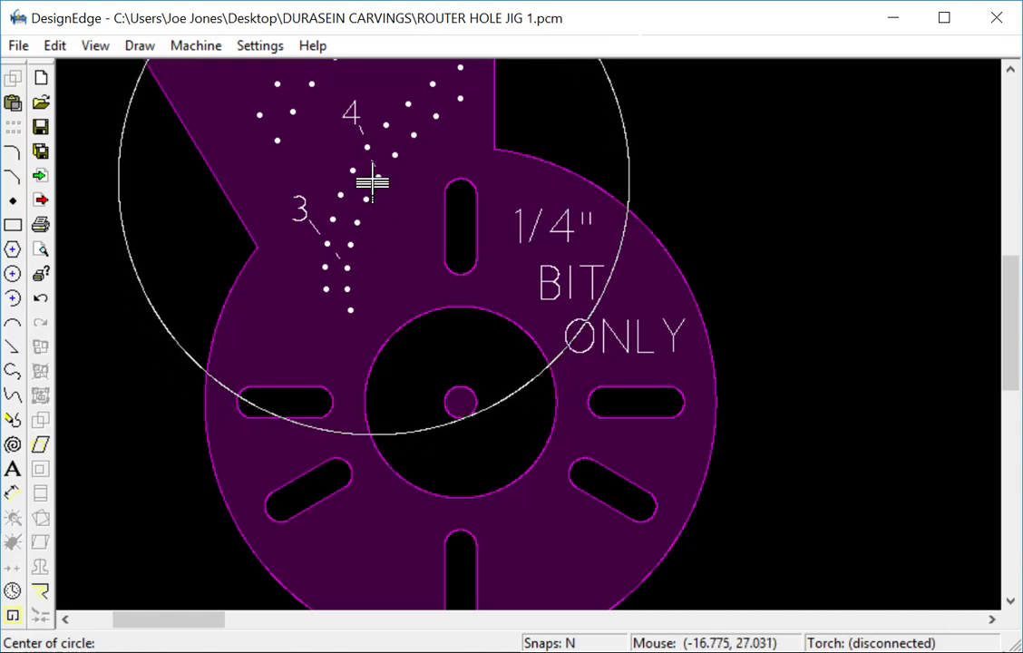
Step: Set the large circle's radius so it sweeps across the base from the pin hole near label 4
{"action": "left_click", "coordinate": [370, 181]}
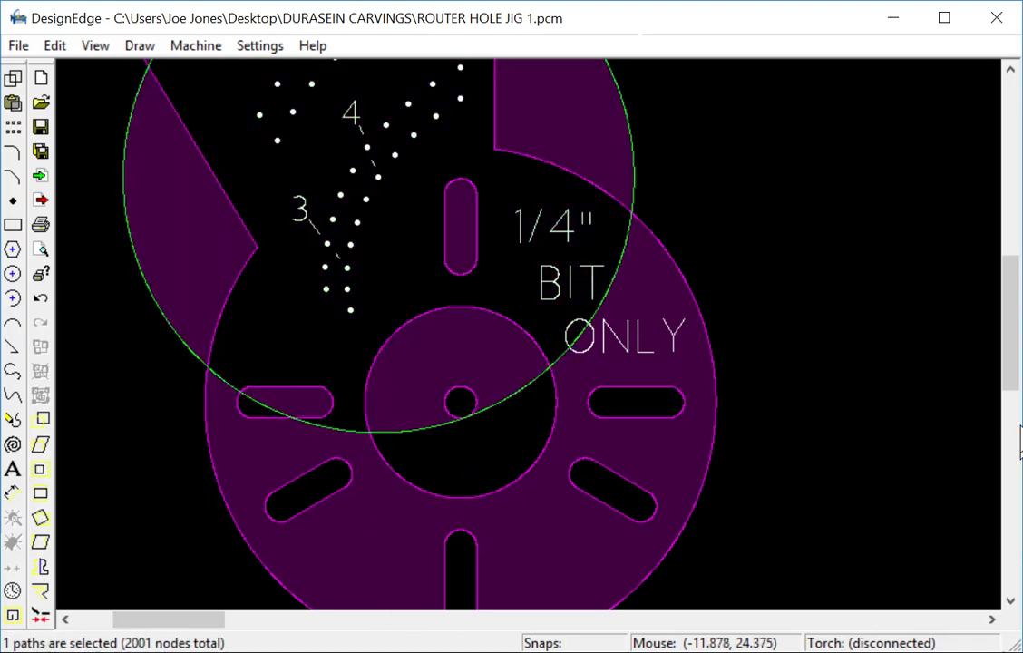
{"action": "scroll", "scroll_direction": "down", "scroll_amount": 3}
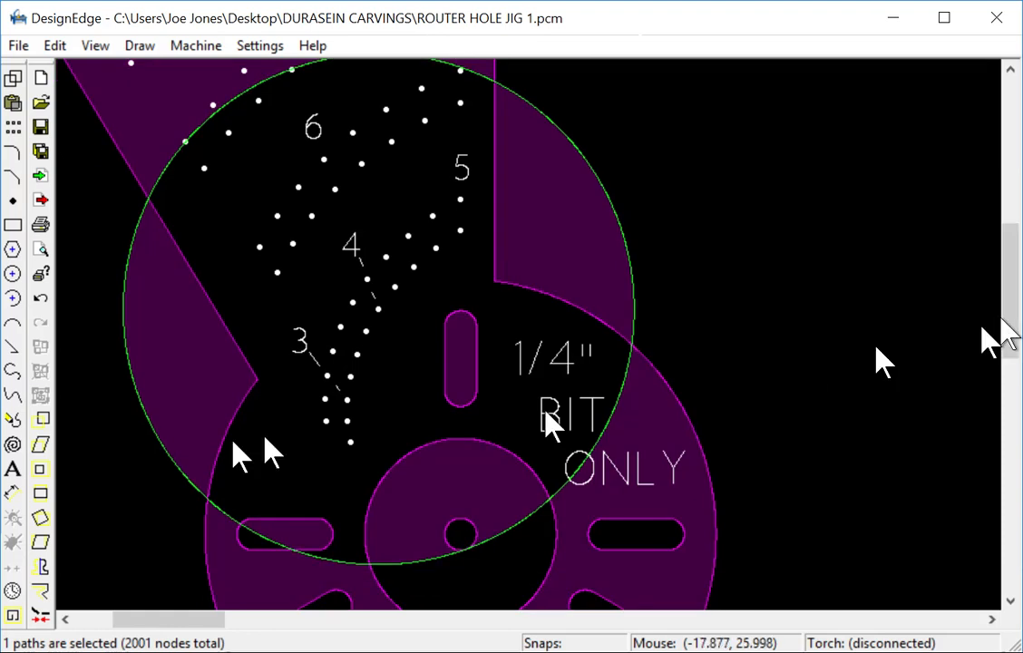
{"action": "mouse_move", "coordinate": [262, 380]}
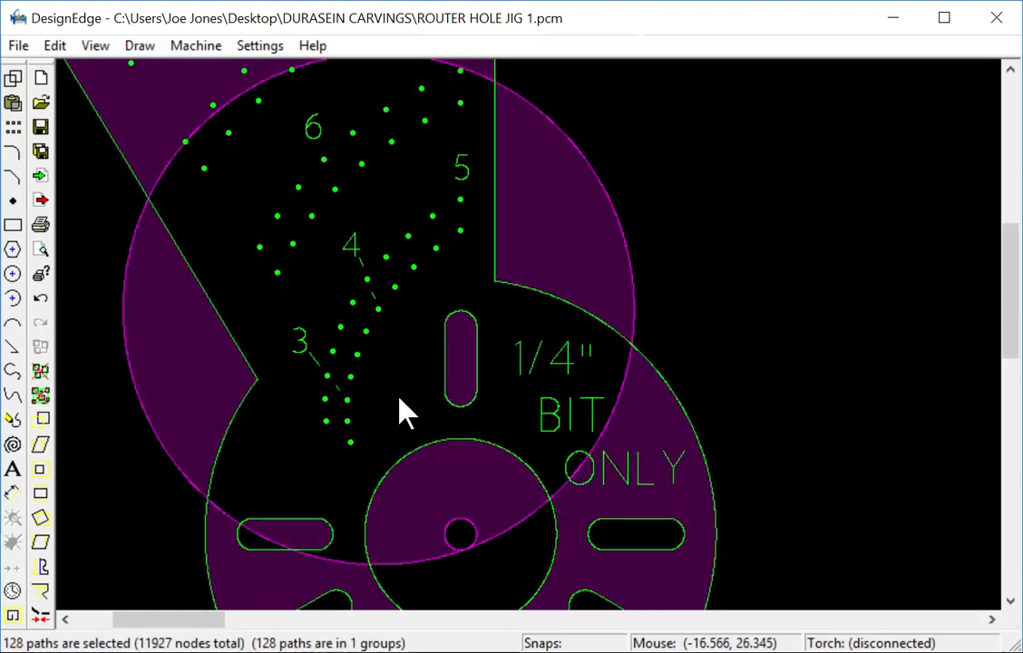
{"action": "mouse_move", "coordinate": [444, 535]}
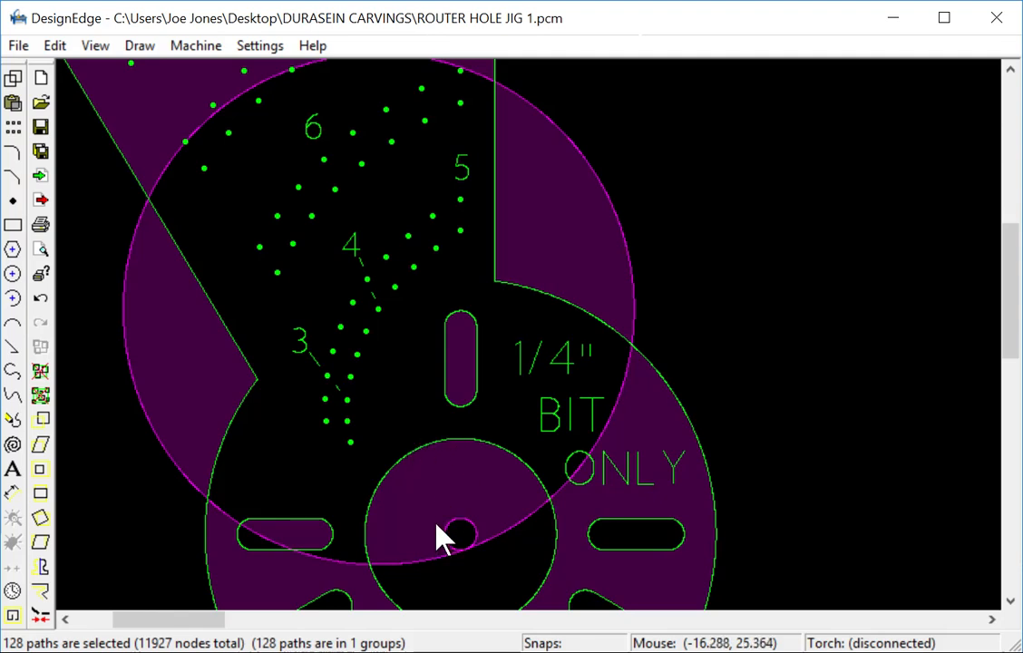
{"action": "mouse_move", "coordinate": [381, 326]}
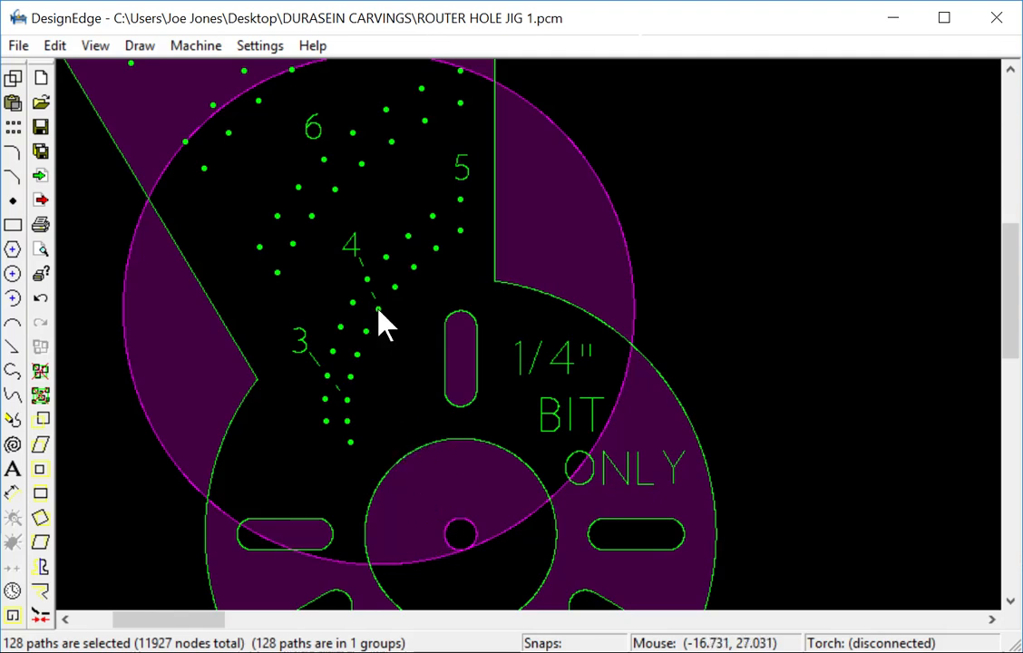
{"action": "mouse_move", "coordinate": [389, 402]}
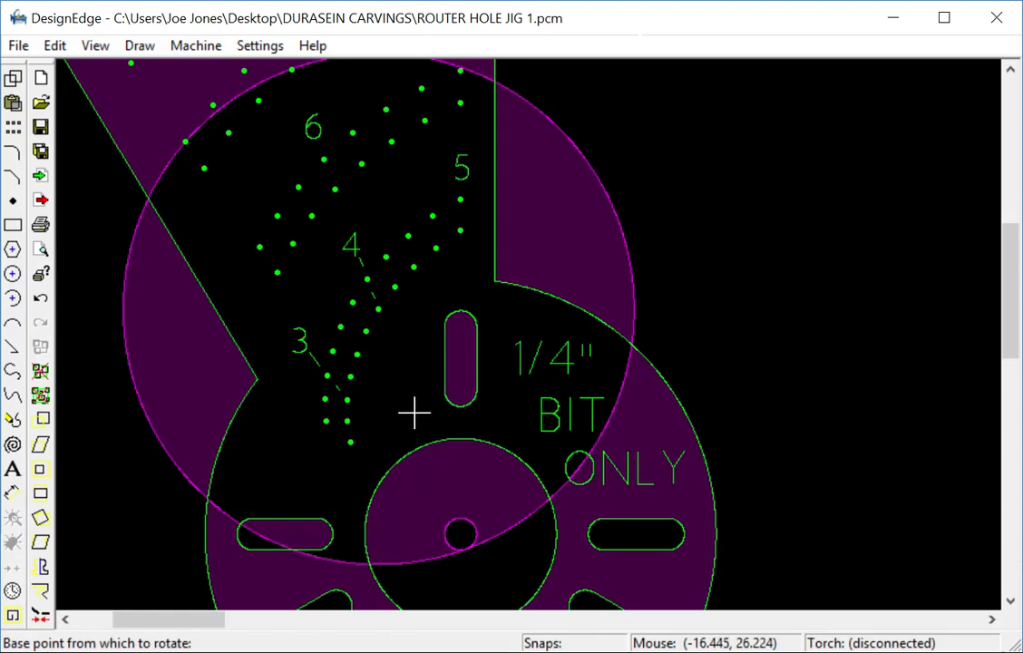
{"action": "mouse_move", "coordinate": [381, 326]}
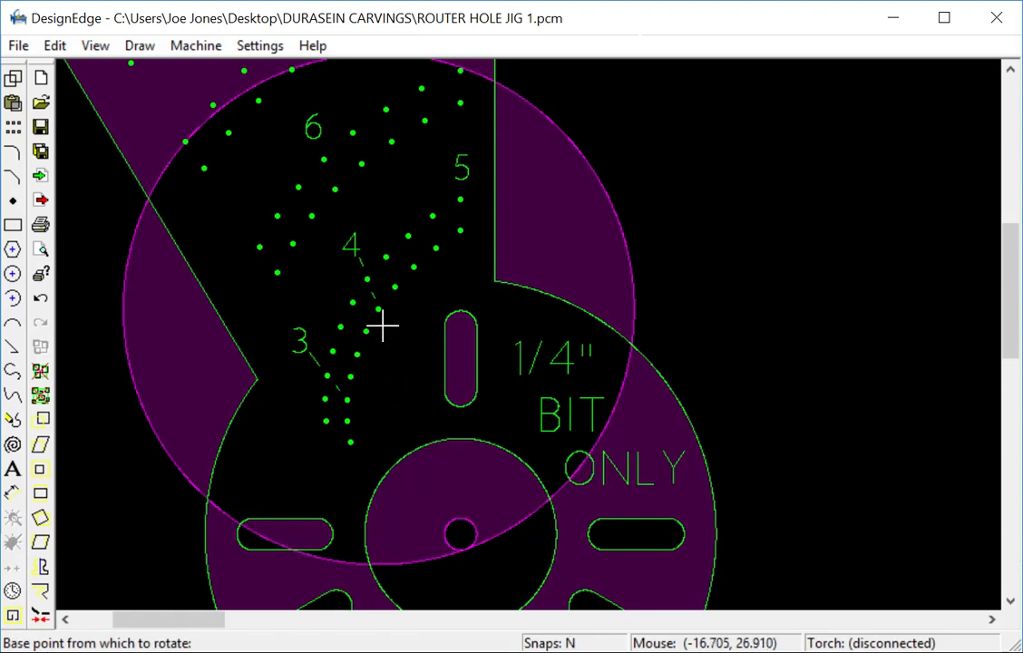
{"action": "mouse_move", "coordinate": [377, 312]}
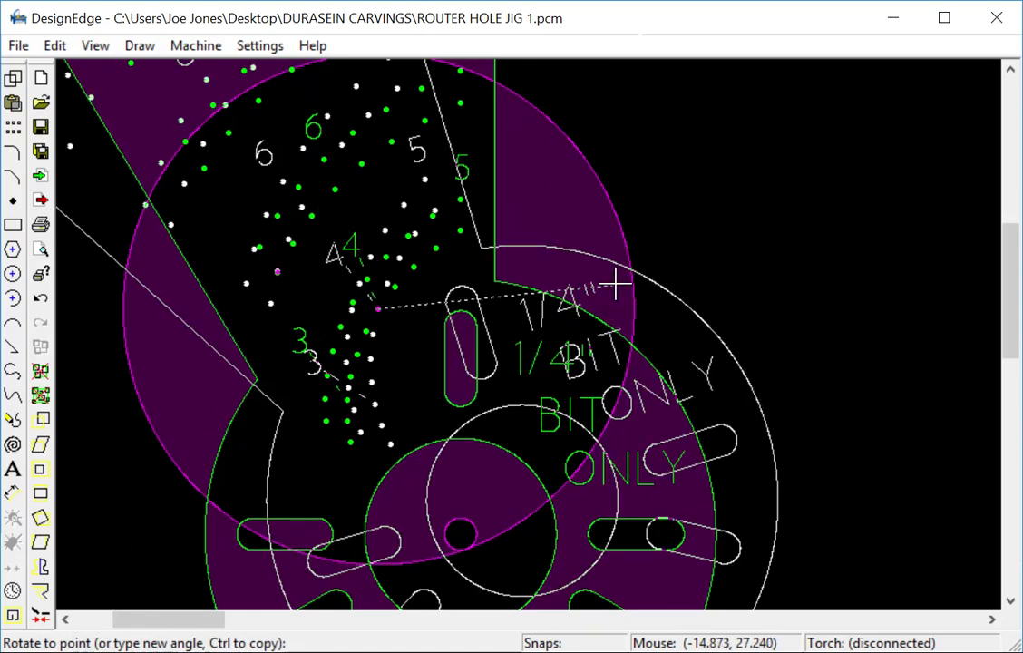
{"action": "left_click", "coordinate": [620, 283]}
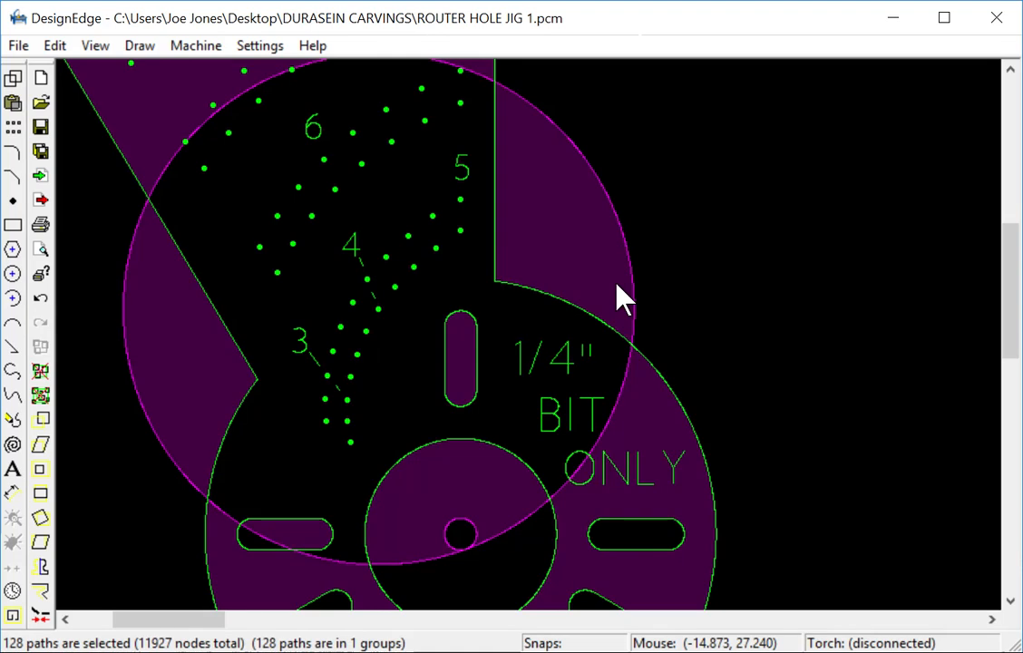
{"action": "mouse_move", "coordinate": [422, 516]}
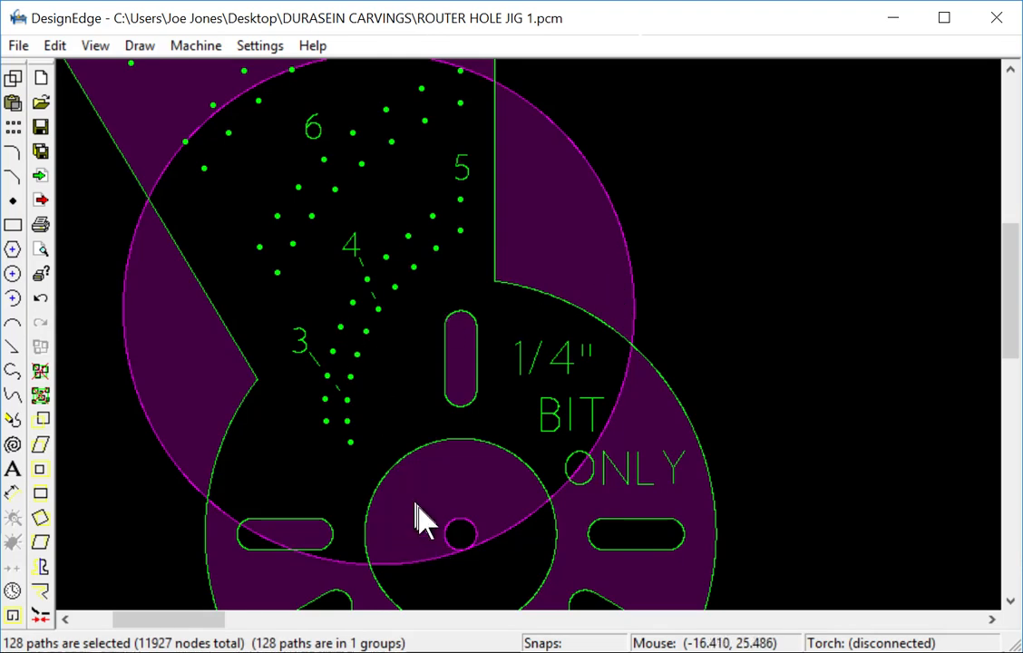
{"action": "mouse_move", "coordinate": [457, 535]}
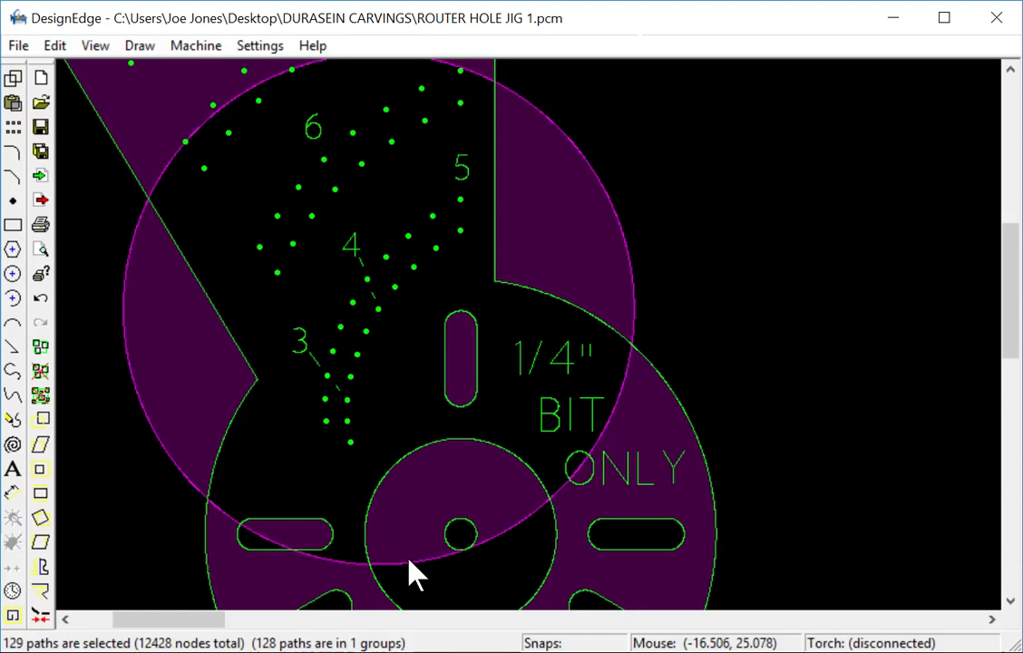
Step: Begin rotating the selected jig paths about the pin hole near label 4
{"action": "left_click", "coordinate": [335, 372]}
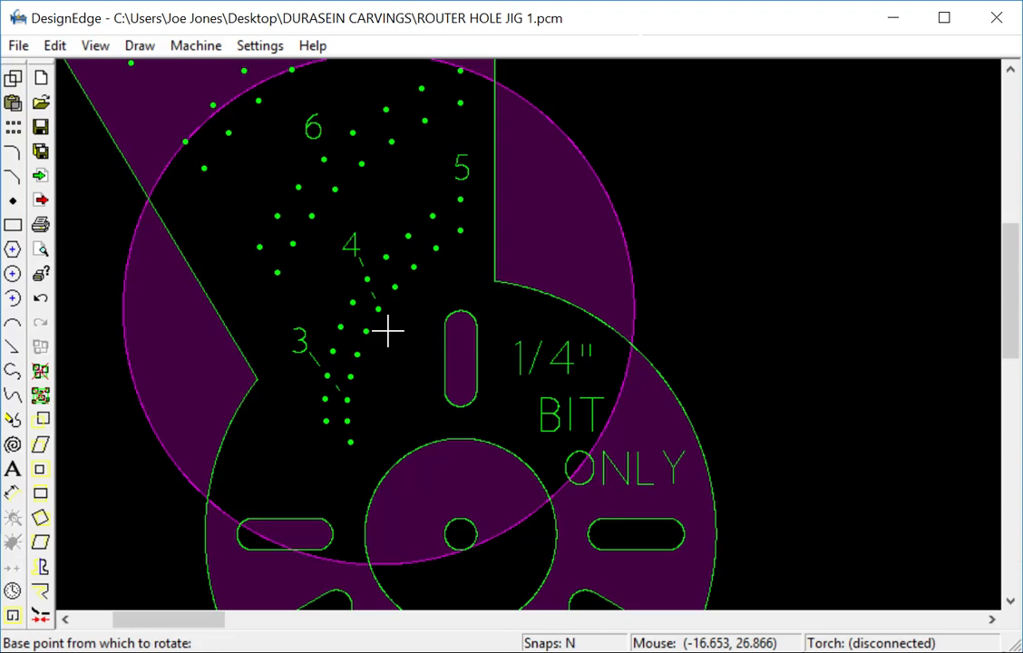
{"action": "mouse_move", "coordinate": [379, 312]}
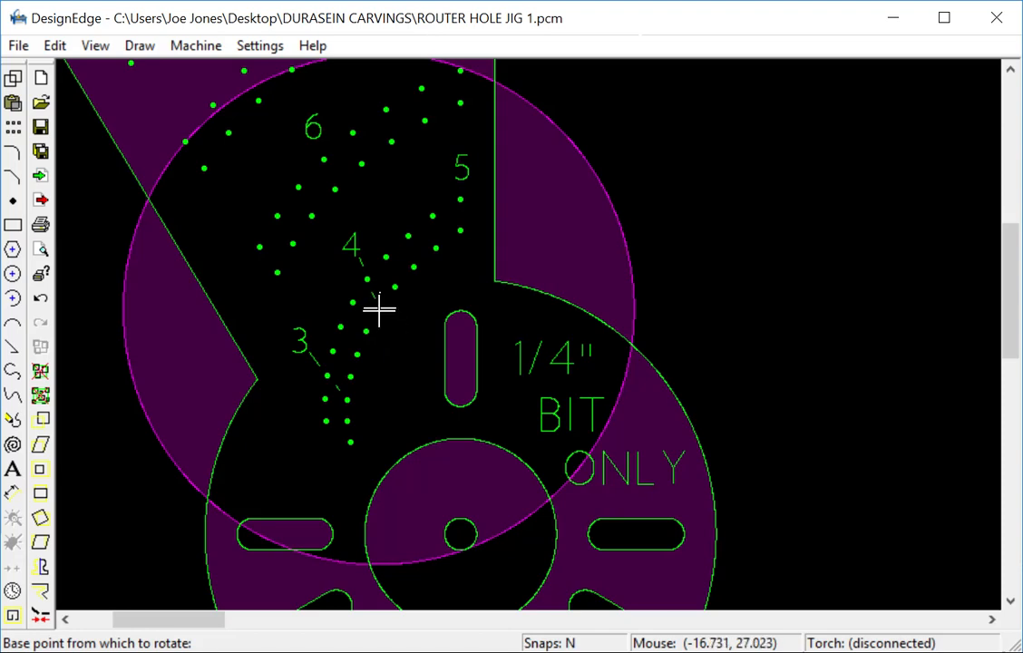
{"action": "left_click", "coordinate": [379, 308]}
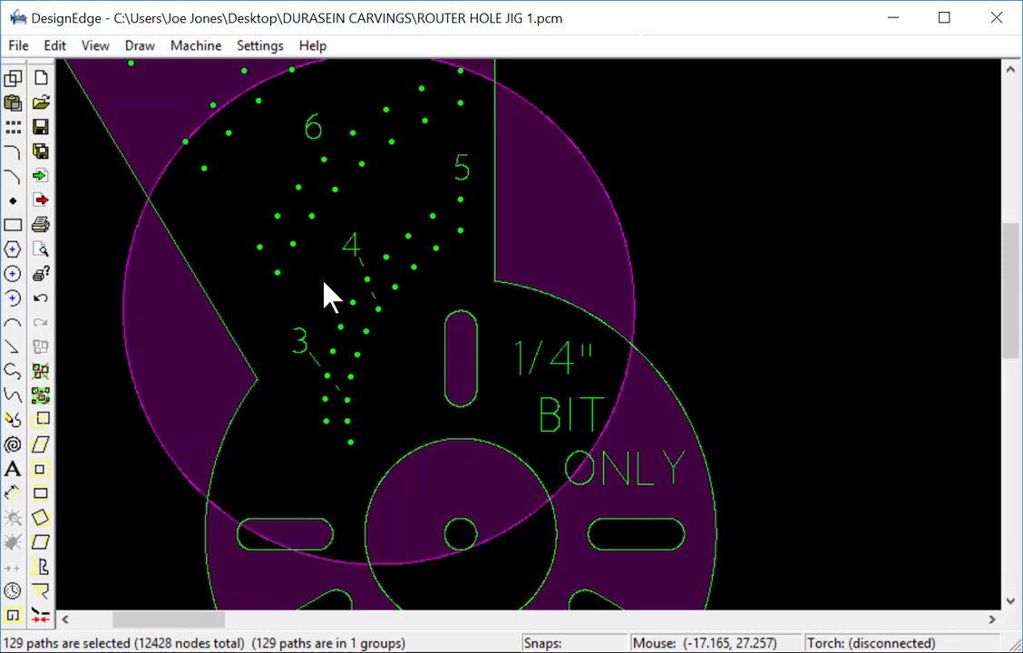
{"action": "mouse_move", "coordinate": [456, 263]}
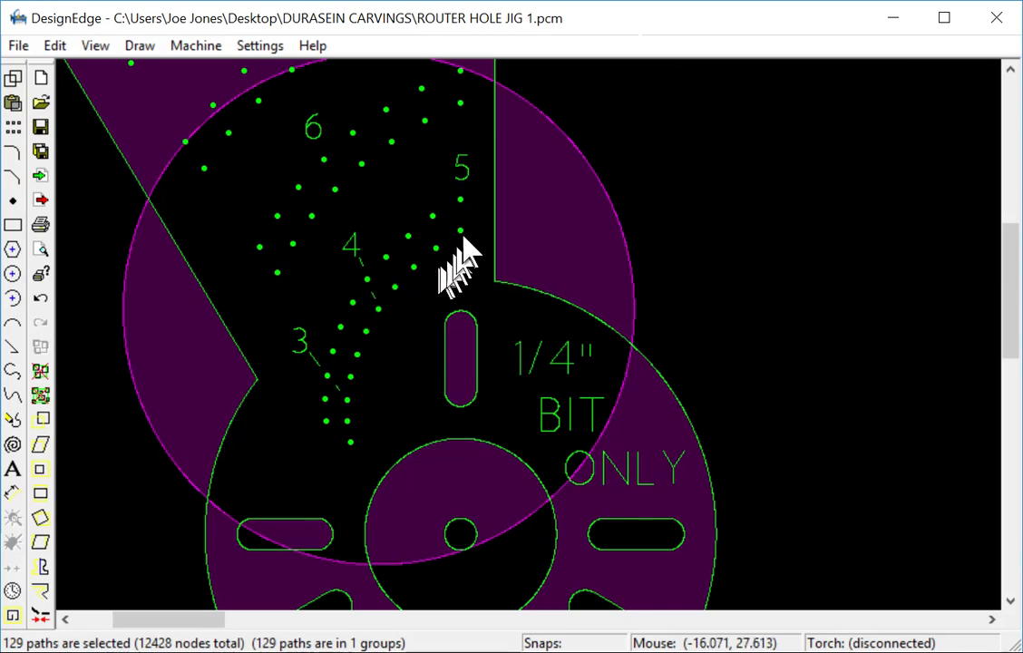
{"action": "mouse_move", "coordinate": [359, 454]}
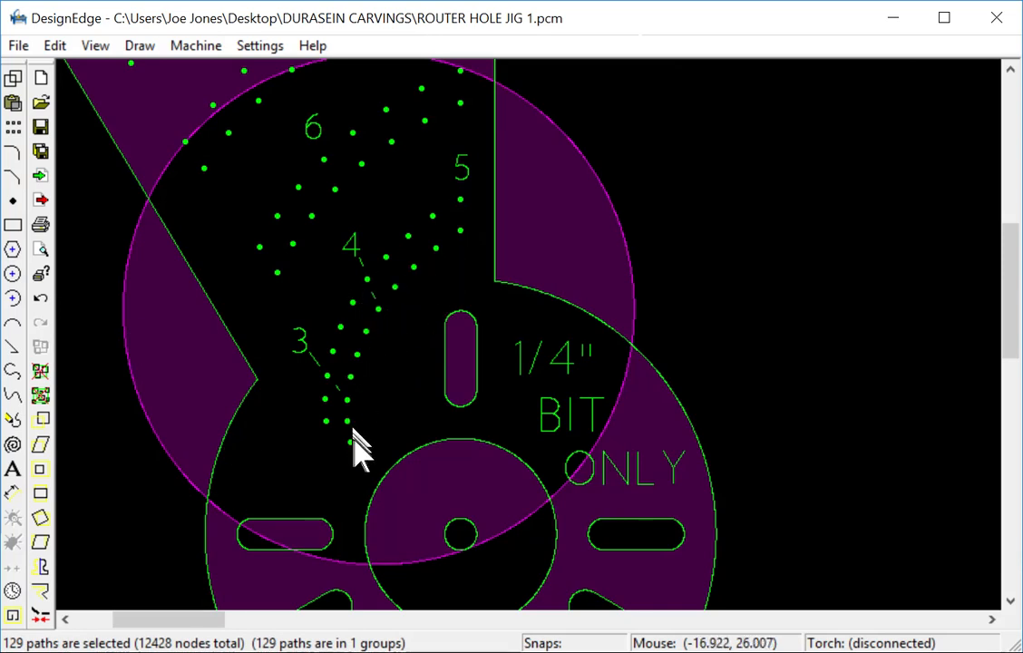
{"action": "mouse_move", "coordinate": [252, 113]}
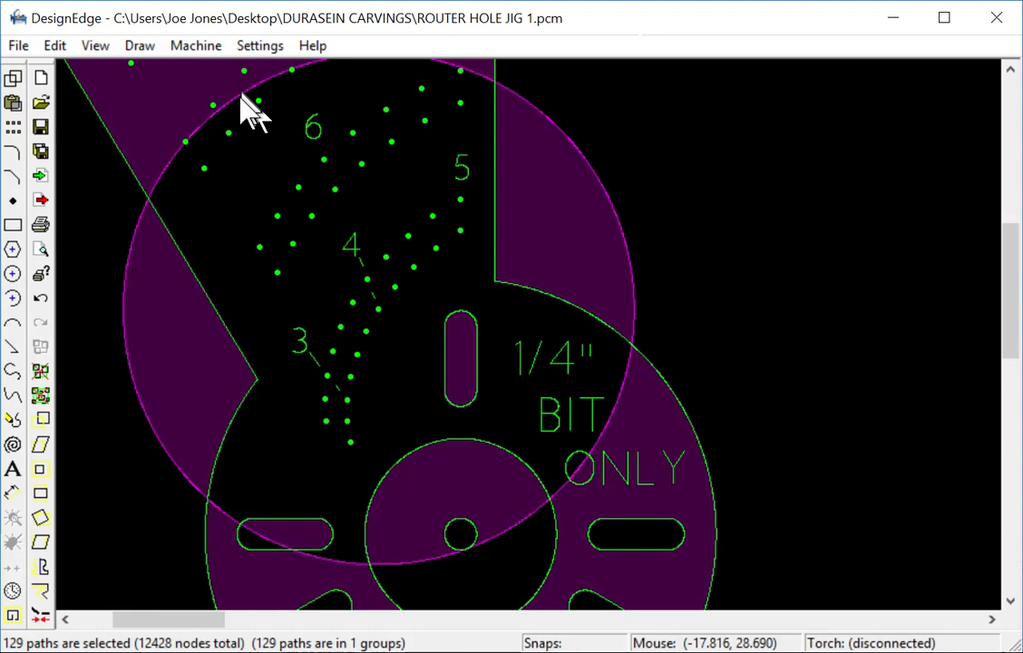
{"action": "mouse_move", "coordinate": [312, 326]}
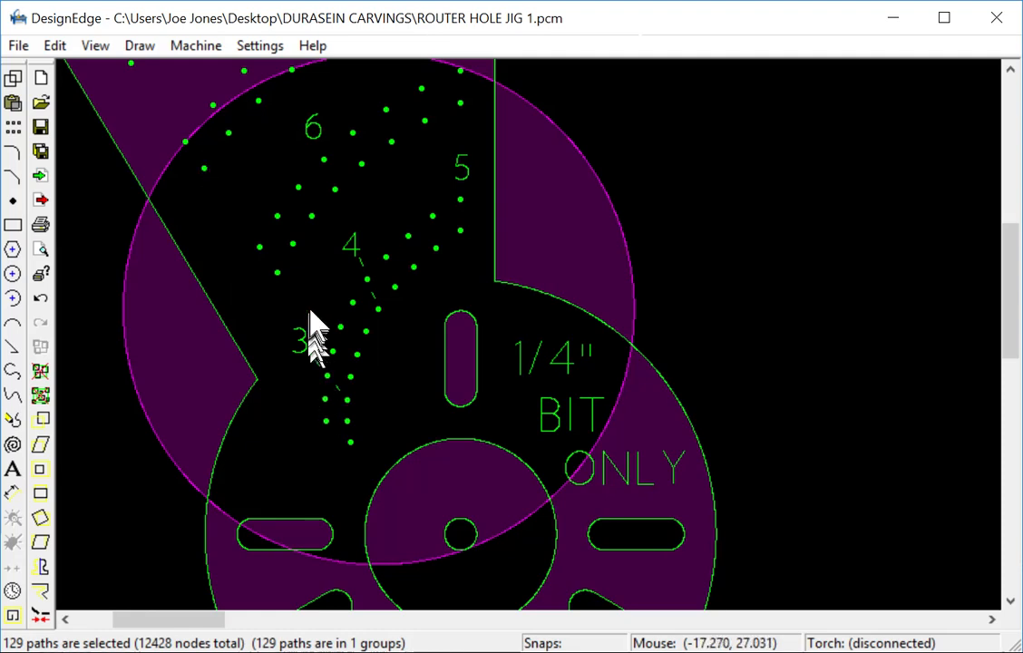
{"action": "mouse_move", "coordinate": [366, 299]}
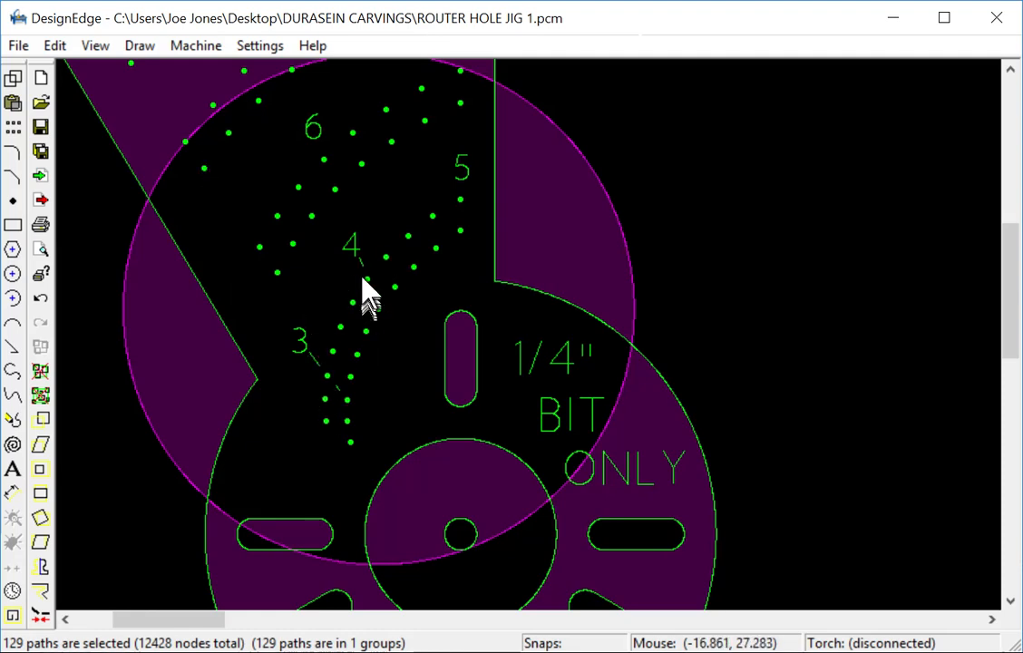
{"action": "mouse_move", "coordinate": [572, 253]}
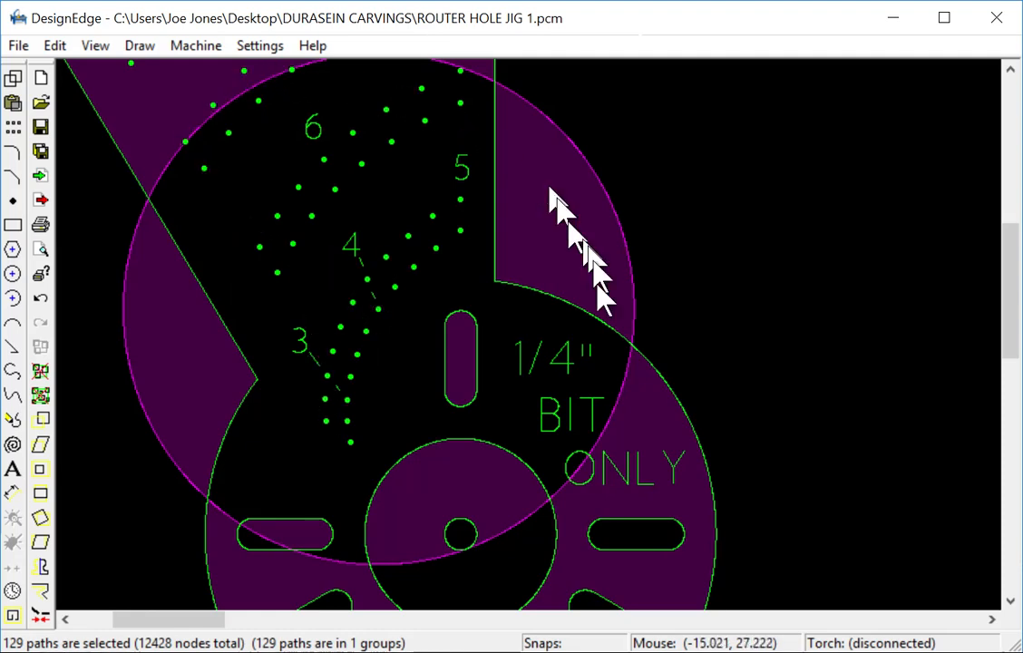
{"action": "mouse_move", "coordinate": [327, 90]}
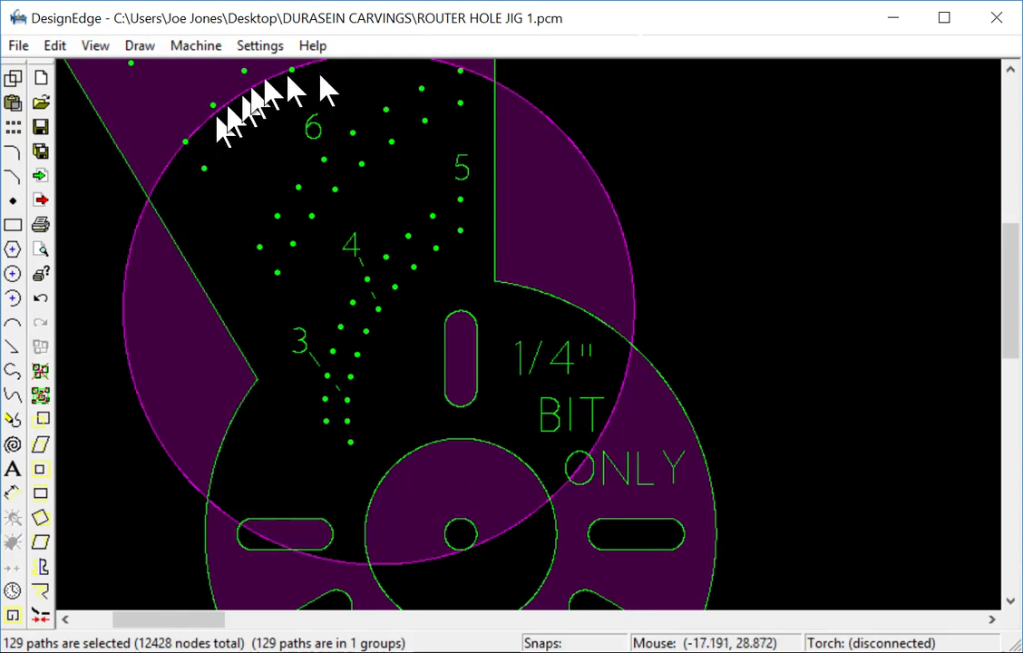
{"action": "mouse_move", "coordinate": [372, 281]}
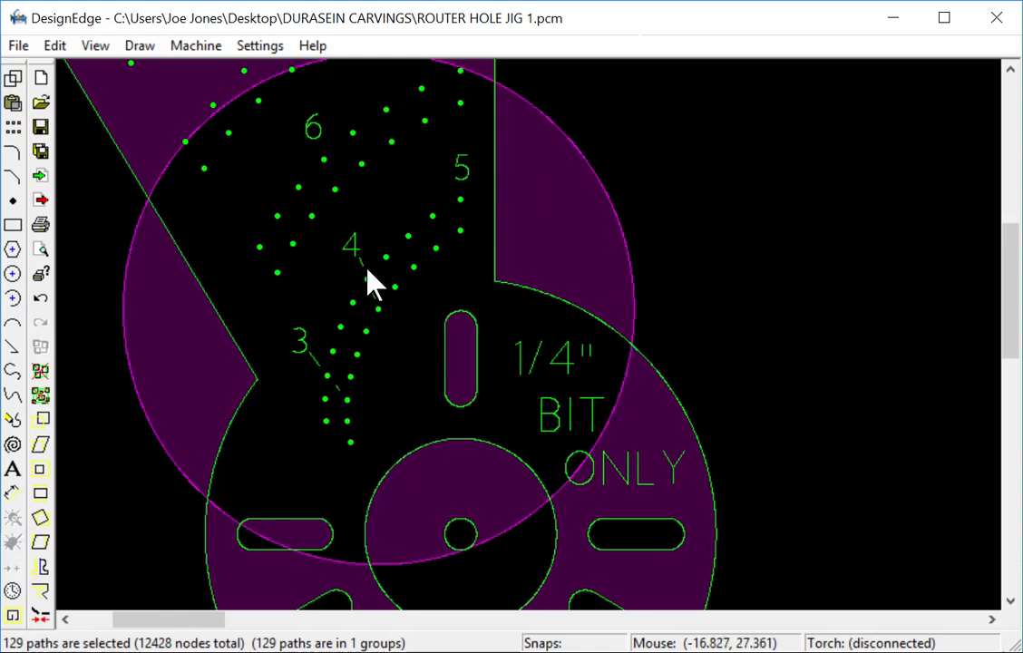
{"action": "mouse_move", "coordinate": [559, 512]}
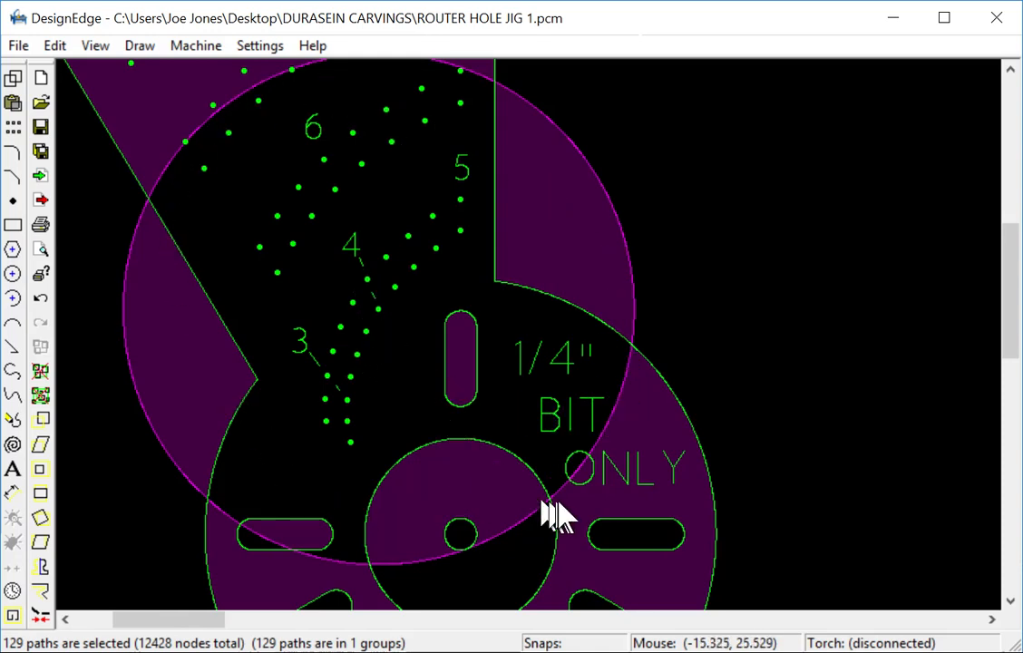
Step: Draw a large test circle across the pin holes near label 4 and leave only it selected
{"action": "left_click", "coordinate": [540, 525]}
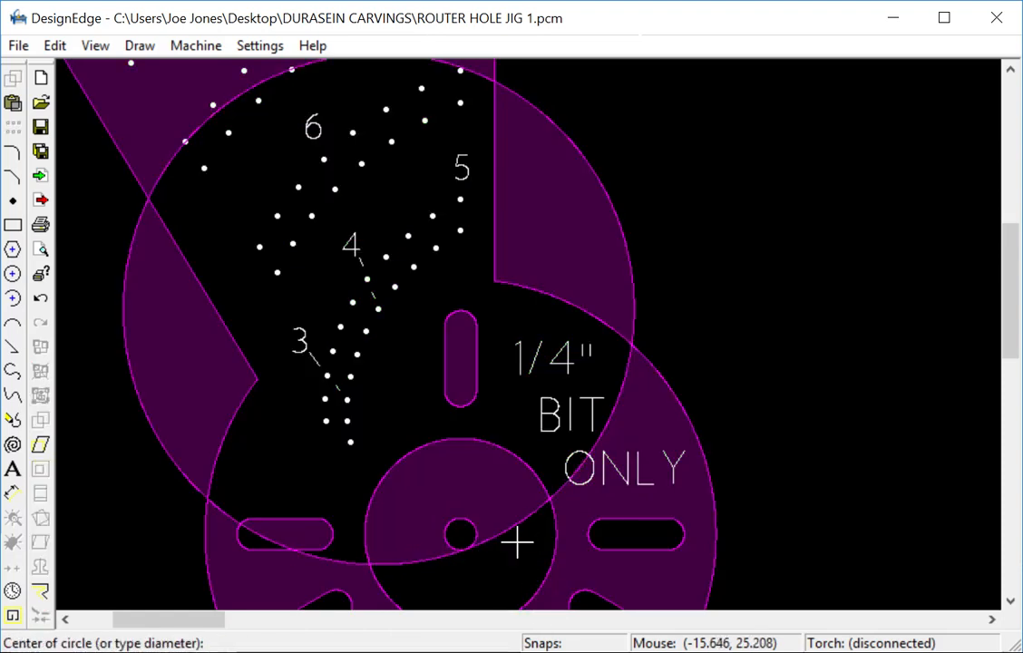
{"action": "mouse_move", "coordinate": [399, 463]}
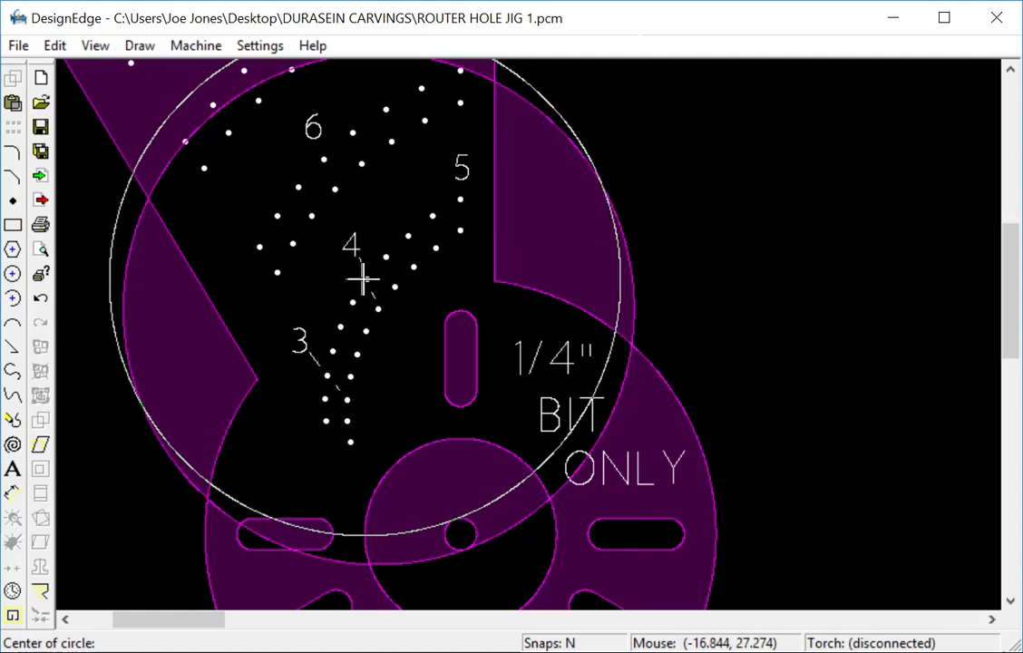
{"action": "left_click", "coordinate": [367, 279]}
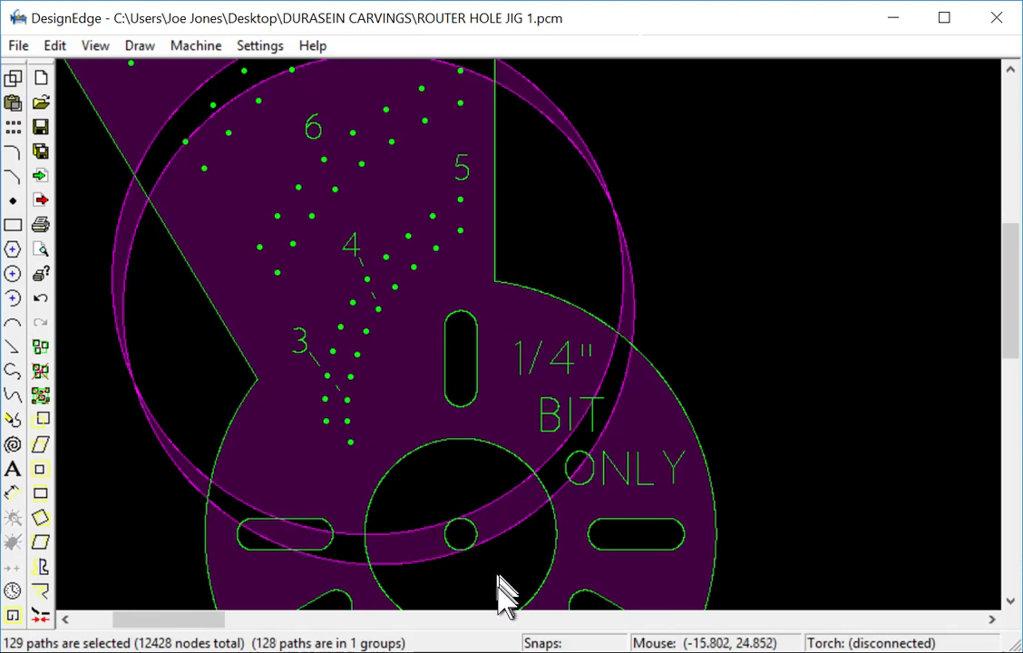
{"action": "left_click", "coordinate": [457, 533]}
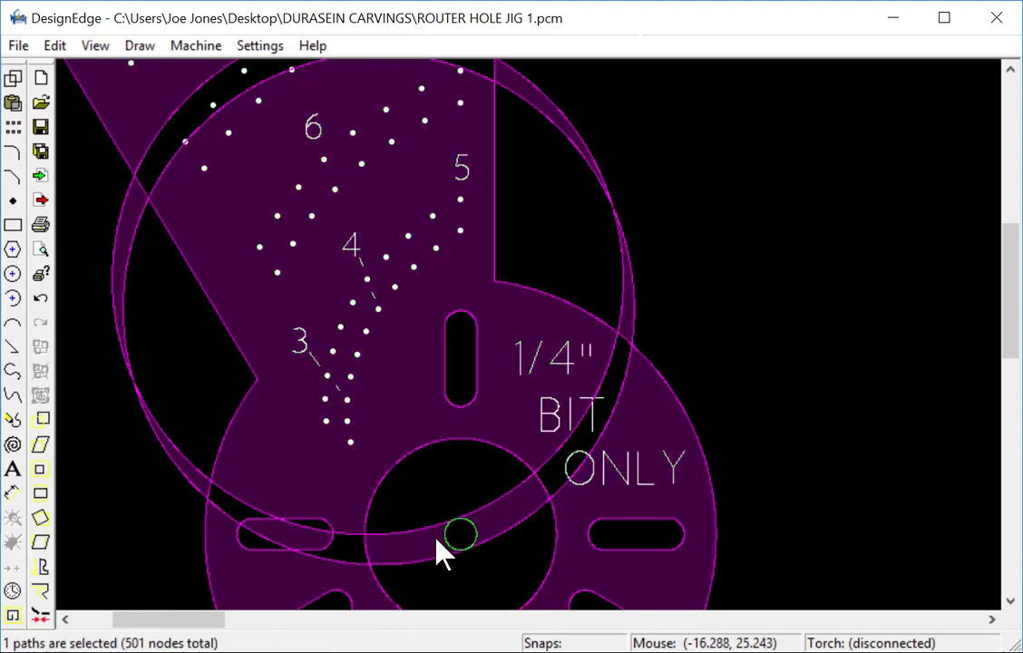
{"action": "left_click", "coordinate": [457, 533]}
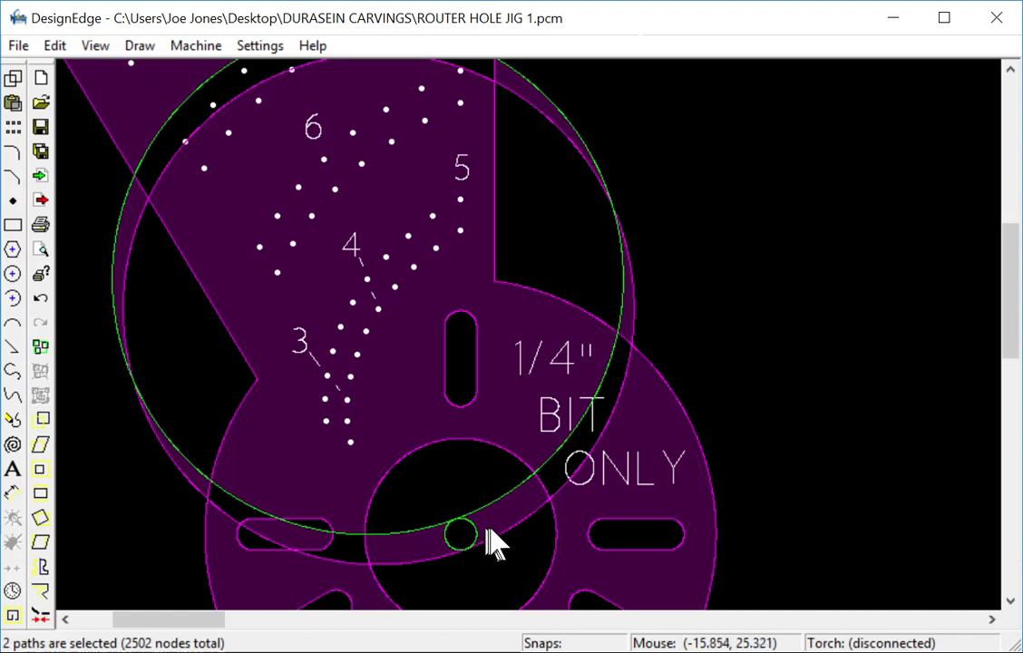
{"action": "left_click", "coordinate": [457, 534]}
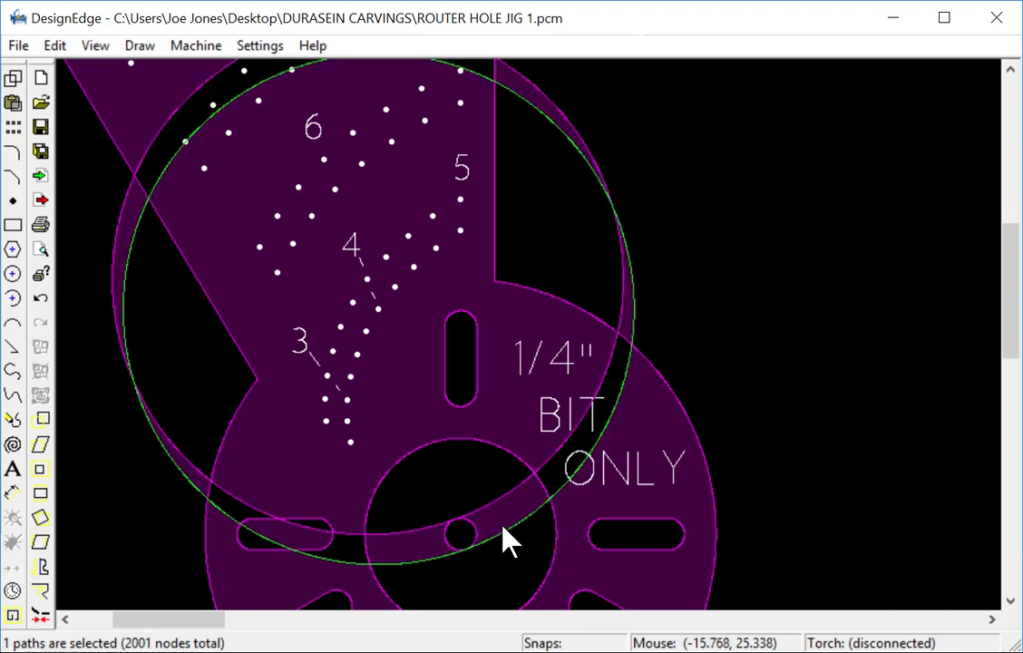
{"action": "mouse_move", "coordinate": [371, 294]}
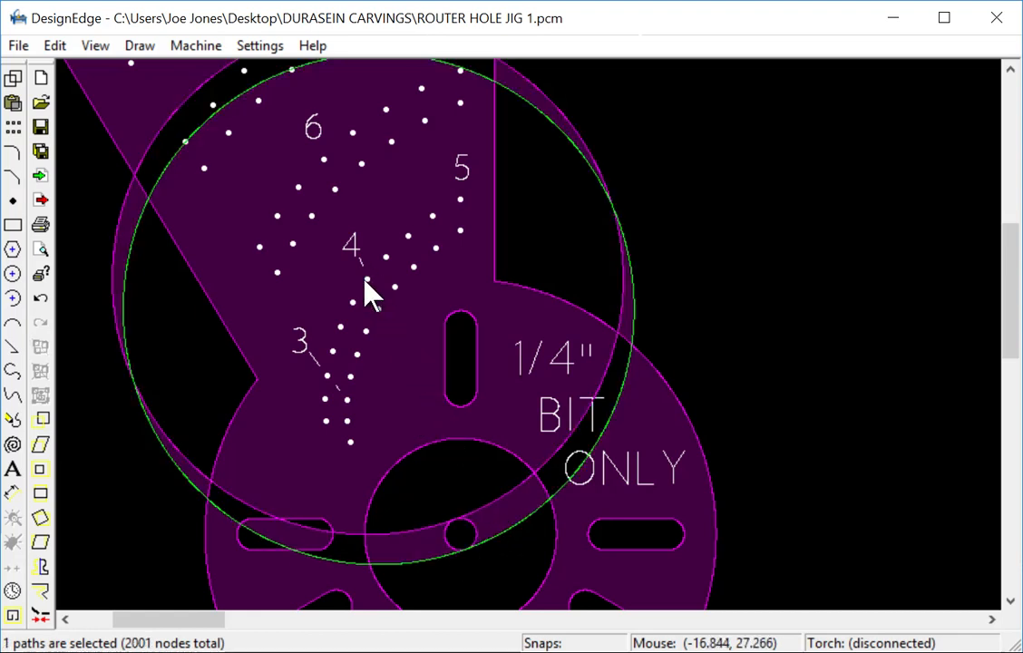
{"action": "mouse_move", "coordinate": [439, 475]}
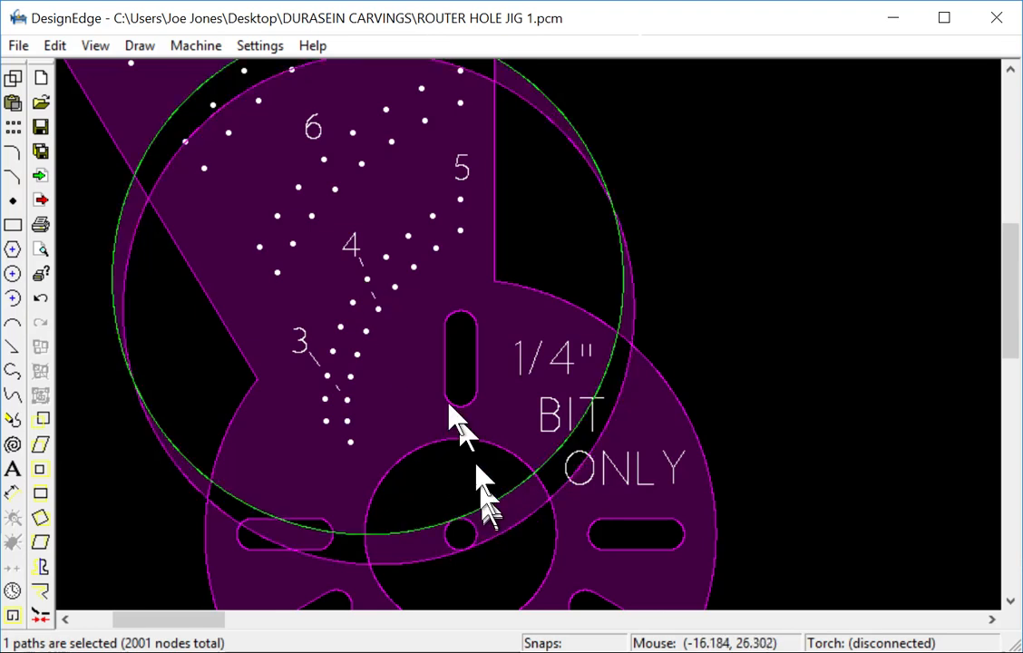
{"action": "mouse_move", "coordinate": [330, 431]}
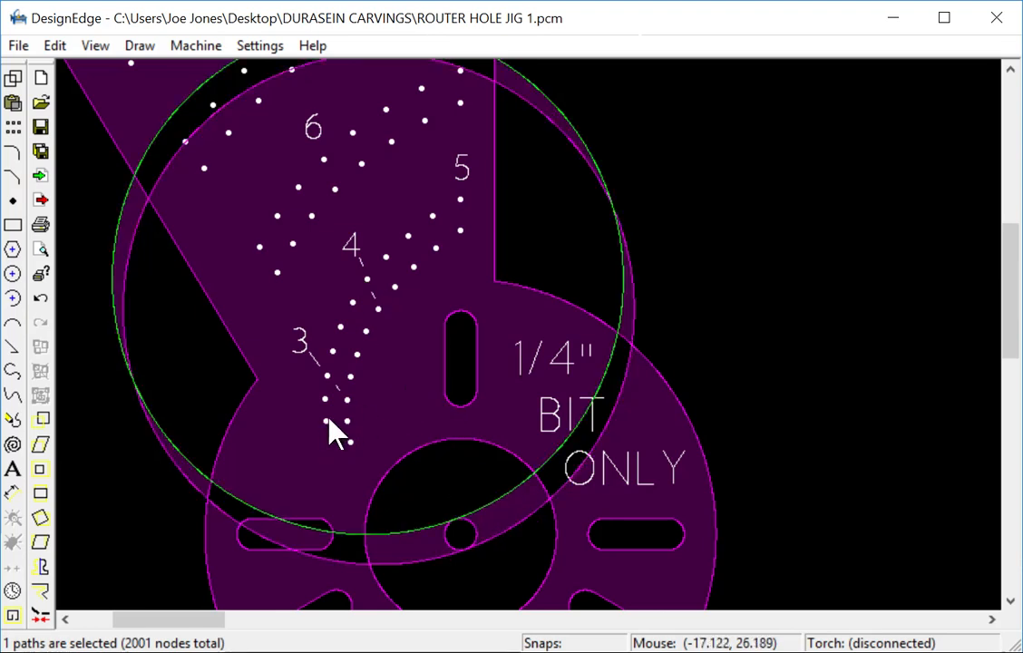
{"action": "mouse_move", "coordinate": [341, 399]}
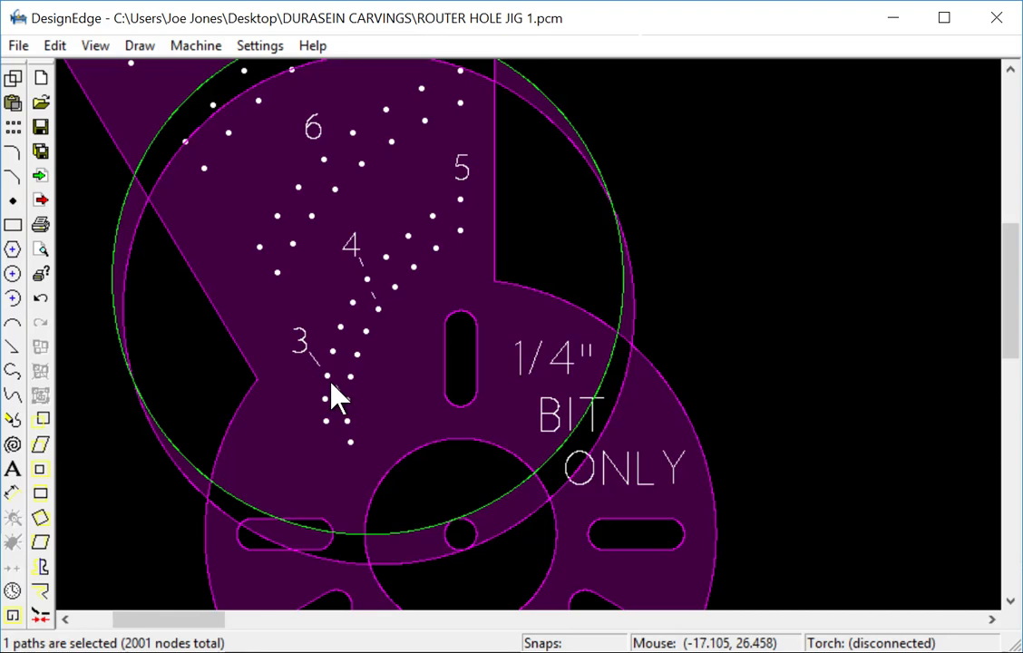
{"action": "mouse_move", "coordinate": [330, 372]}
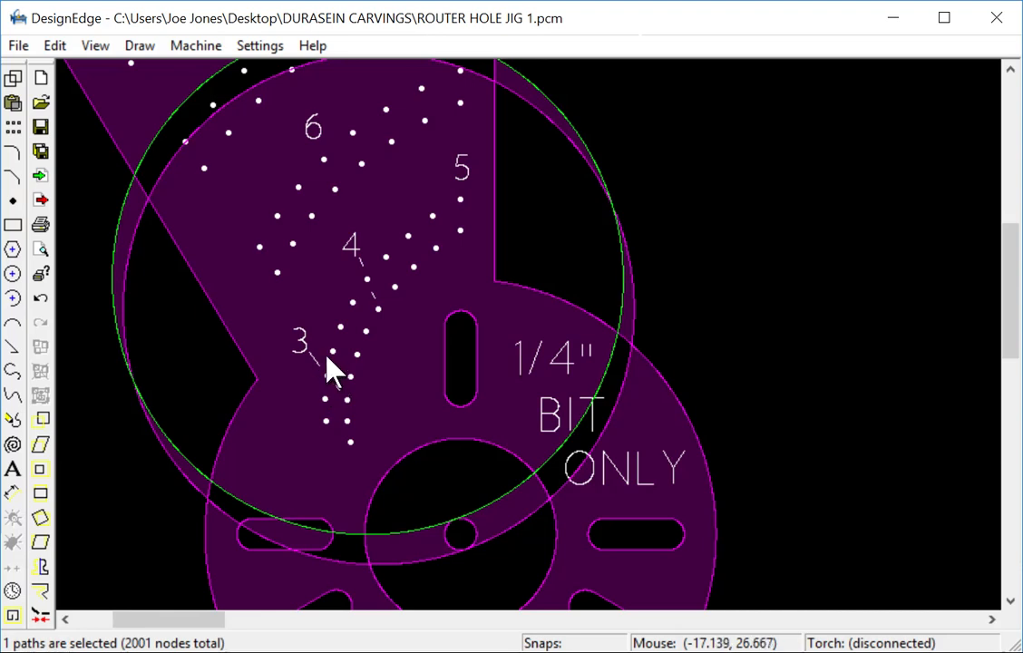
{"action": "mouse_move", "coordinate": [352, 362]}
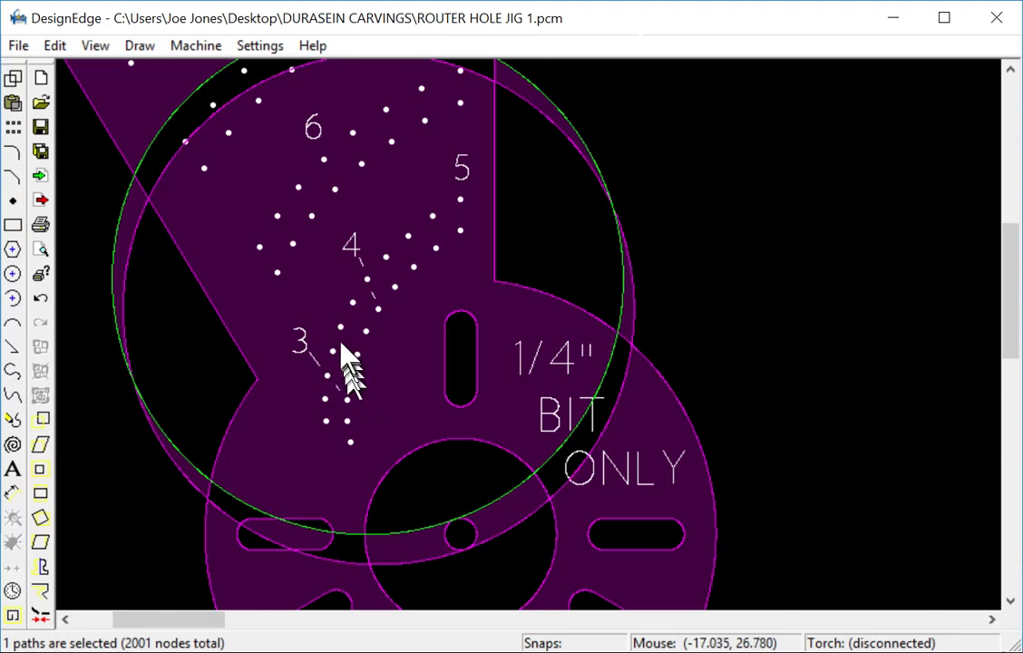
{"action": "mouse_move", "coordinate": [363, 348]}
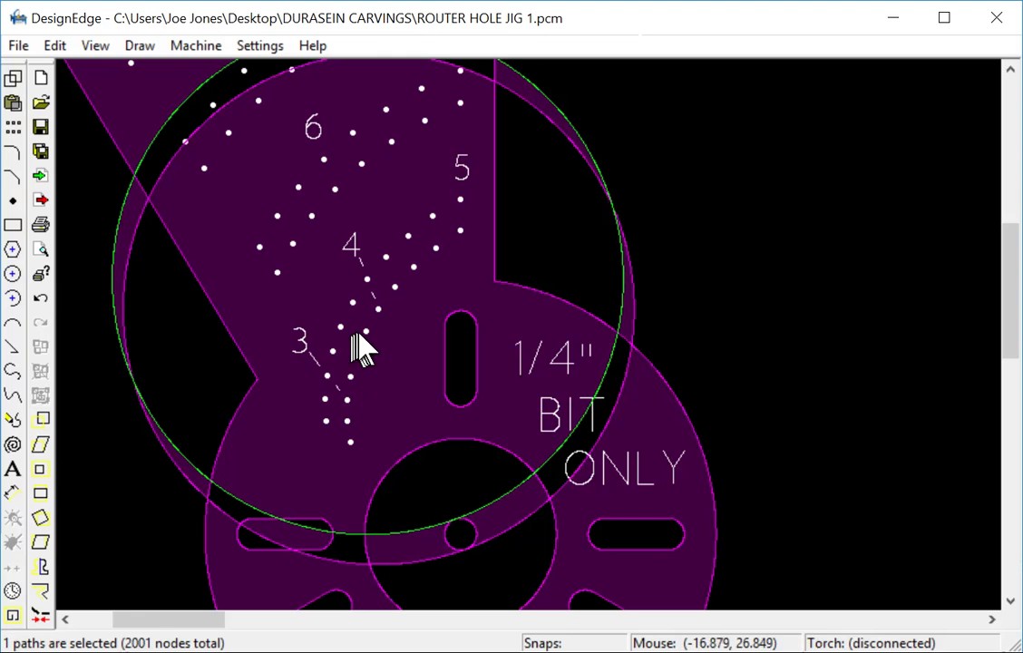
{"action": "mouse_move", "coordinate": [470, 234]}
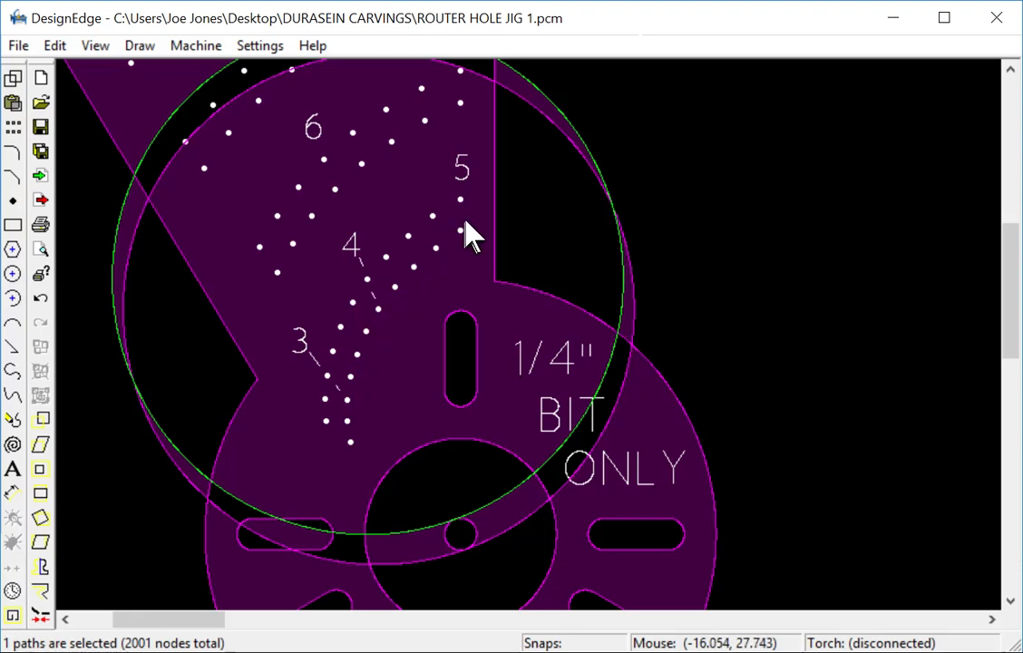
{"action": "mouse_move", "coordinate": [598, 200]}
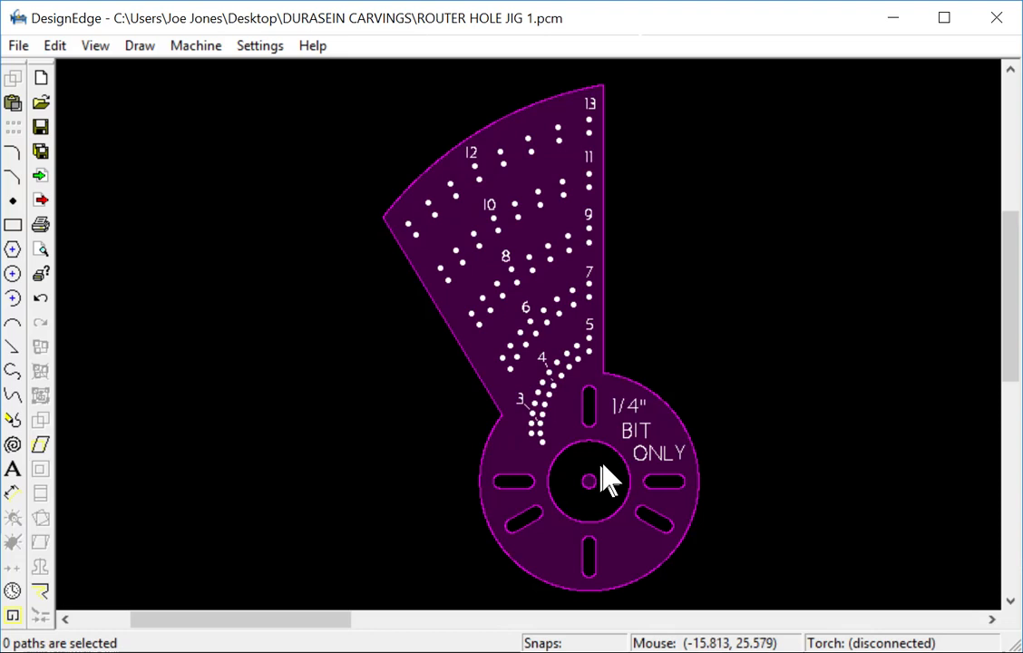
{"action": "mouse_move", "coordinate": [598, 149]}
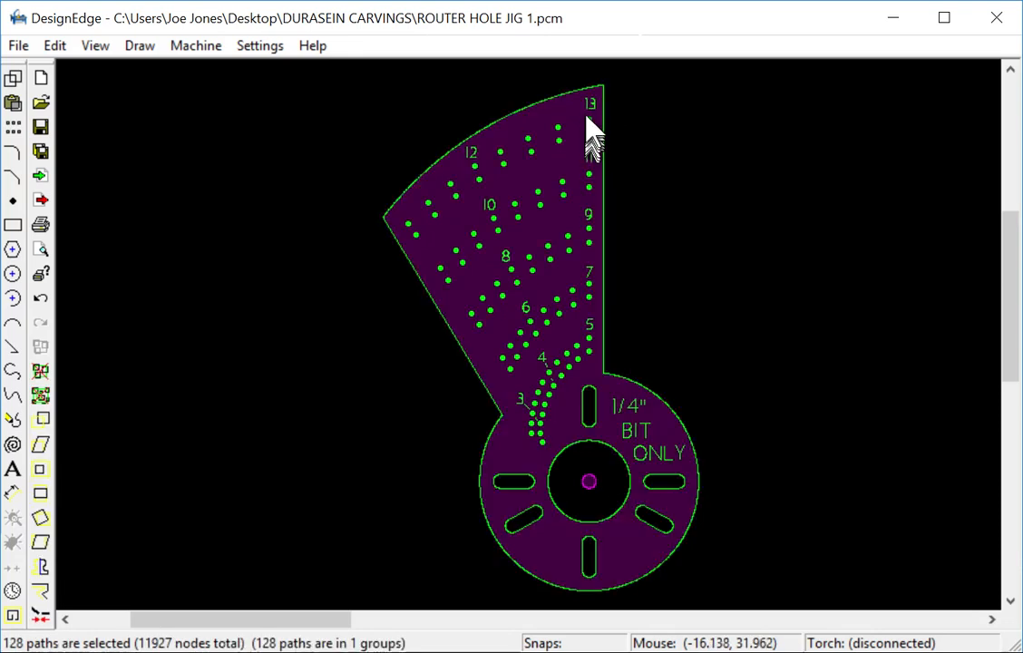
{"action": "mouse_move", "coordinate": [481, 190]}
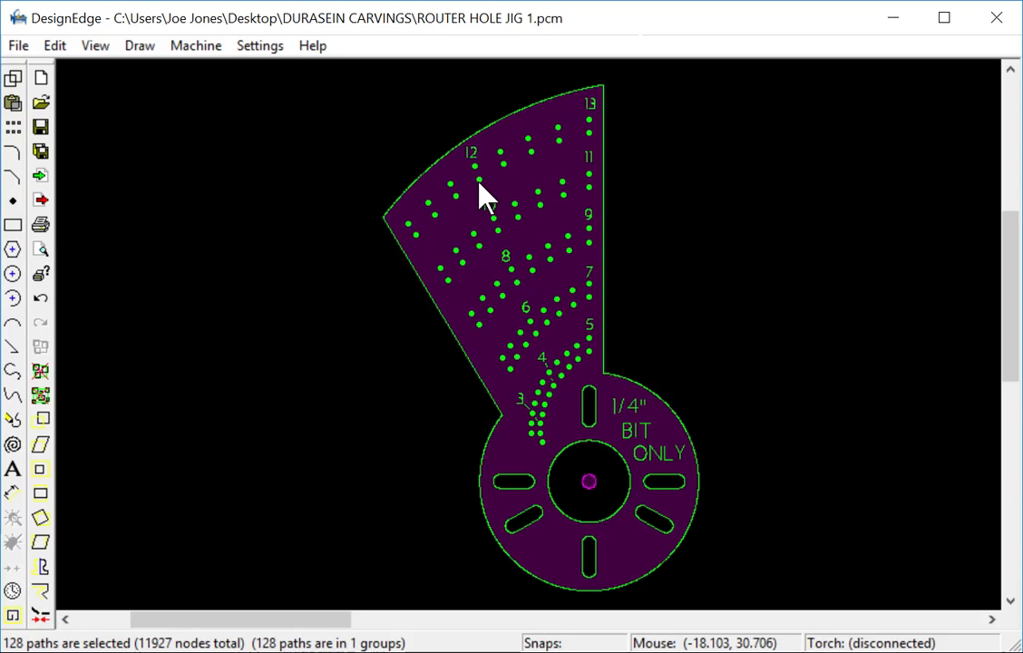
{"action": "mouse_move", "coordinate": [484, 197]}
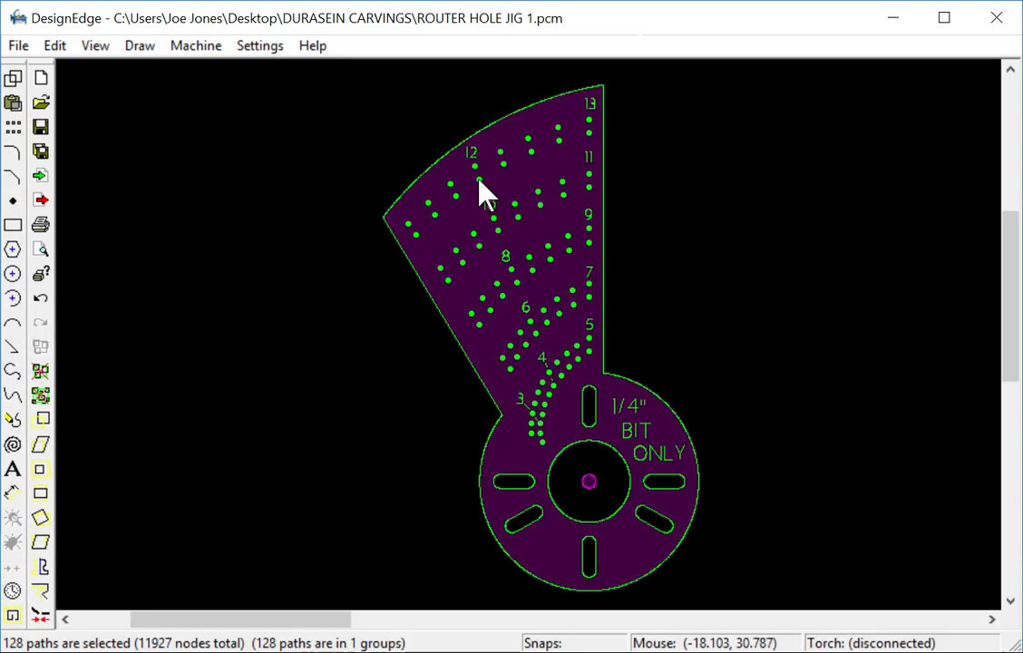
{"action": "mouse_move", "coordinate": [484, 197]}
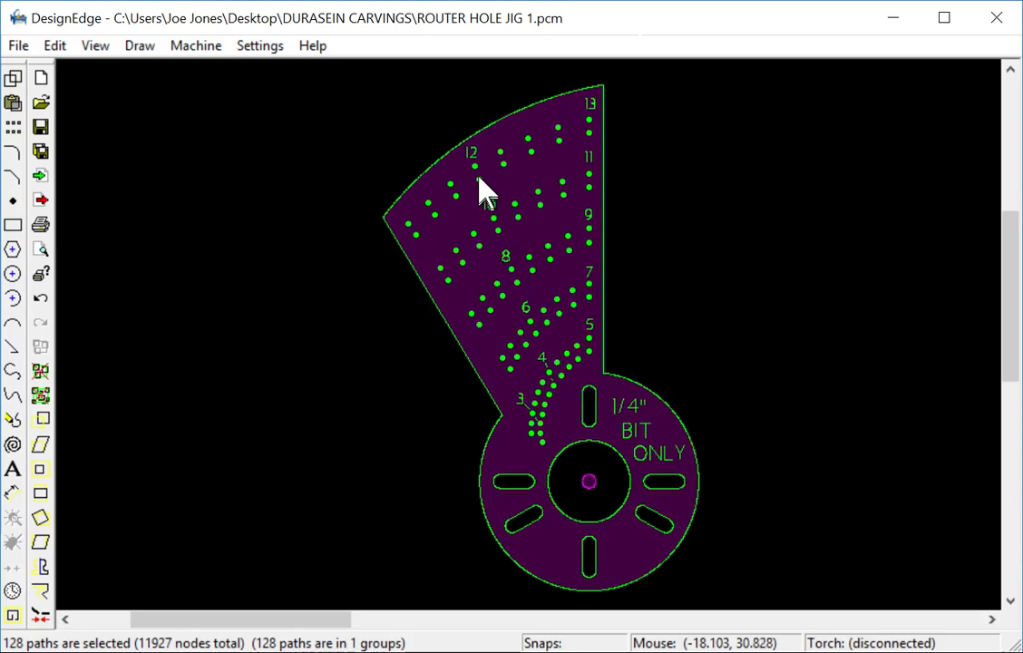
{"action": "mouse_move", "coordinate": [475, 178]}
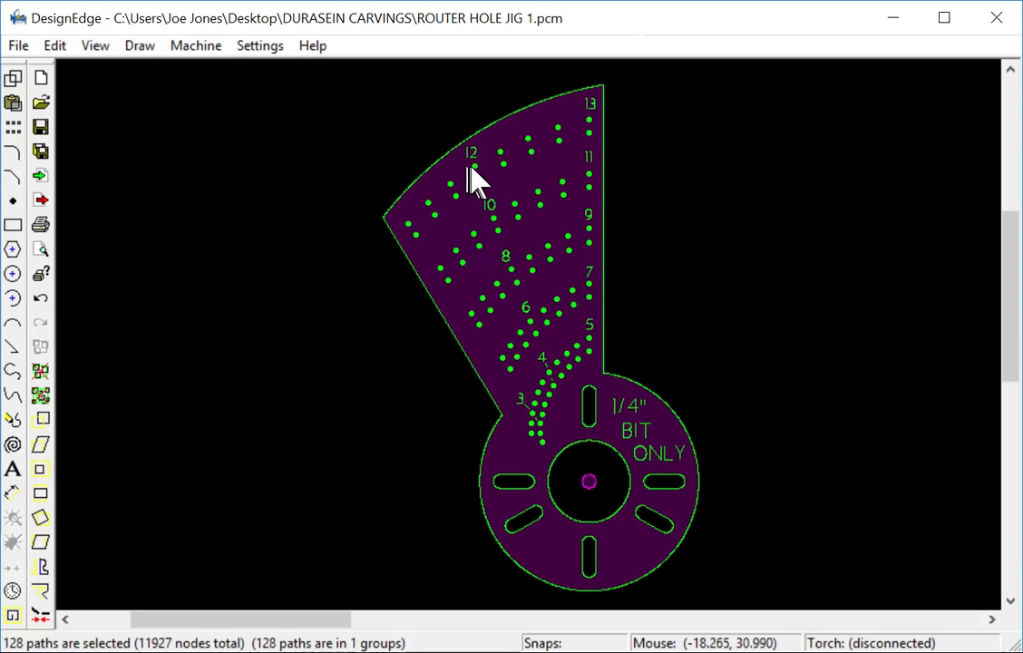
{"action": "mouse_move", "coordinate": [481, 181]}
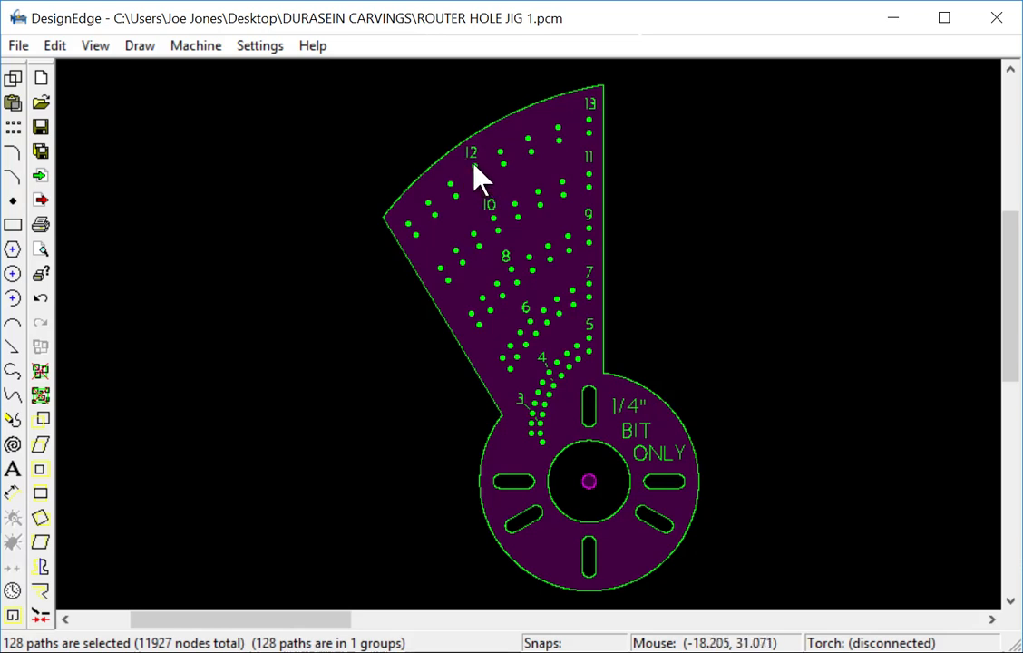
{"action": "mouse_move", "coordinate": [506, 395]}
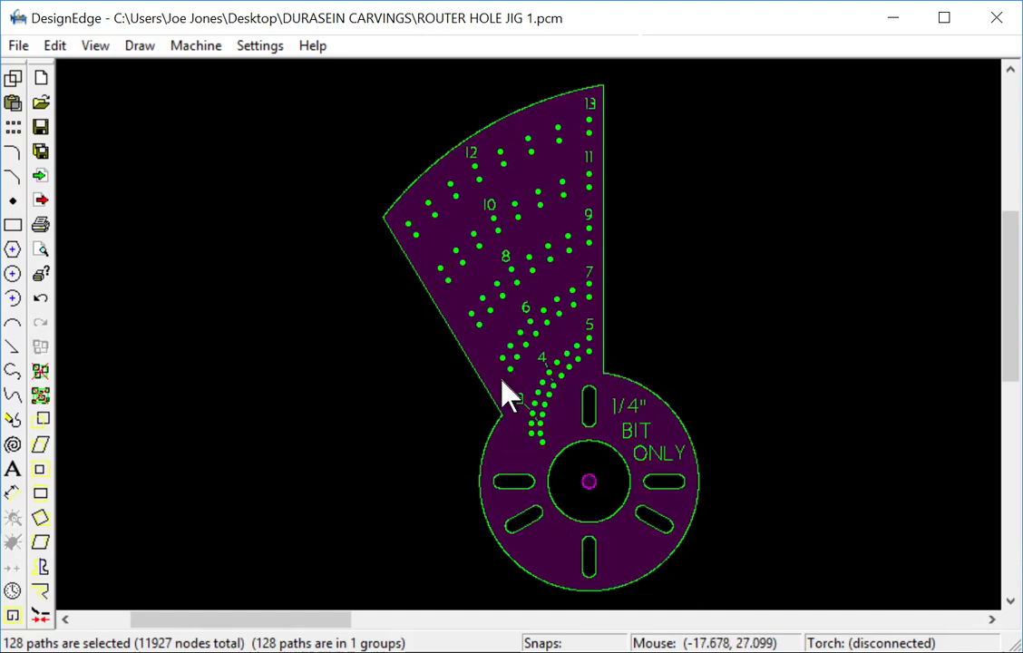
{"action": "mouse_move", "coordinate": [517, 395]}
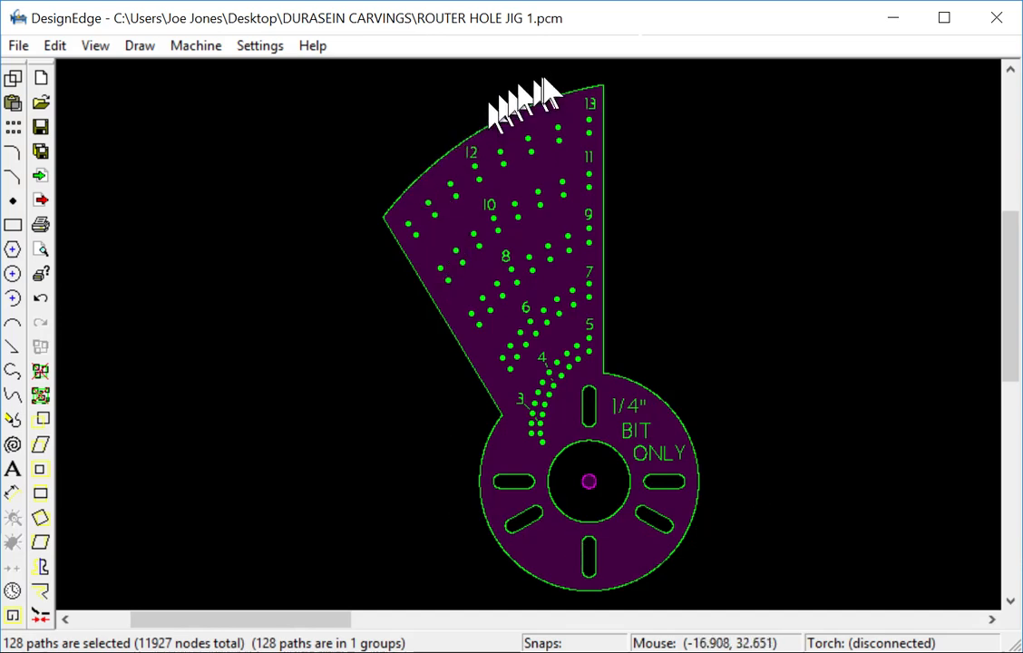
{"action": "mouse_move", "coordinate": [534, 490]}
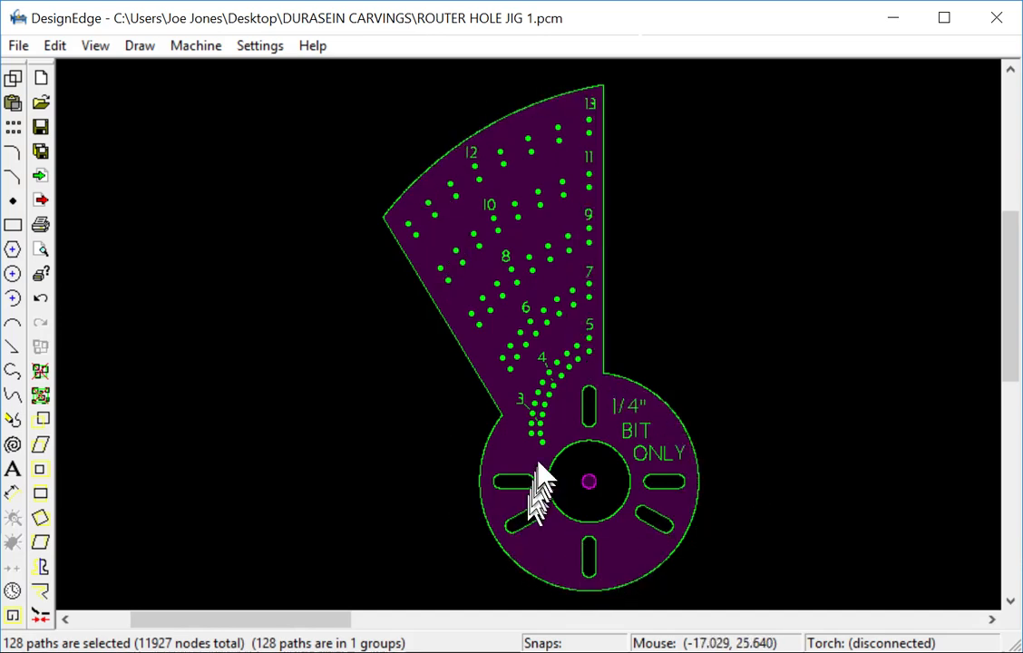
{"action": "mouse_move", "coordinate": [598, 108]}
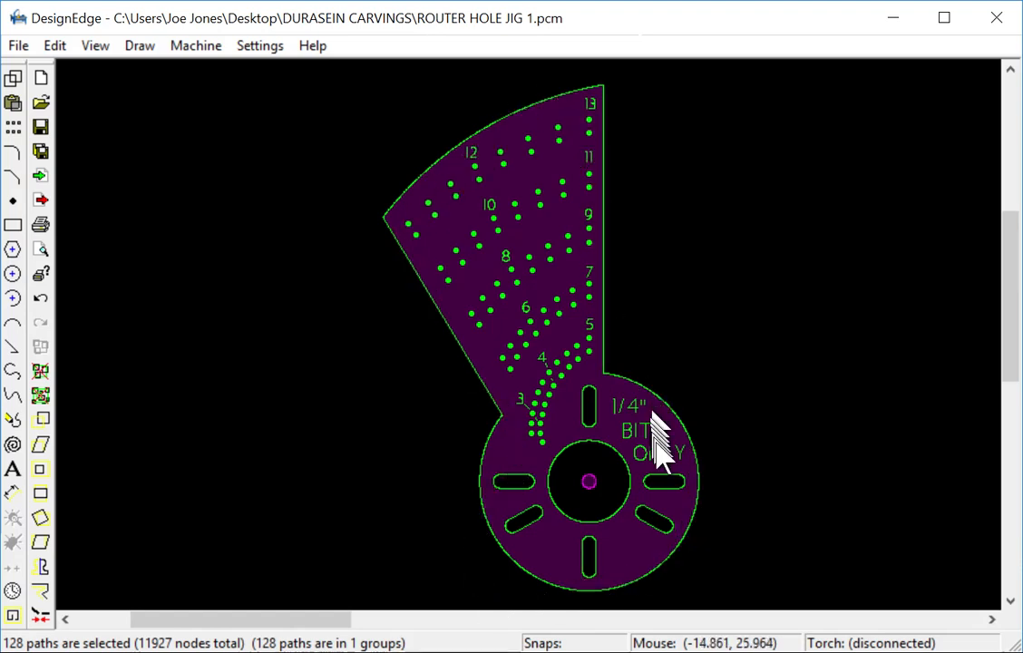
{"action": "mouse_move", "coordinate": [417, 272]}
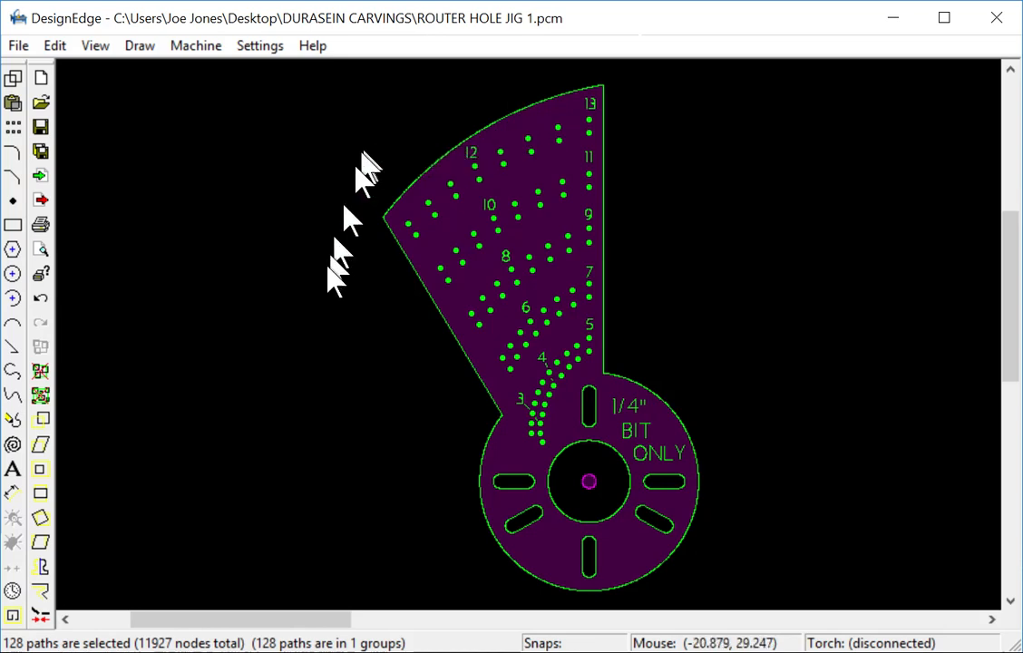
{"action": "mouse_move", "coordinate": [312, 426]}
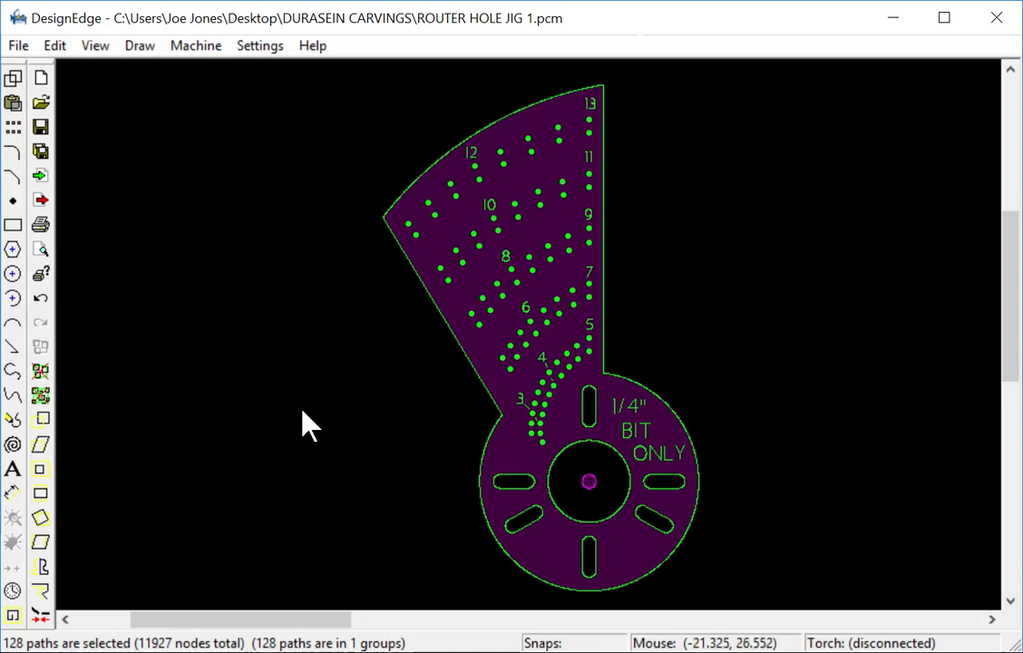
{"action": "mouse_move", "coordinate": [349, 432]}
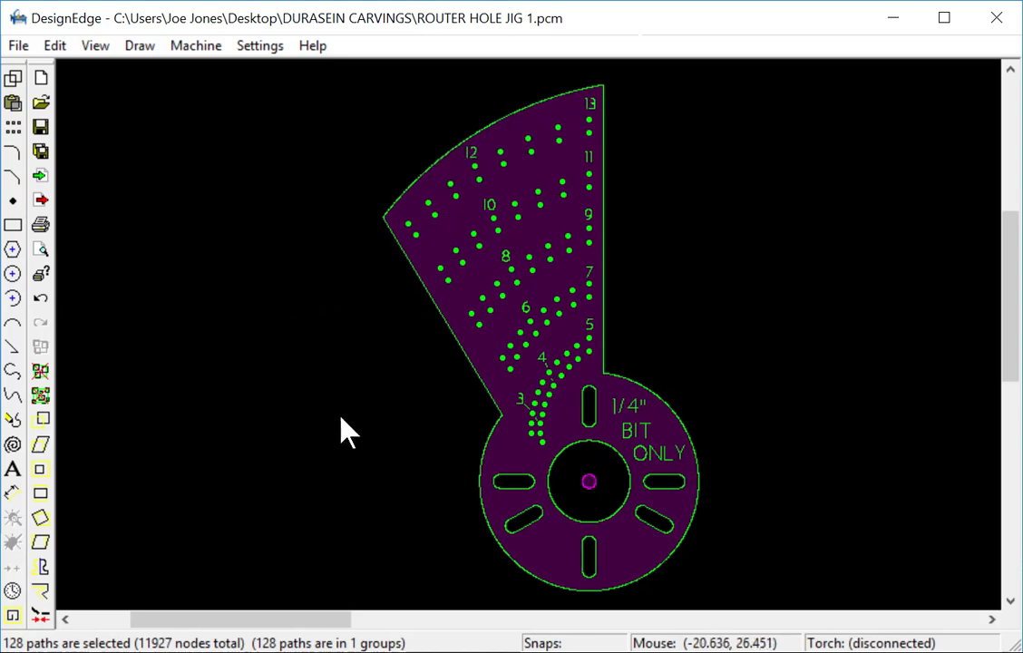
{"action": "mouse_move", "coordinate": [396, 451]}
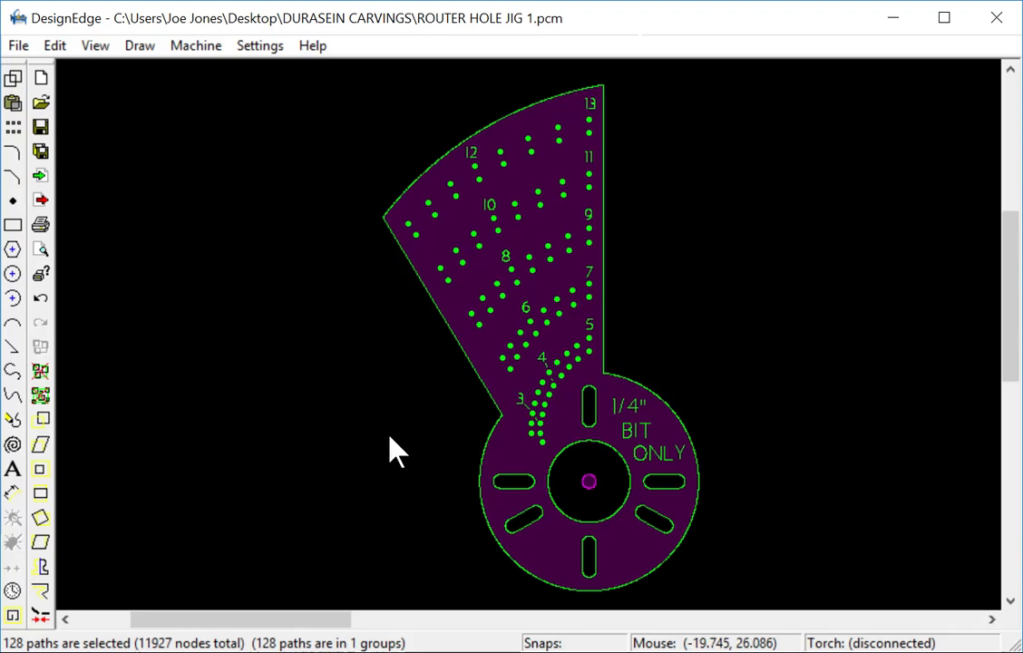
{"action": "mouse_move", "coordinate": [507, 250]}
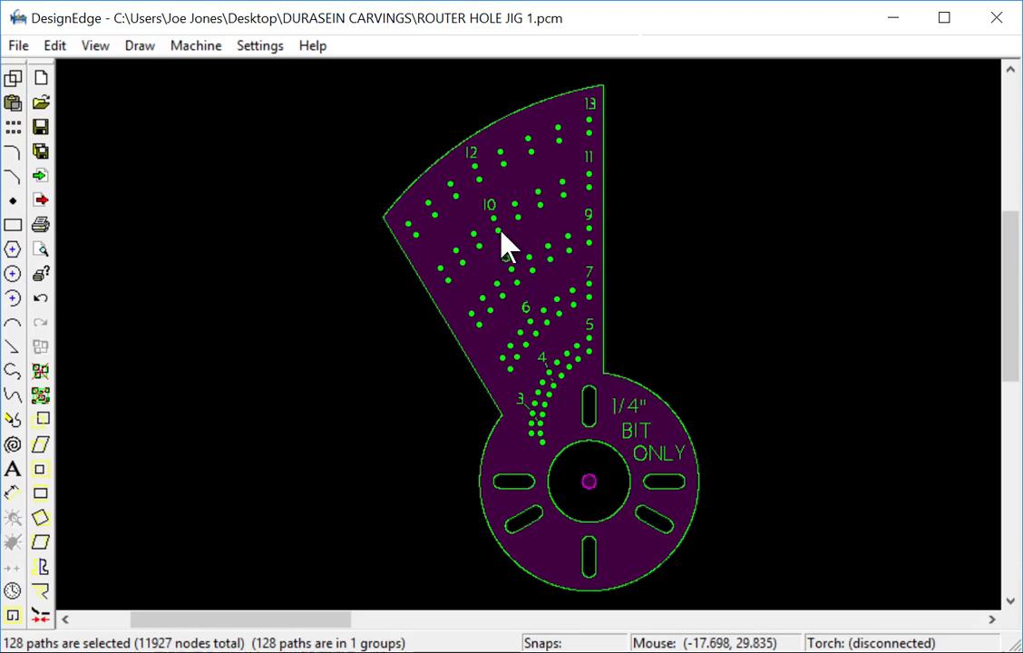
{"action": "mouse_move", "coordinate": [501, 251]}
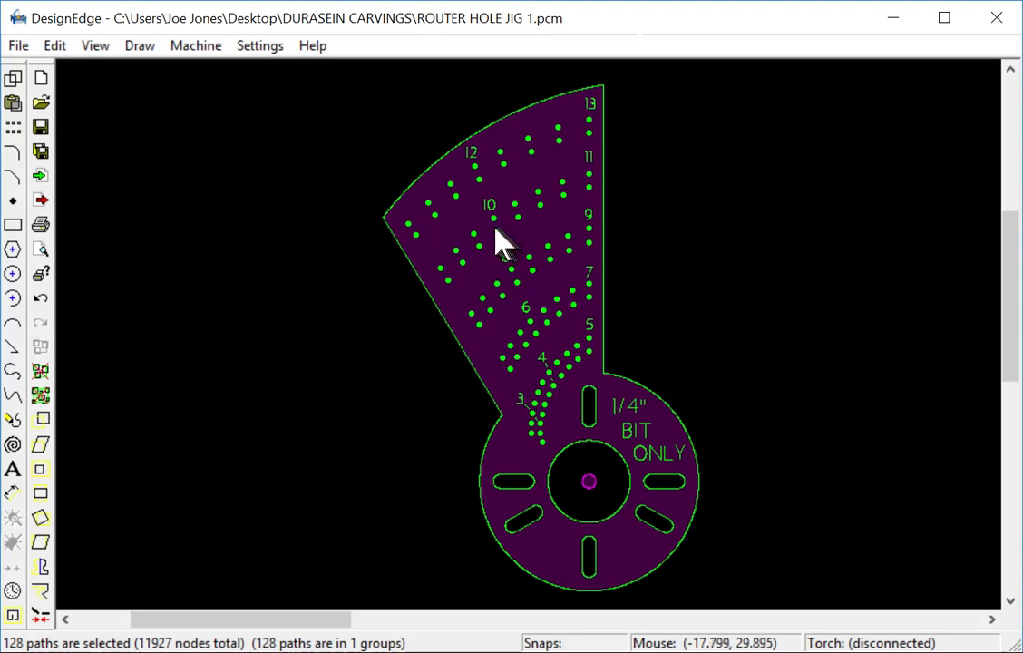
{"action": "mouse_move", "coordinate": [500, 246]}
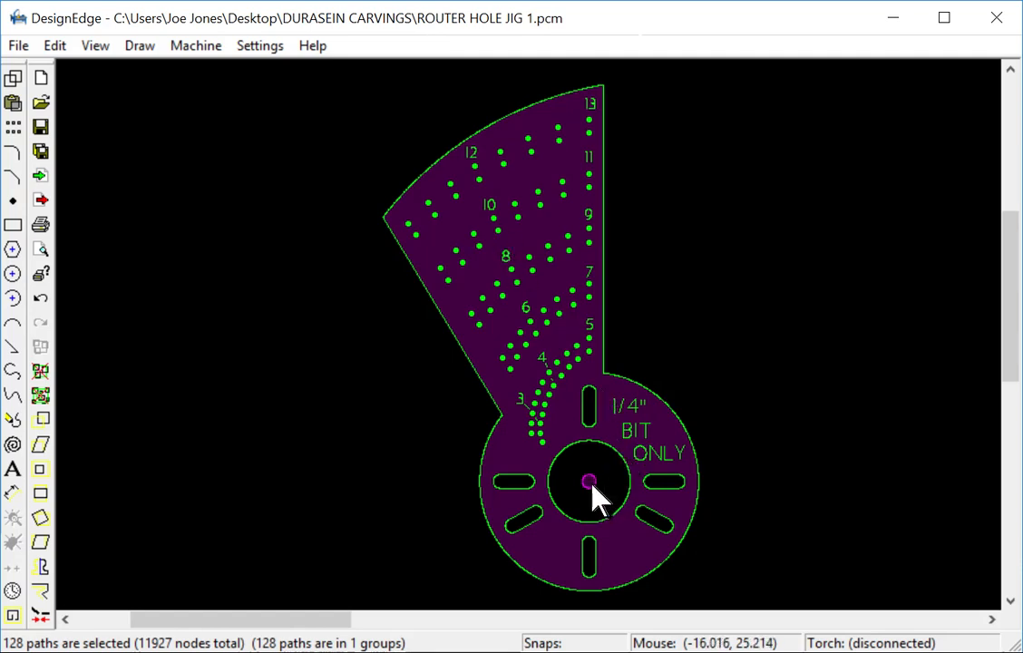
{"action": "mouse_move", "coordinate": [344, 177]}
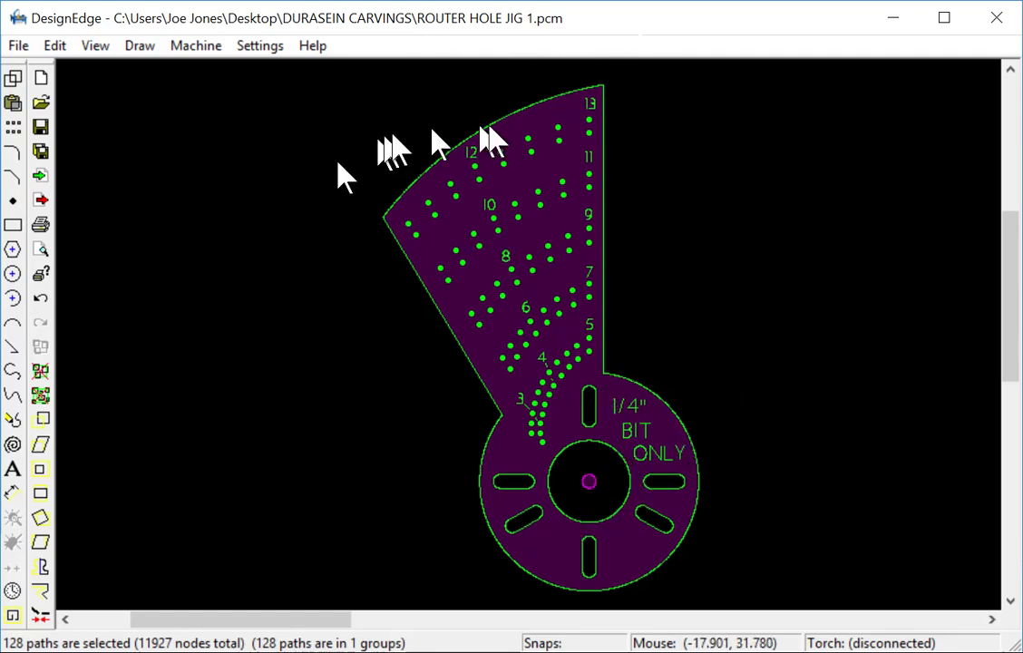
{"action": "mouse_move", "coordinate": [497, 247]}
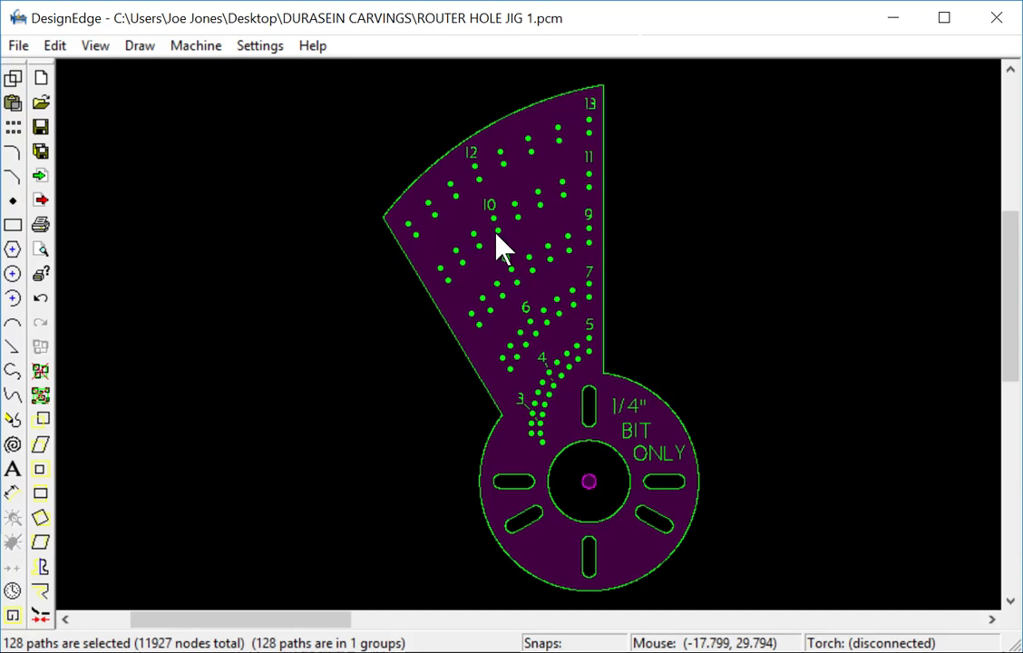
{"action": "mouse_move", "coordinate": [501, 226]}
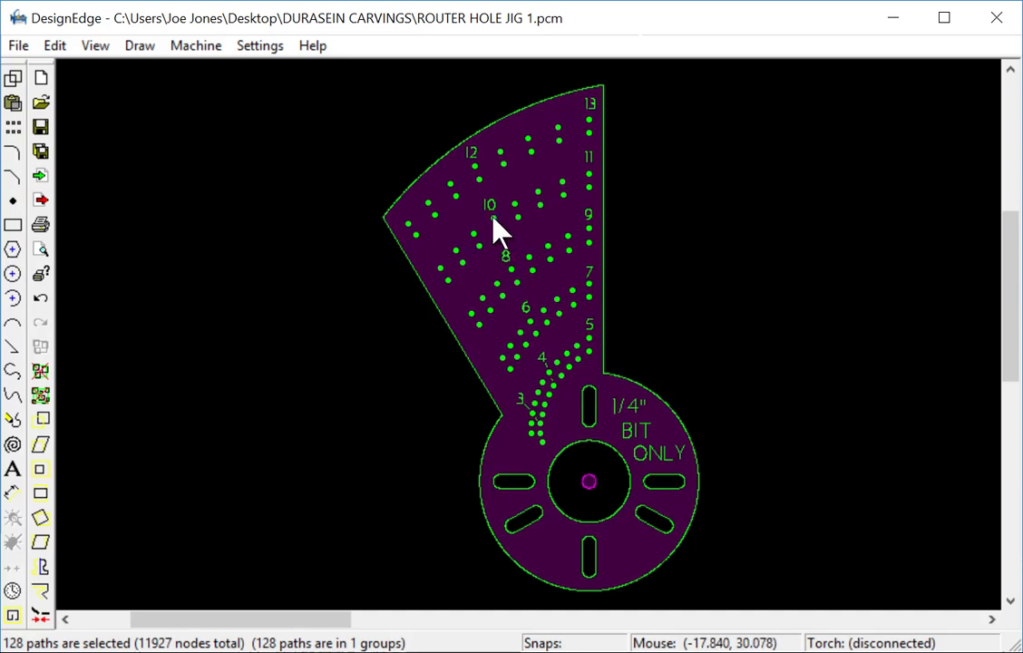
{"action": "mouse_move", "coordinate": [497, 250]}
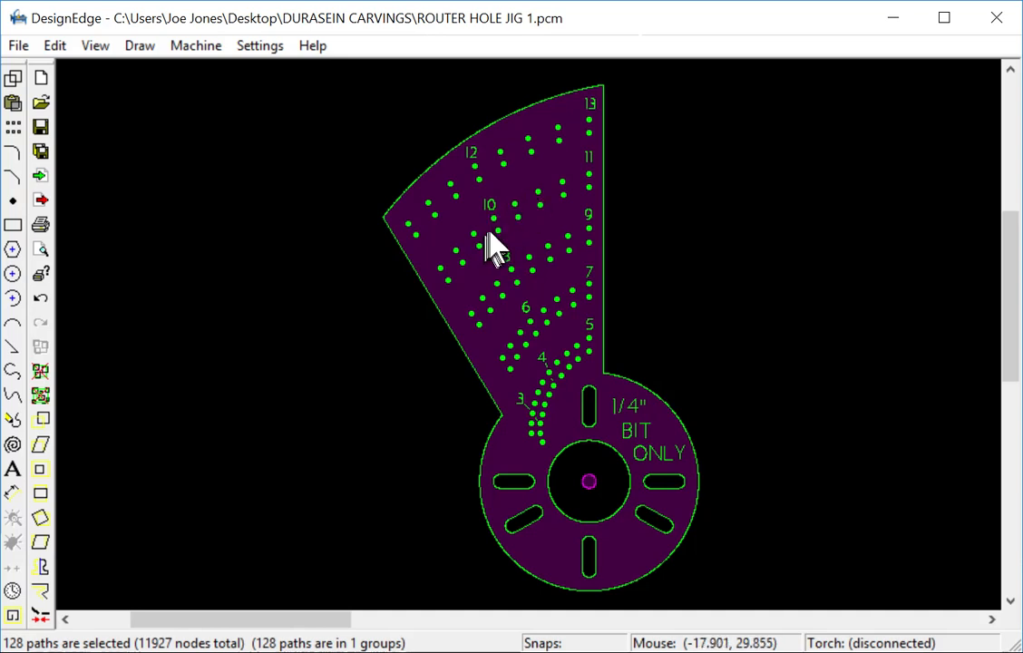
{"action": "mouse_move", "coordinate": [499, 232]}
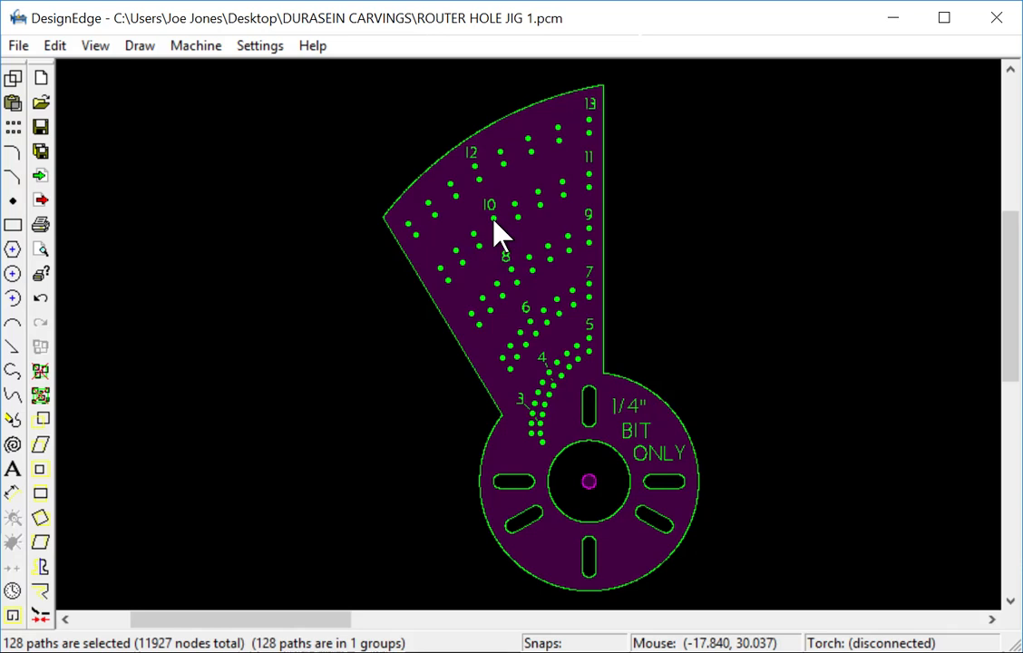
{"action": "mouse_move", "coordinate": [500, 232]}
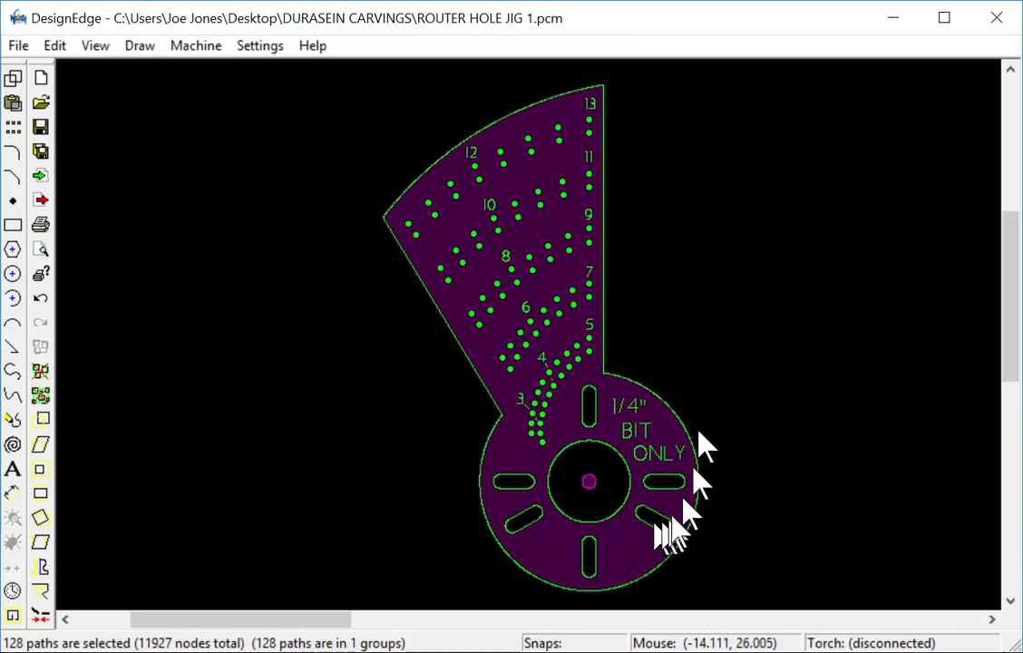
{"action": "mouse_move", "coordinate": [461, 395]}
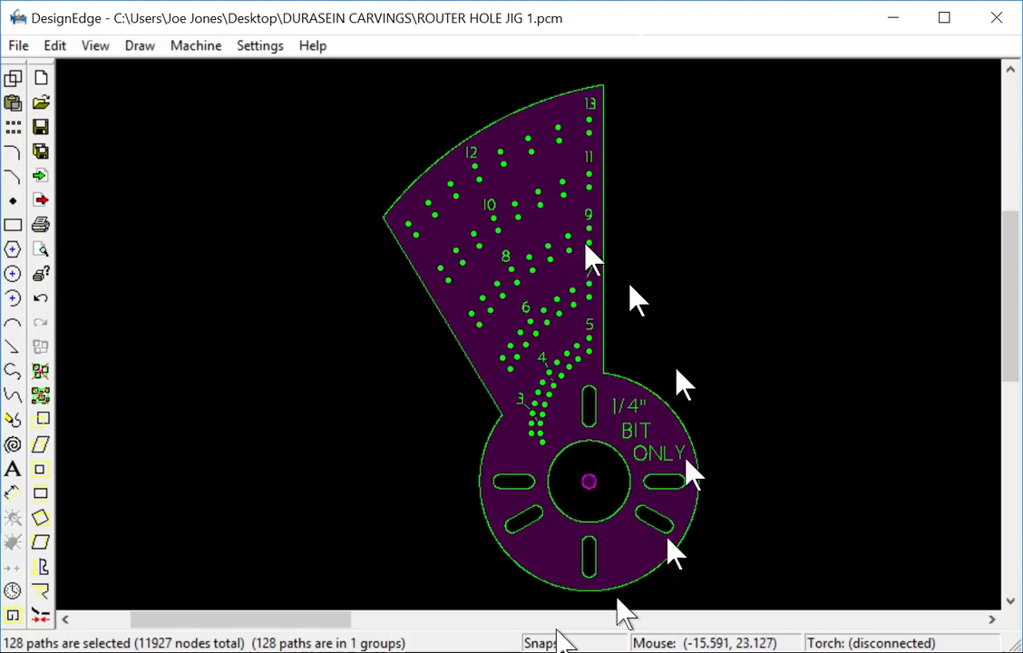
{"action": "mouse_move", "coordinate": [312, 375]}
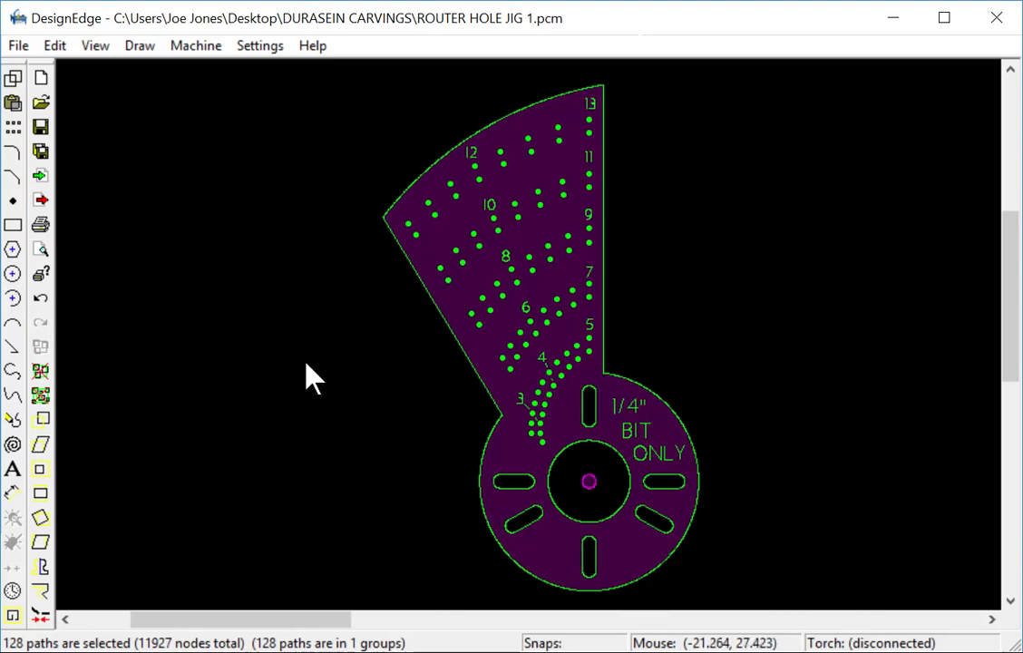
{"action": "mouse_move", "coordinate": [253, 598]}
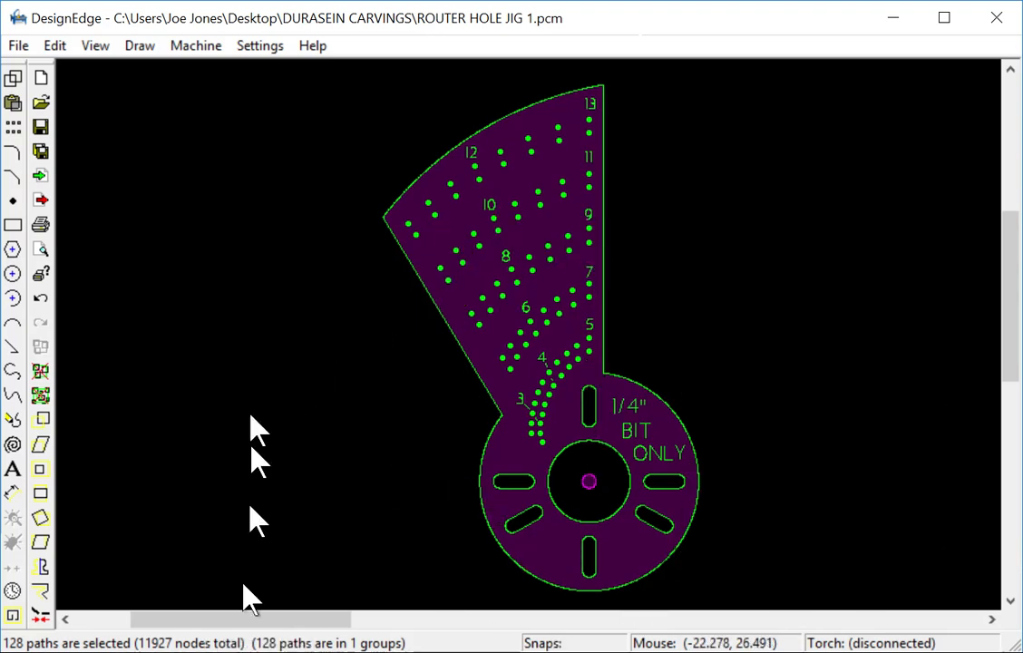
{"action": "mouse_move", "coordinate": [269, 529]}
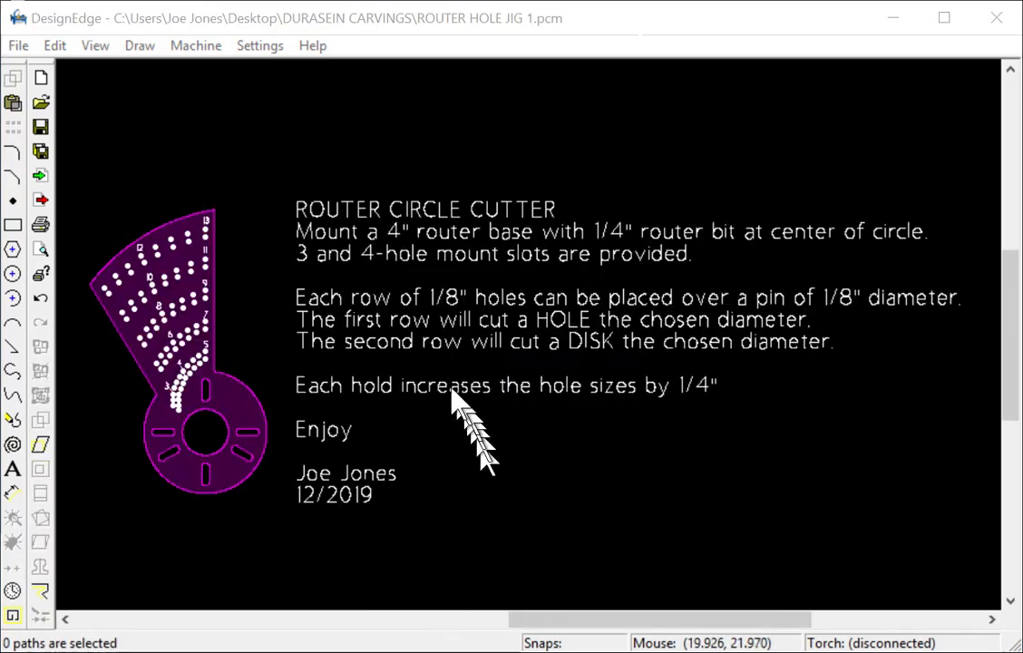
{"action": "mouse_move", "coordinate": [444, 327]}
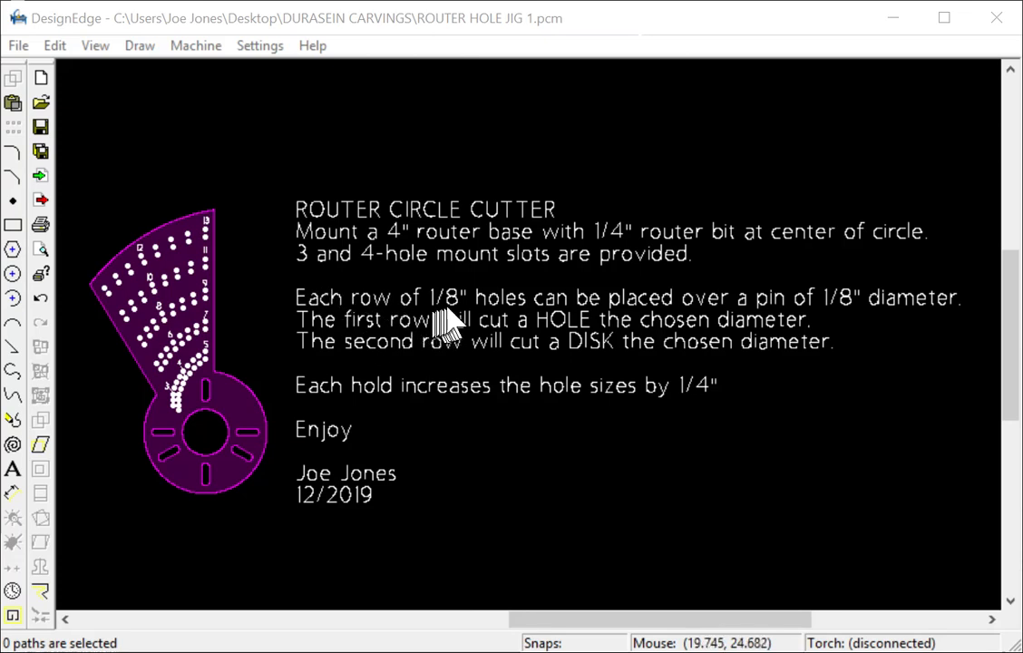
{"action": "mouse_move", "coordinate": [602, 327]}
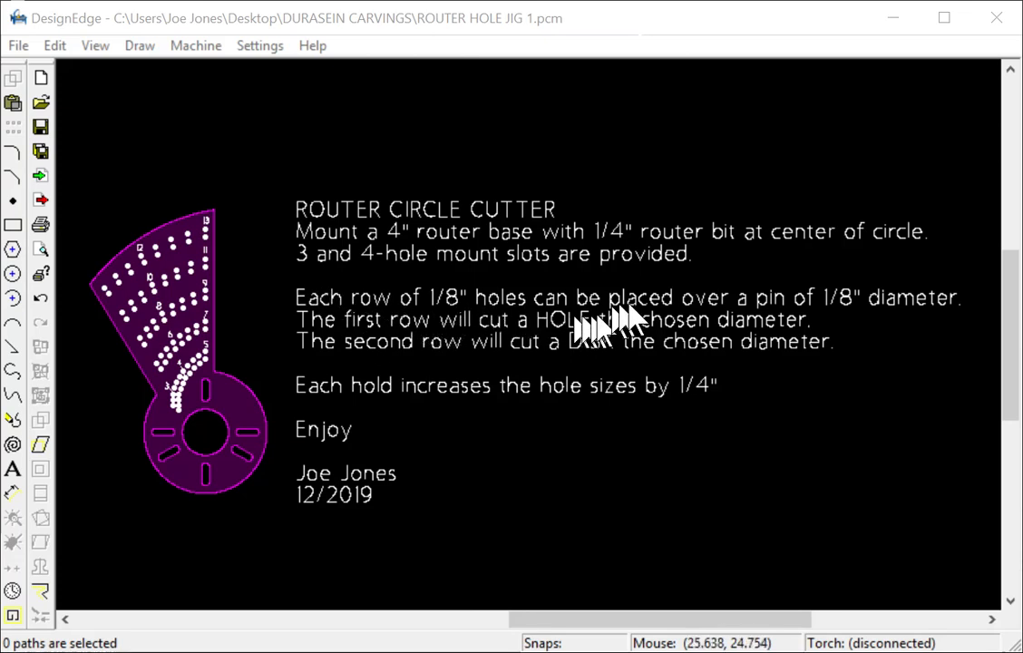
{"action": "mouse_move", "coordinate": [917, 306]}
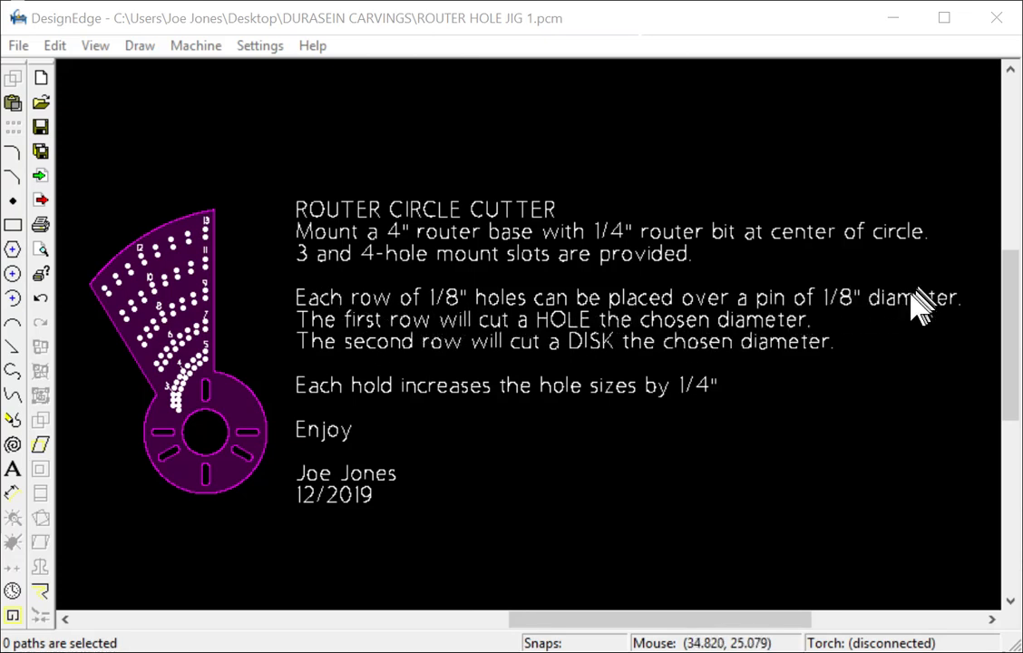
{"action": "mouse_move", "coordinate": [258, 263]}
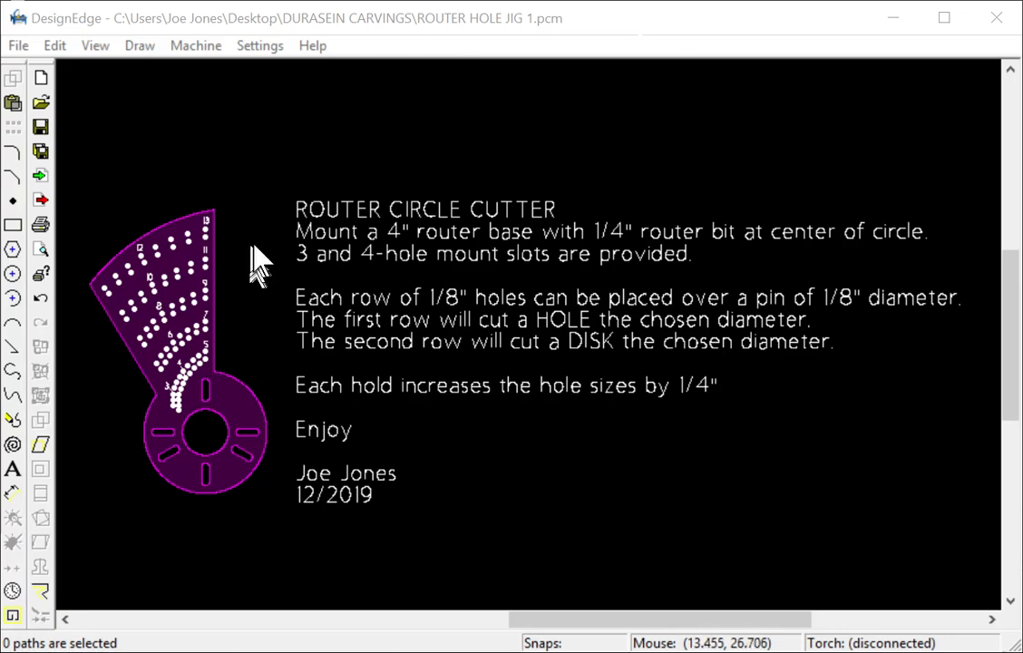
{"action": "mouse_move", "coordinate": [236, 253]}
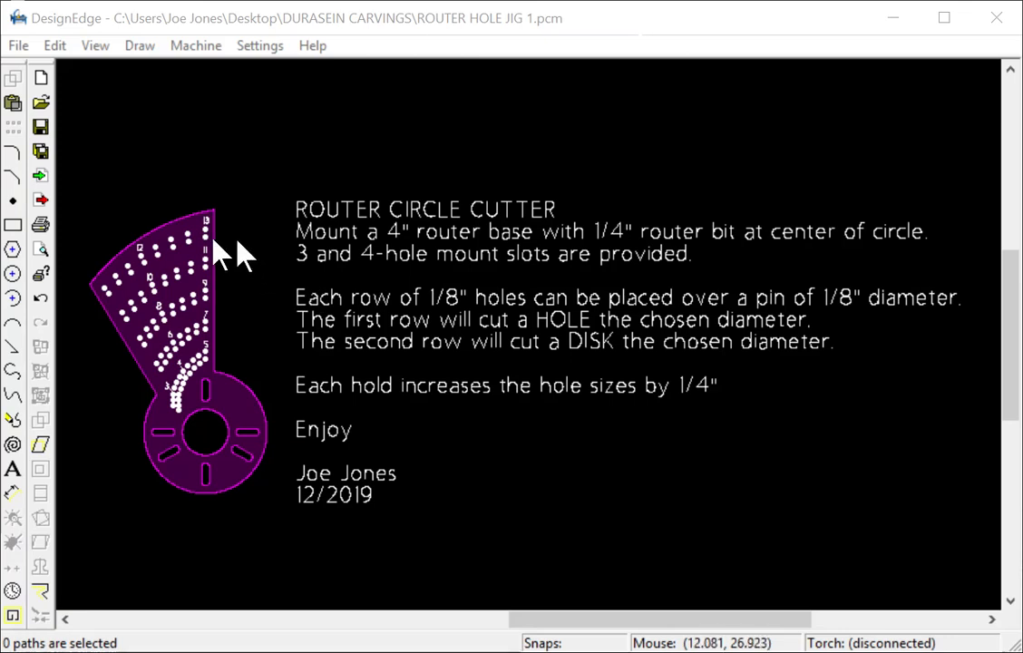
{"action": "mouse_move", "coordinate": [227, 263]}
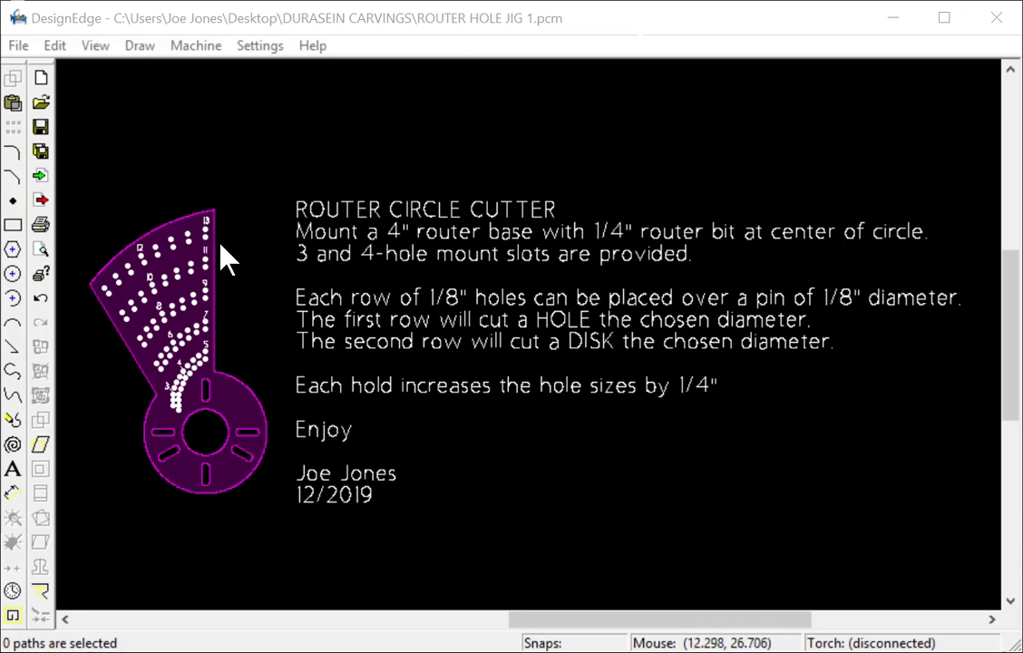
{"action": "mouse_move", "coordinate": [178, 317]}
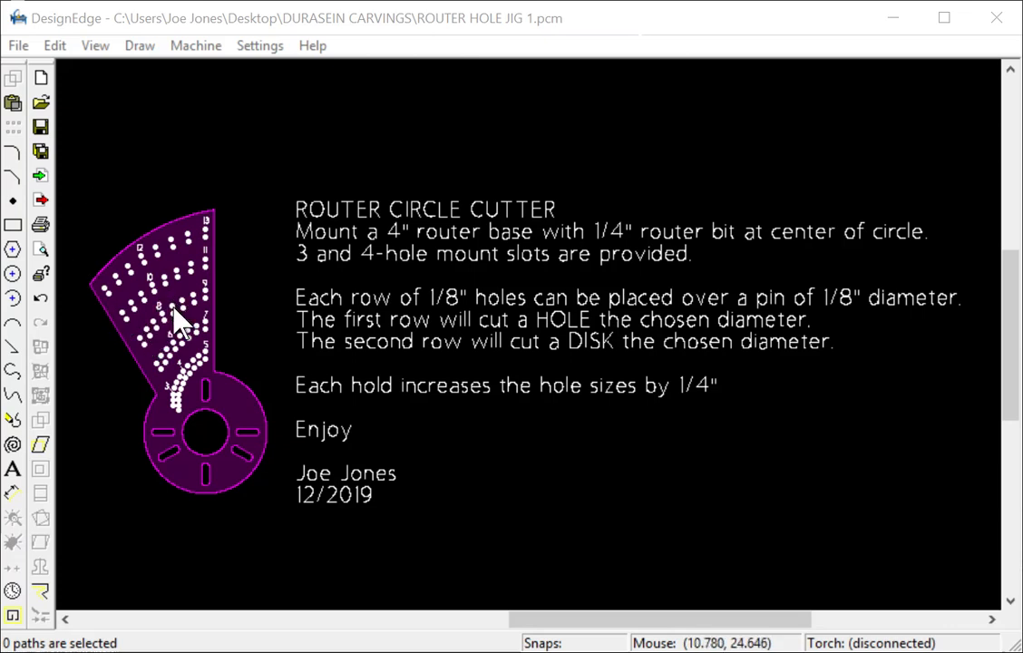
{"action": "mouse_move", "coordinate": [167, 311]}
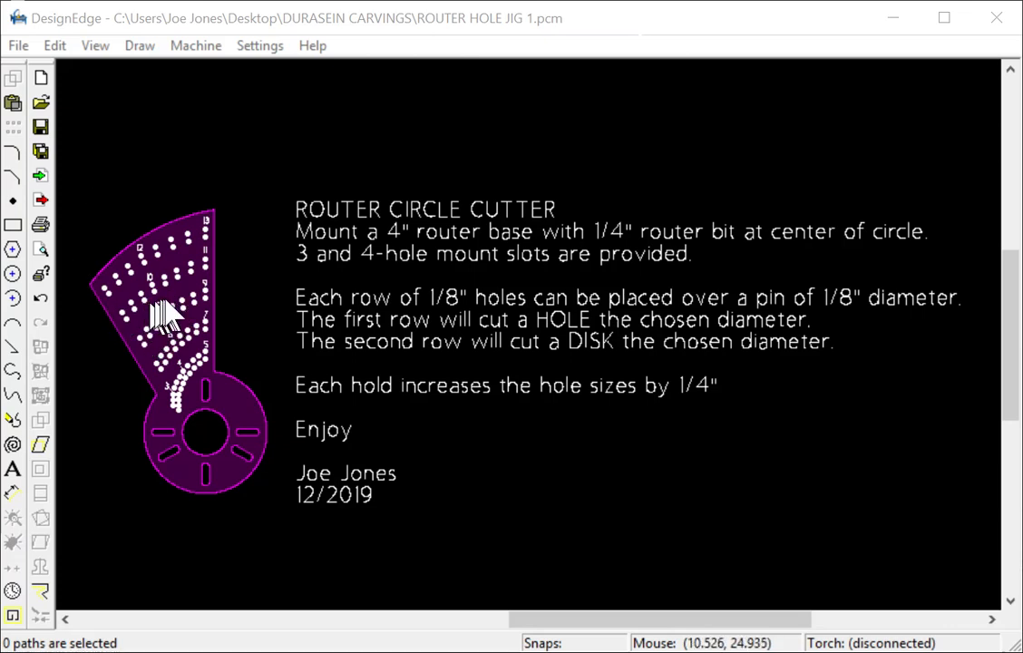
{"action": "mouse_move", "coordinate": [163, 263]}
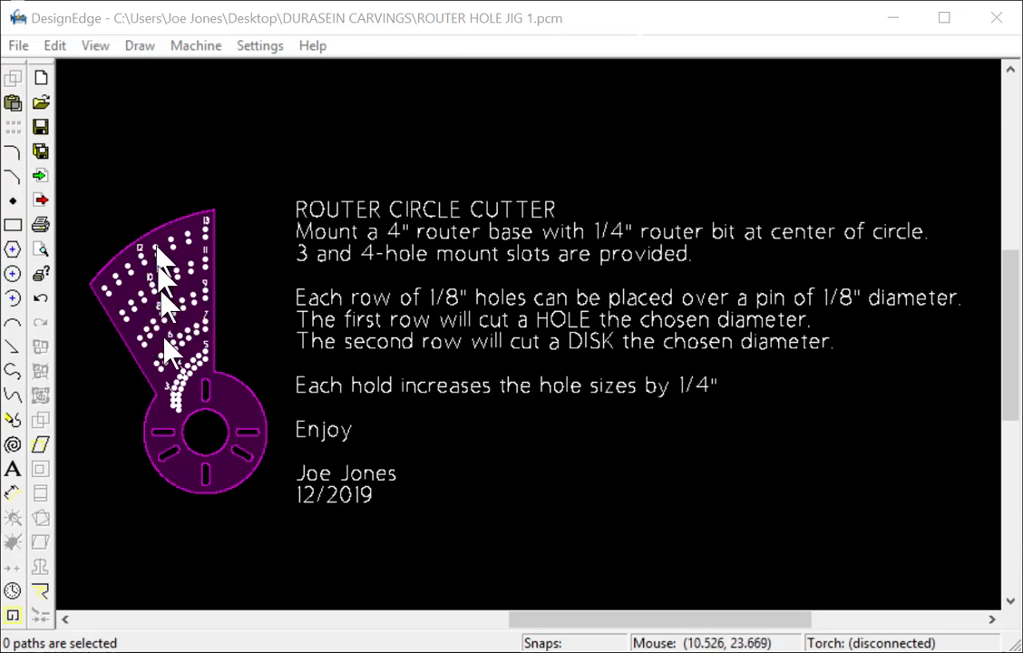
{"action": "mouse_move", "coordinate": [201, 446]}
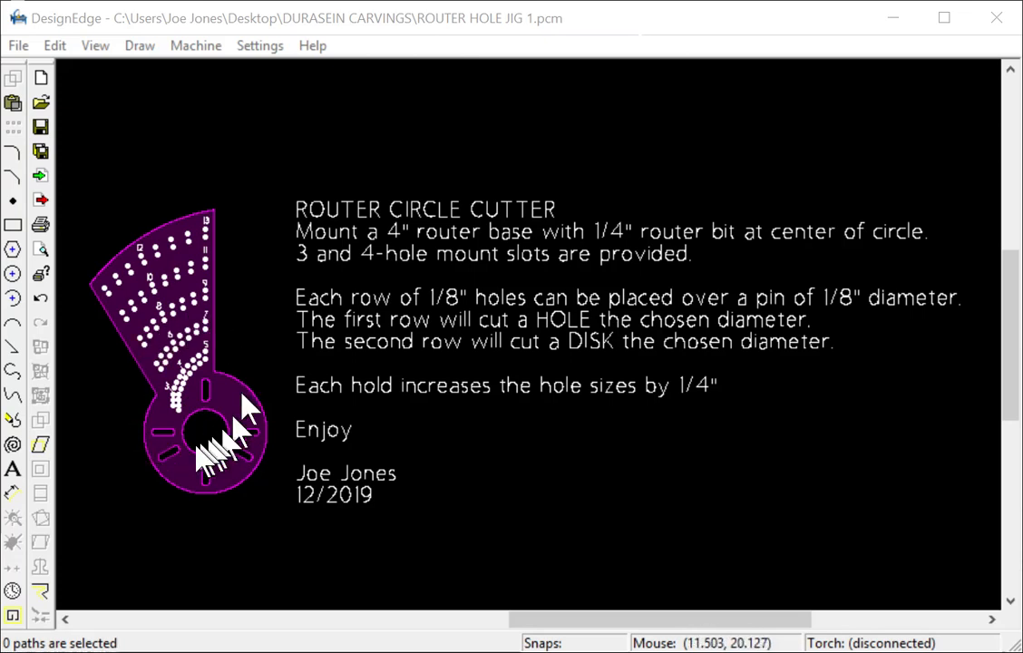
{"action": "mouse_move", "coordinate": [163, 304]}
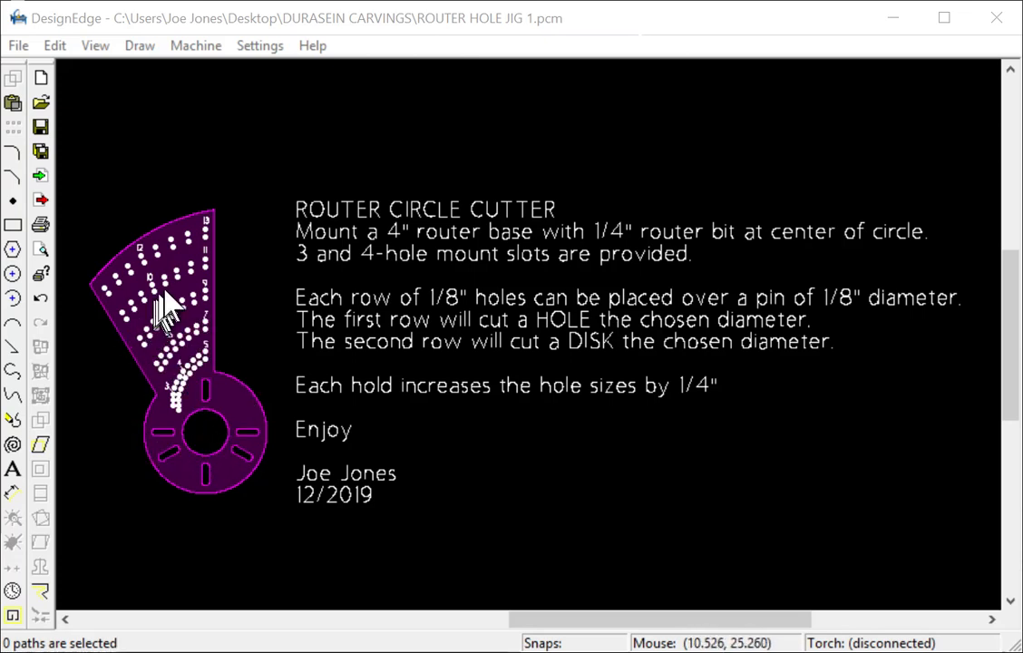
{"action": "mouse_move", "coordinate": [312, 454]}
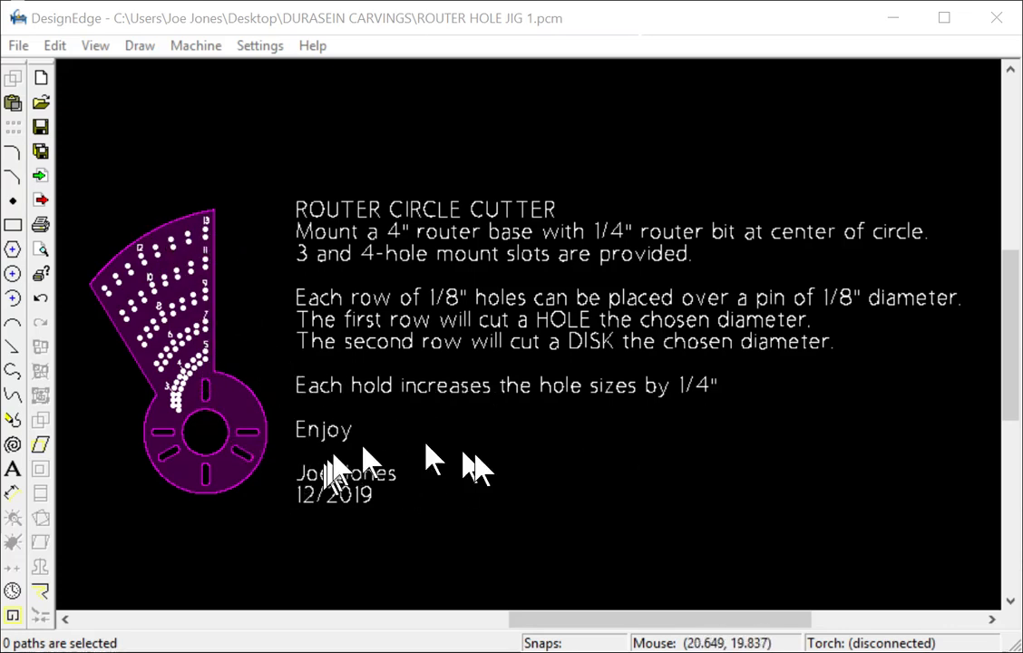
{"action": "mouse_move", "coordinate": [555, 435]}
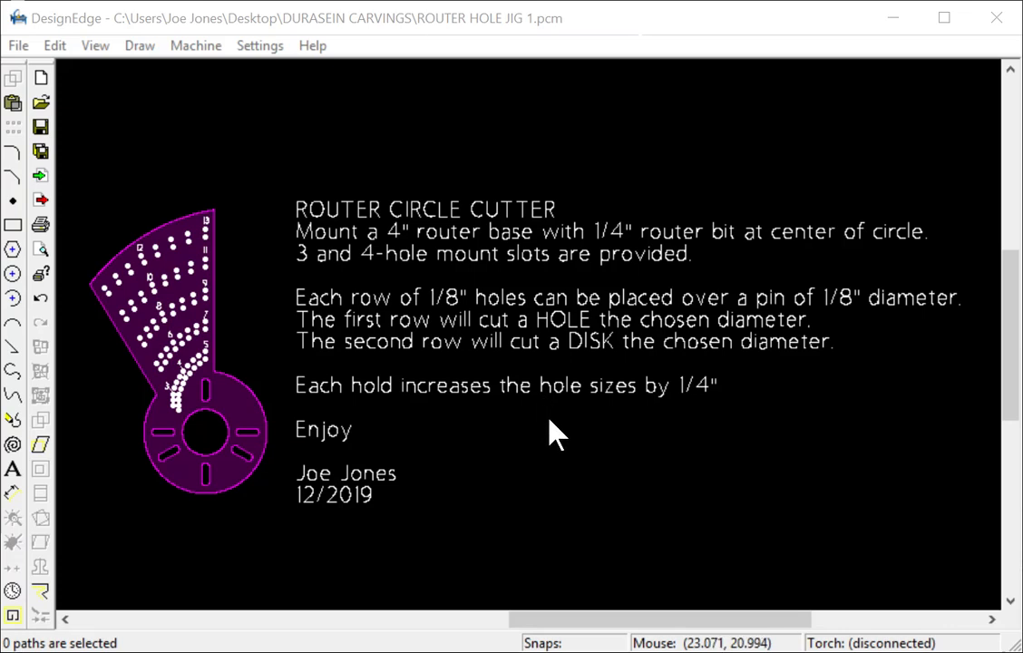
{"action": "mouse_move", "coordinate": [529, 366]}
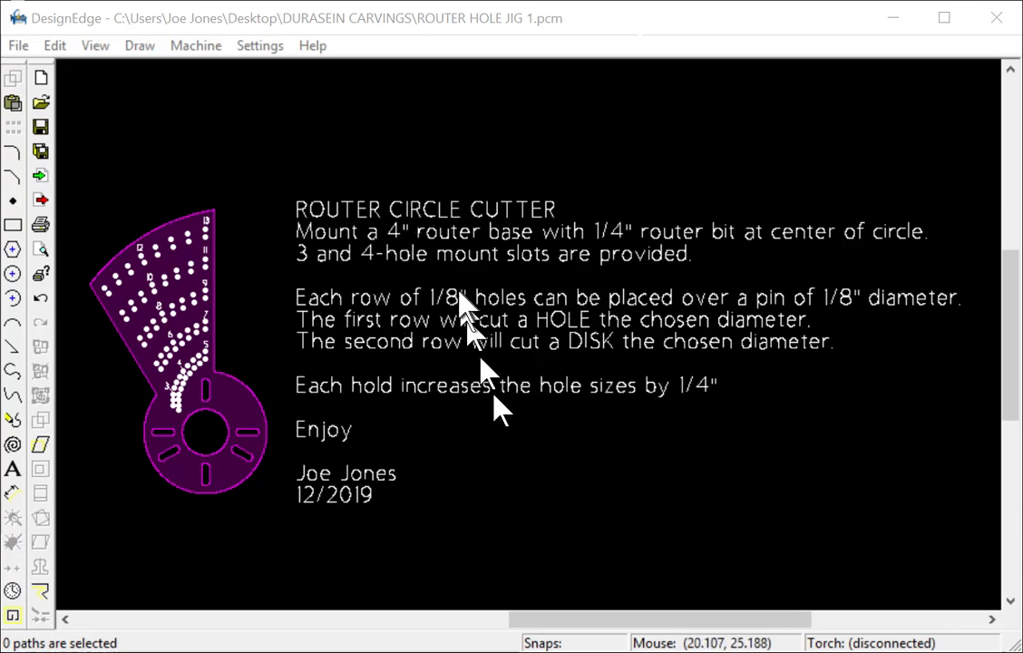
{"action": "mouse_move", "coordinate": [517, 408]}
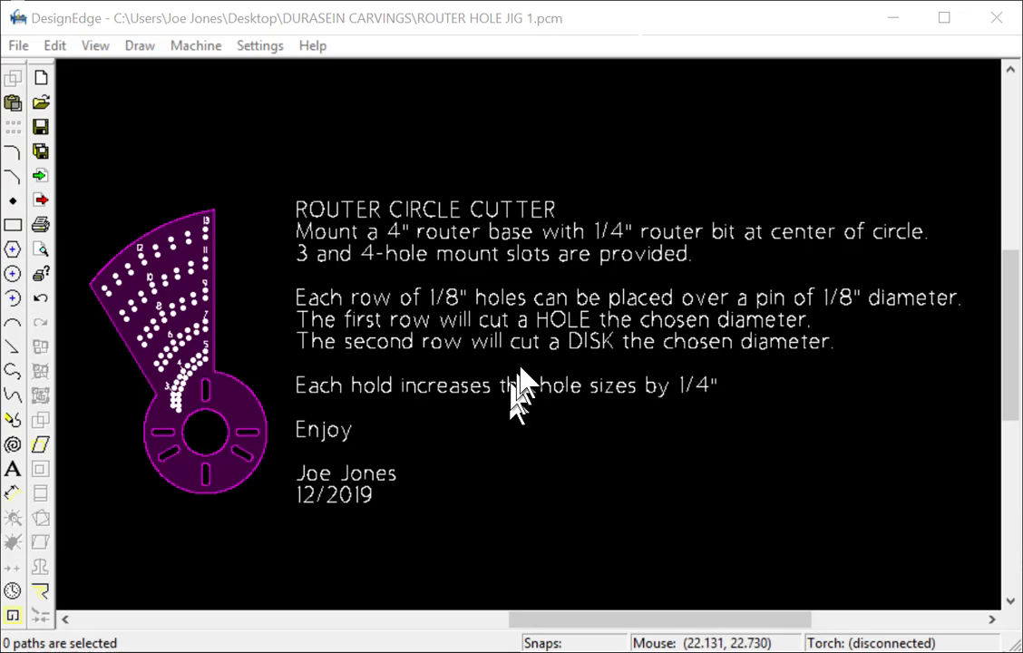
{"action": "mouse_move", "coordinate": [668, 348]}
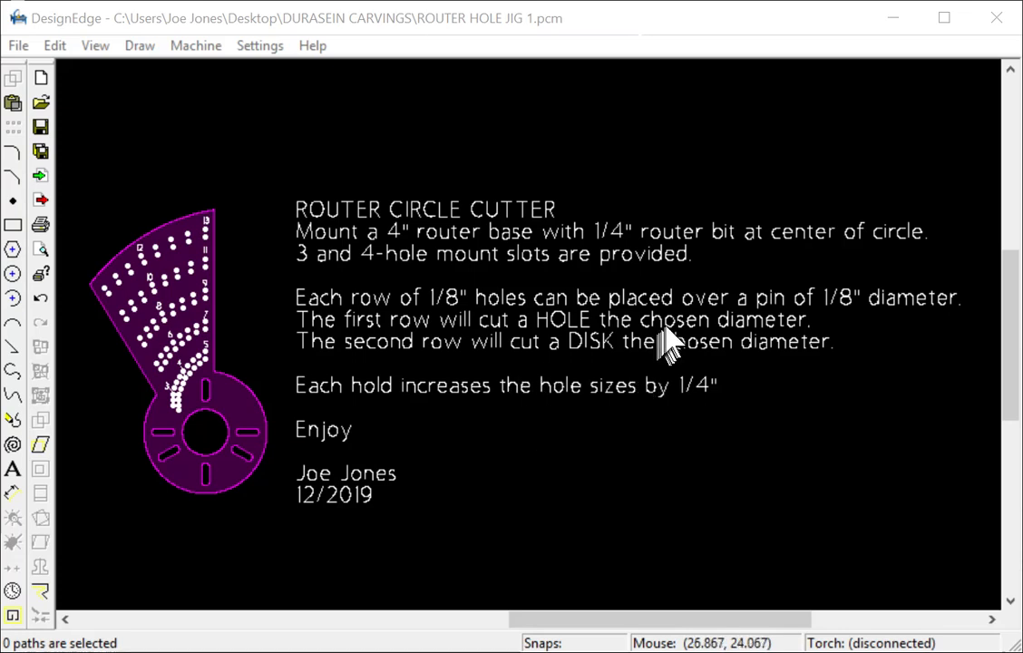
{"action": "mouse_move", "coordinate": [559, 408]}
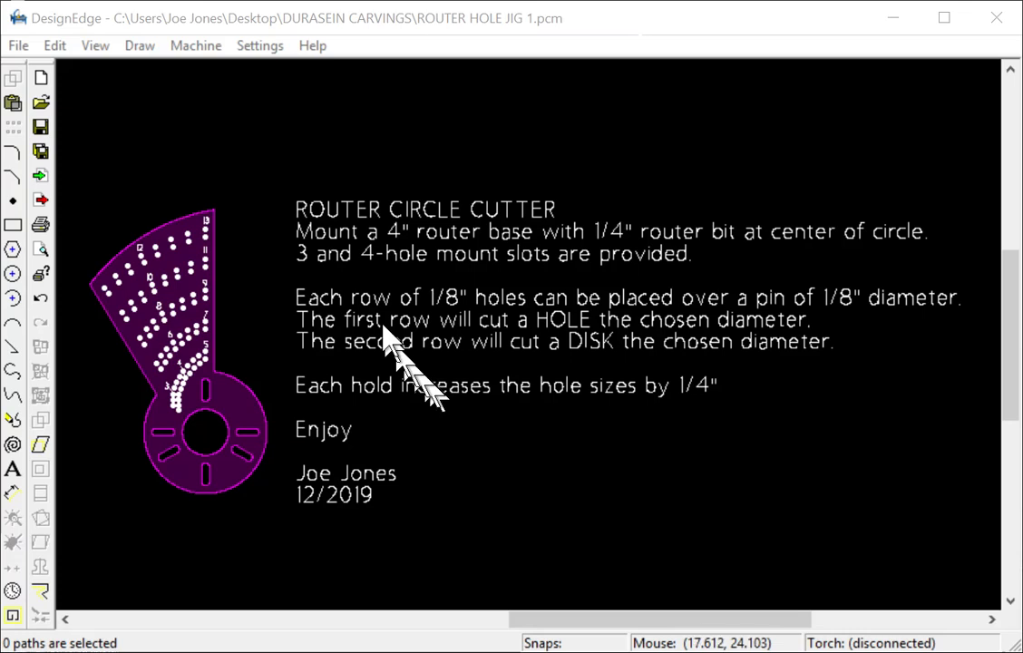
{"action": "mouse_move", "coordinate": [323, 221]}
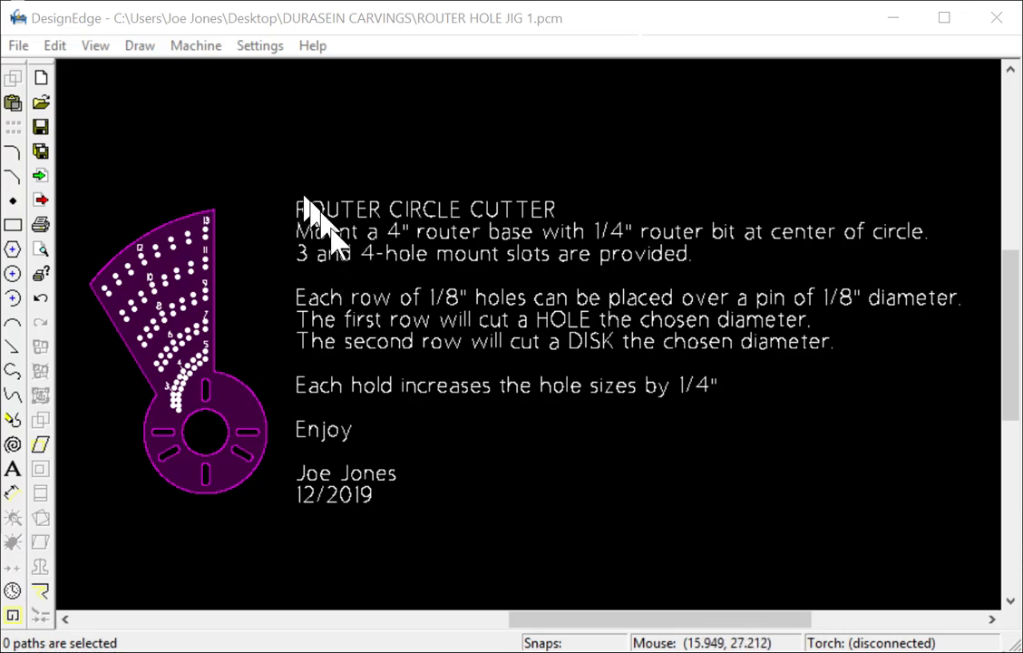
{"action": "mouse_move", "coordinate": [436, 454]}
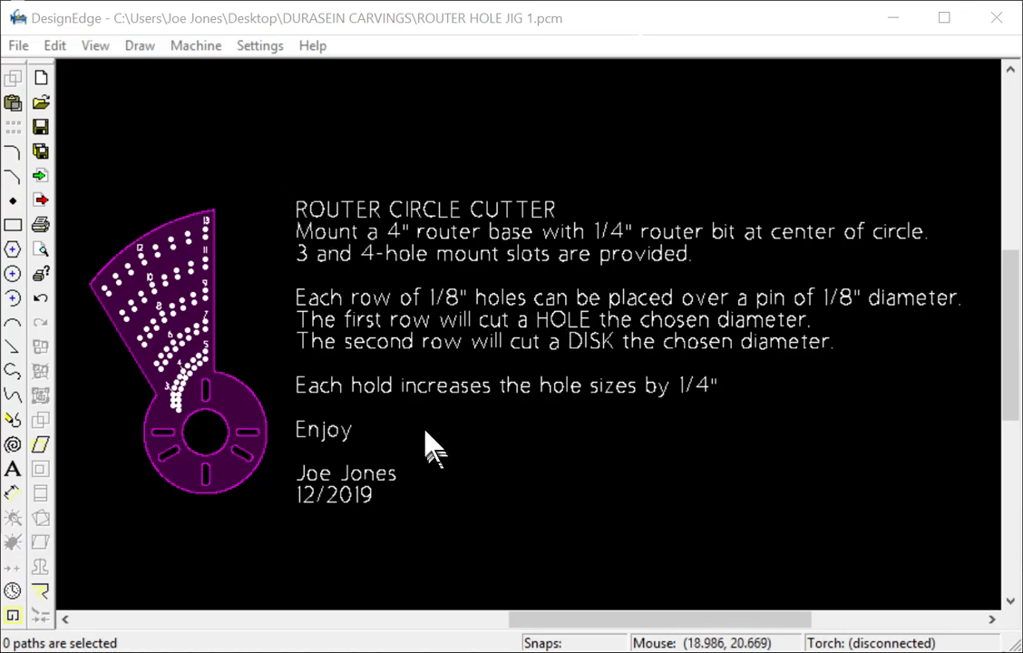
{"action": "mouse_move", "coordinate": [250, 232]}
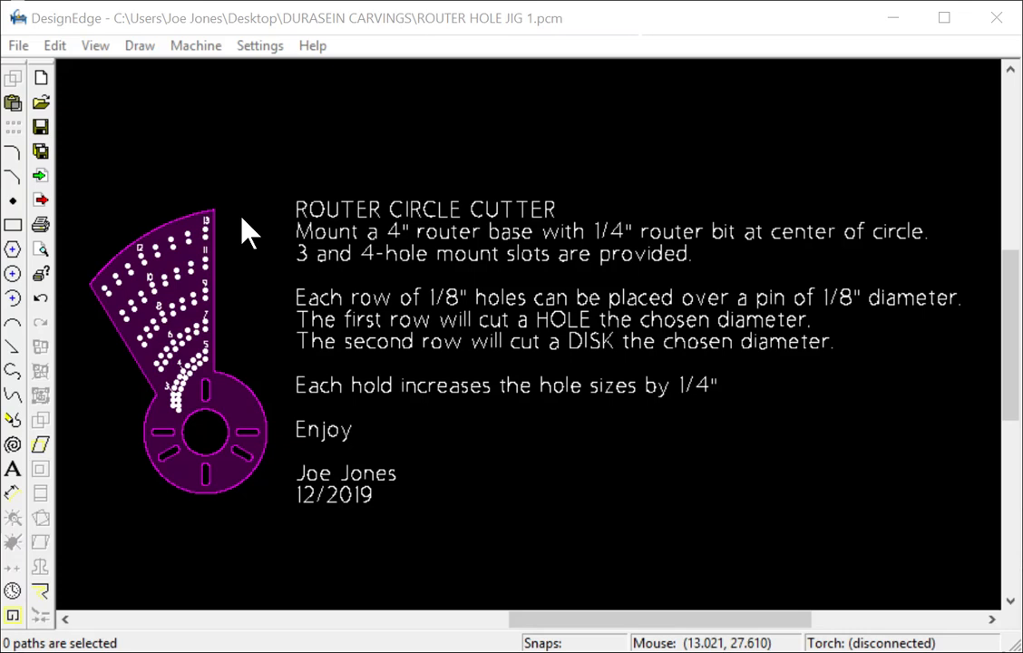
{"action": "mouse_move", "coordinate": [262, 221]}
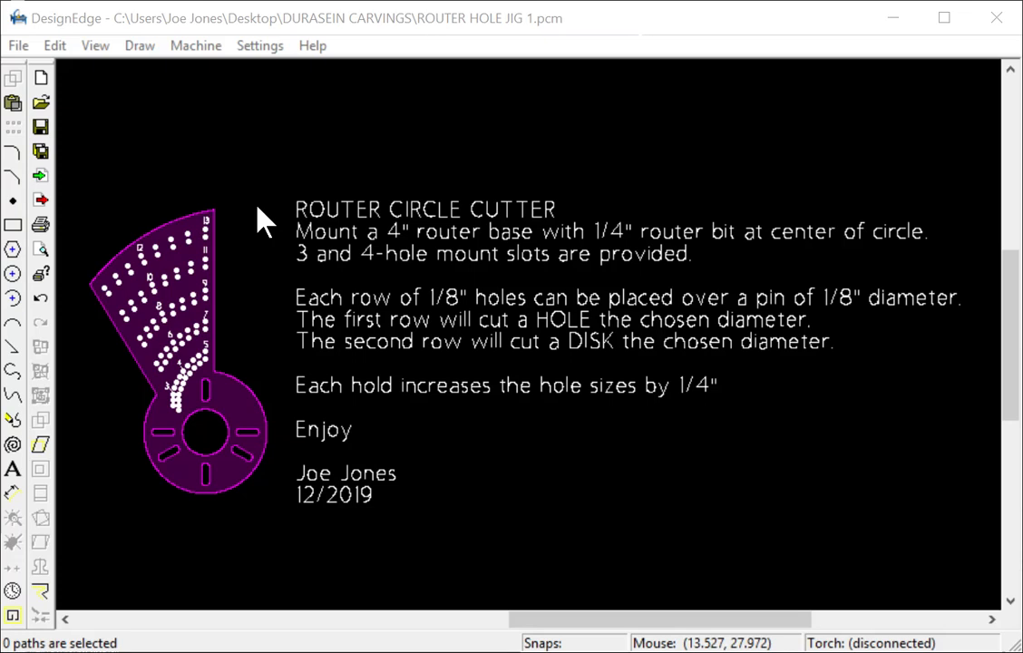
{"action": "mouse_move", "coordinate": [424, 279]}
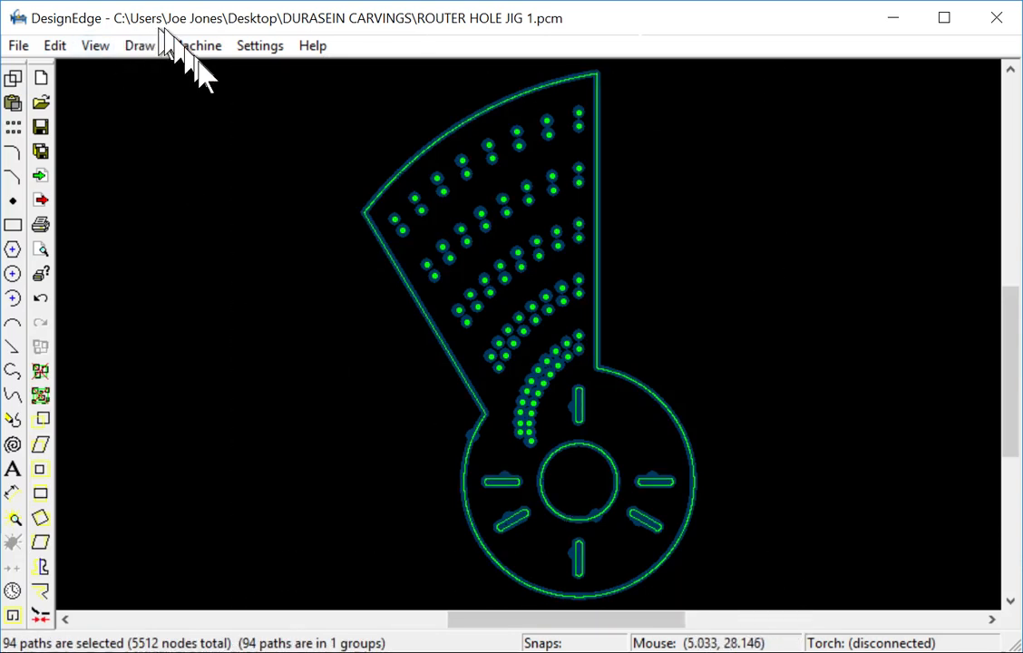
Step: Start Machine > Cut Preview for the 94 selected jig paths
{"action": "left_click", "coordinate": [196, 46]}
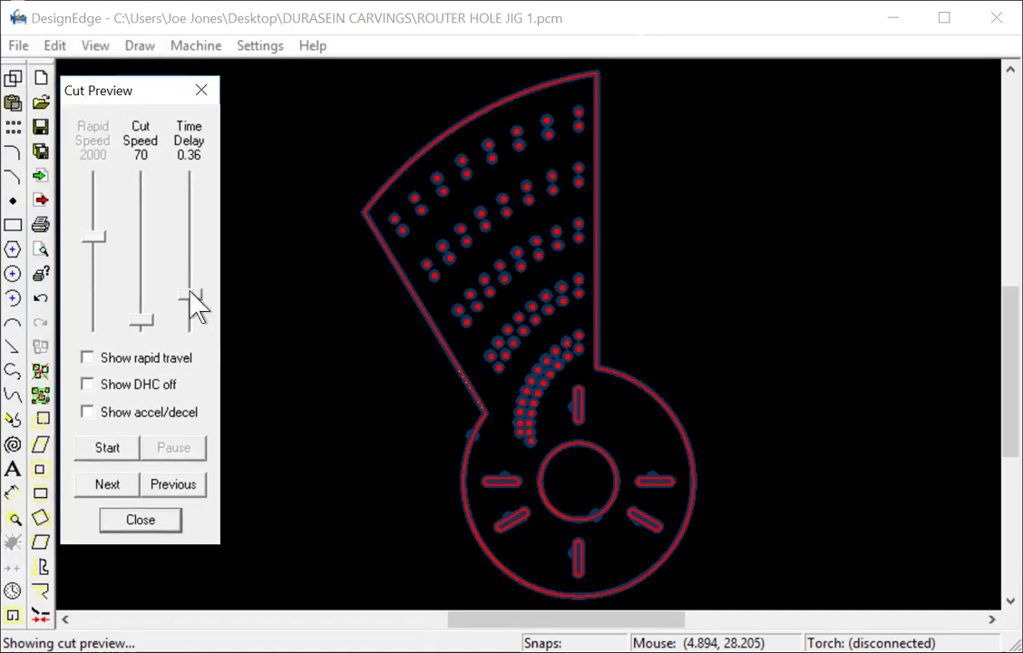
Step: Lengthen the time delay, start the preview animation and raise the cut speed
{"action": "left_click_drag", "start_coordinate": [190, 312], "coordinate": [191, 272]}
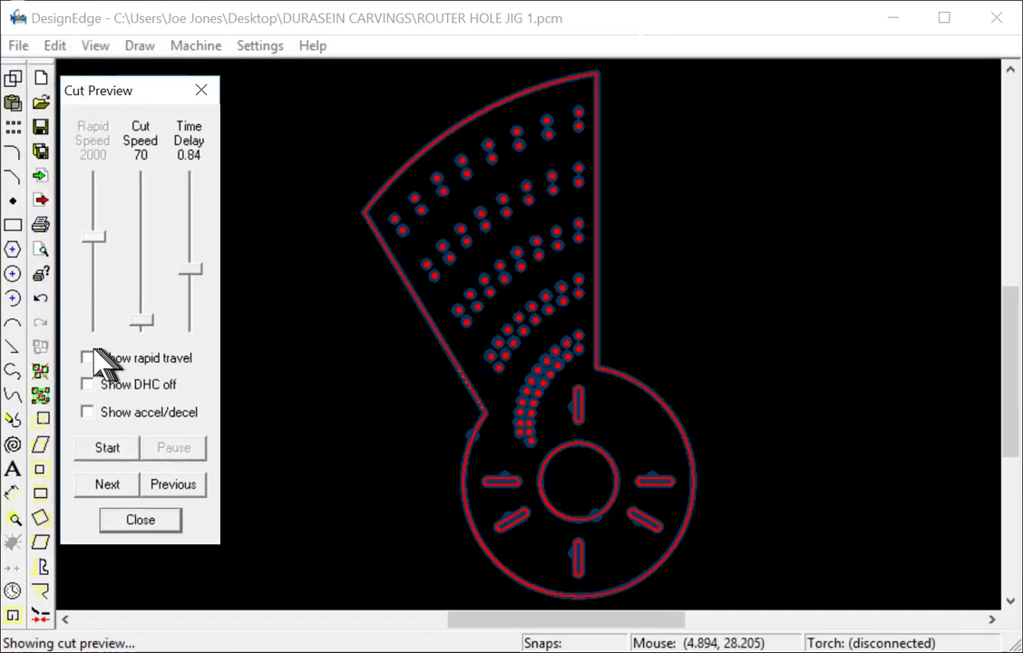
{"action": "mouse_move", "coordinate": [141, 475]}
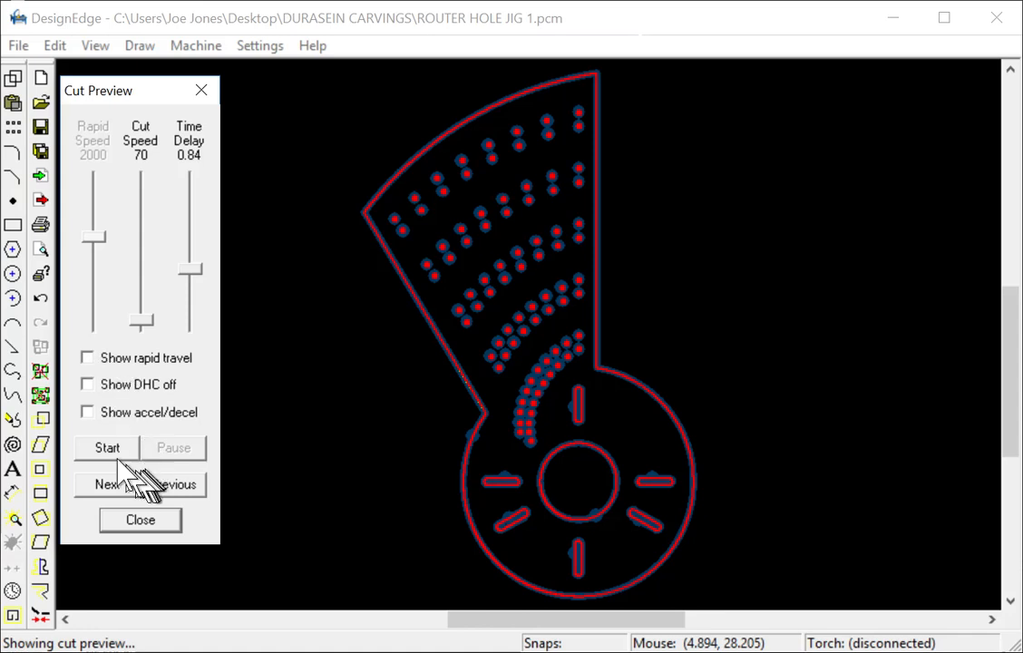
{"action": "left_click", "coordinate": [105, 446]}
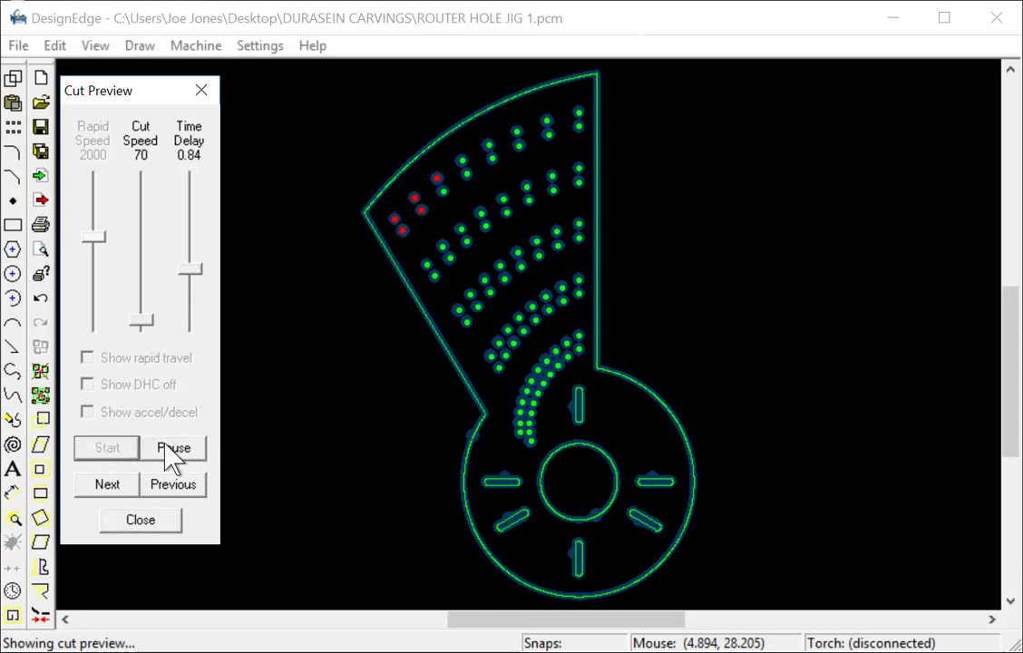
{"action": "left_click", "coordinate": [107, 484]}
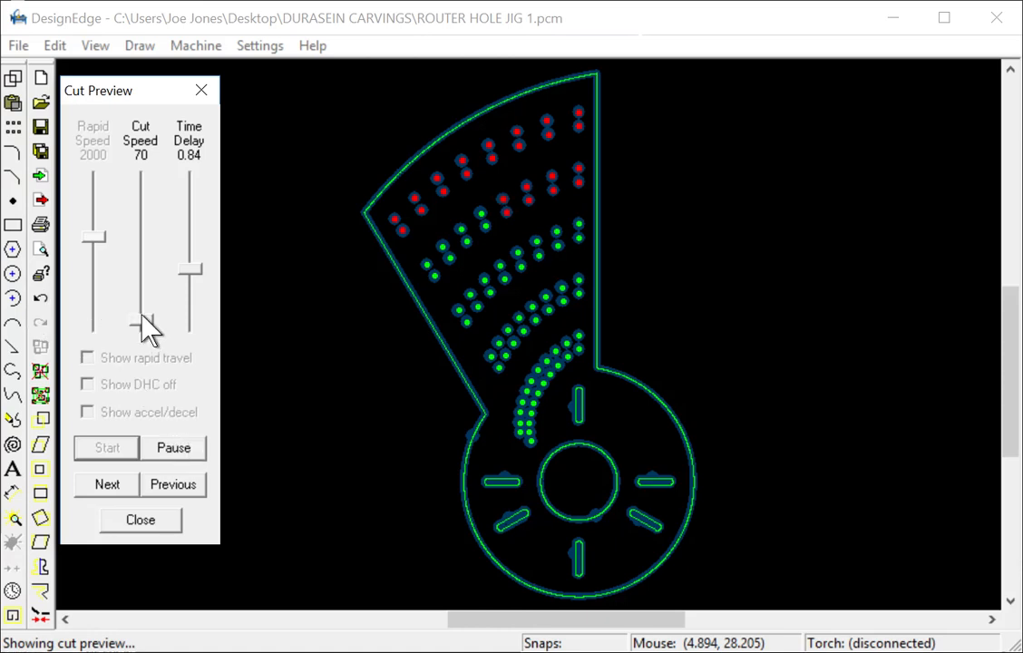
{"action": "left_click_drag", "start_coordinate": [141, 326], "coordinate": [142, 281]}
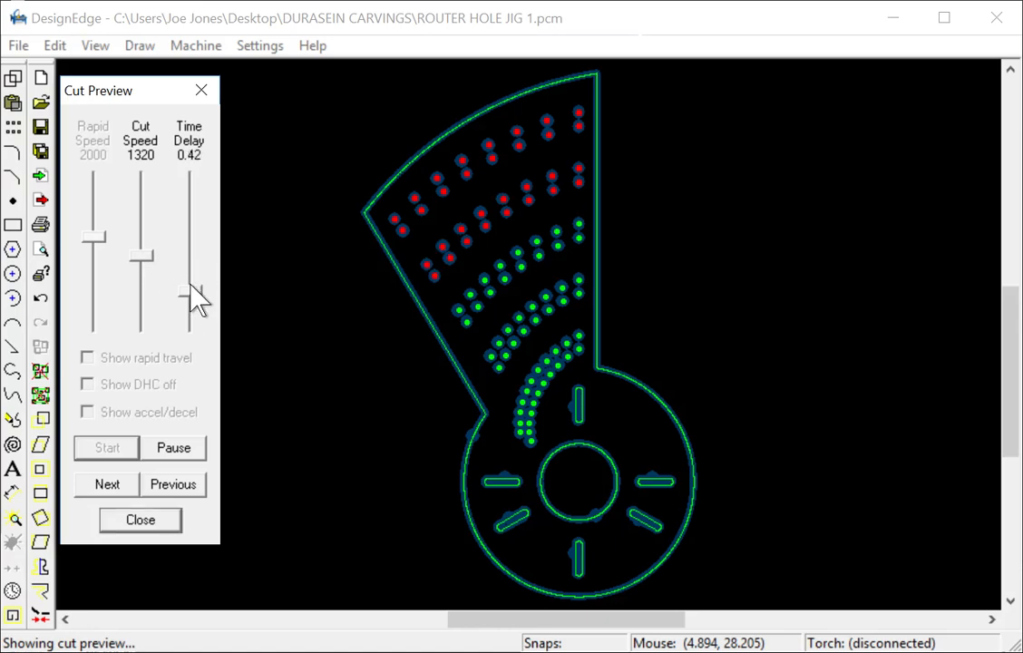
Step: Nudge the time delay up and back, let the 94 paths finish tracing, then close the preview
{"action": "left_click_drag", "start_coordinate": [188, 299], "coordinate": [189, 263]}
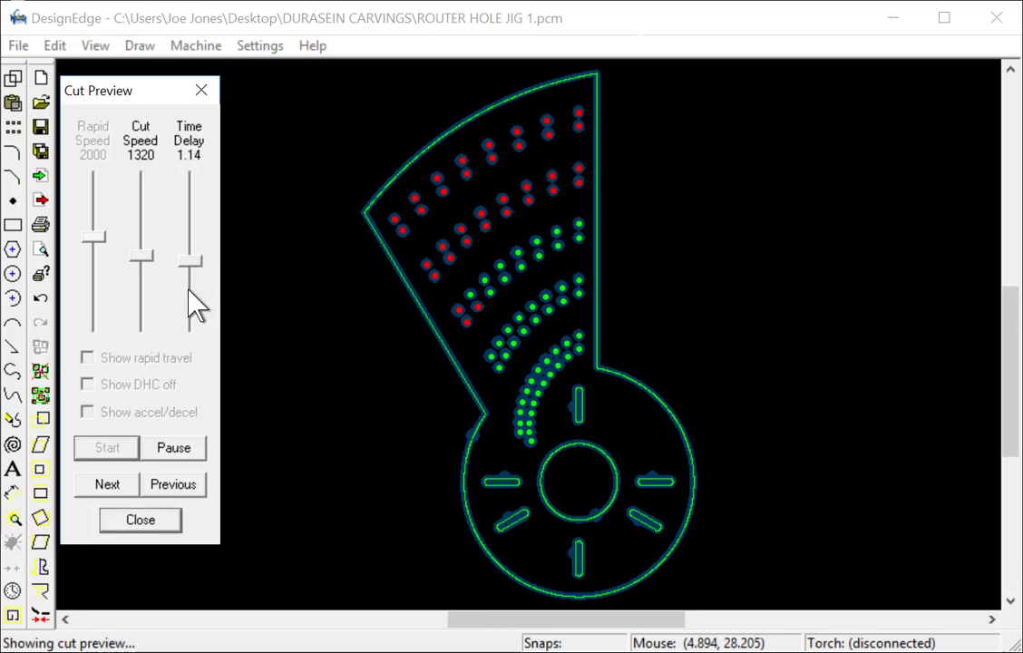
{"action": "left_click_drag", "start_coordinate": [192, 263], "coordinate": [192, 312]}
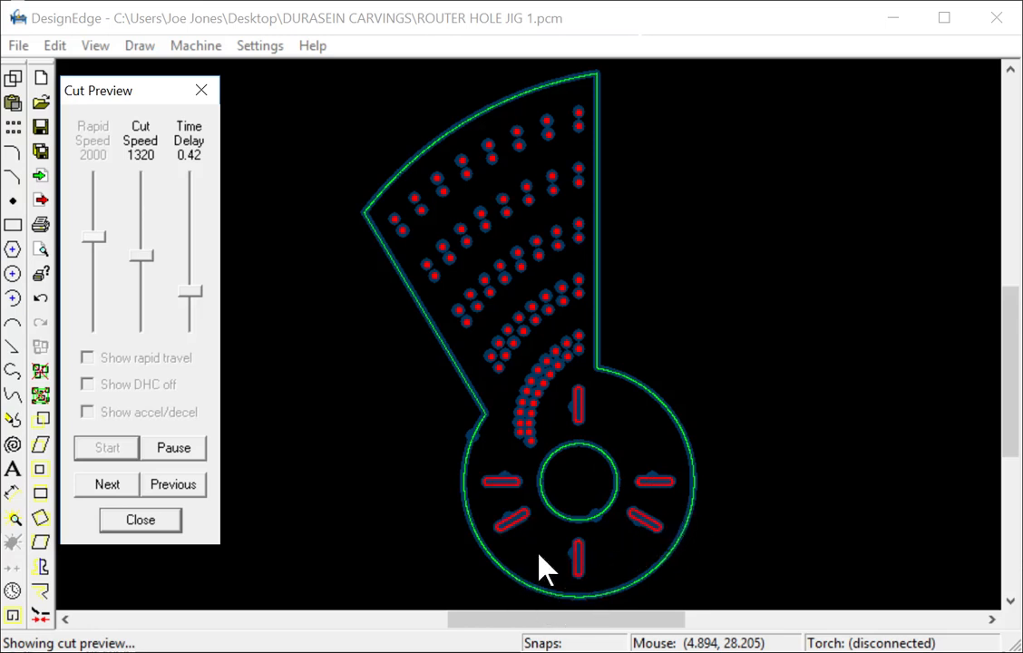
{"action": "left_click", "coordinate": [105, 446]}
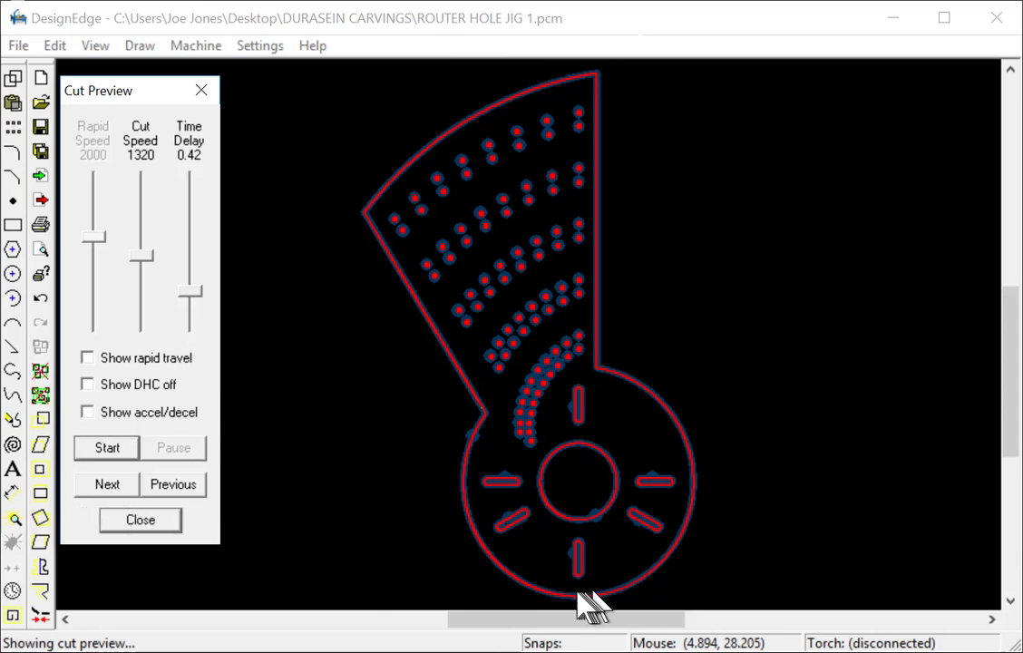
{"action": "mouse_move", "coordinate": [167, 553]}
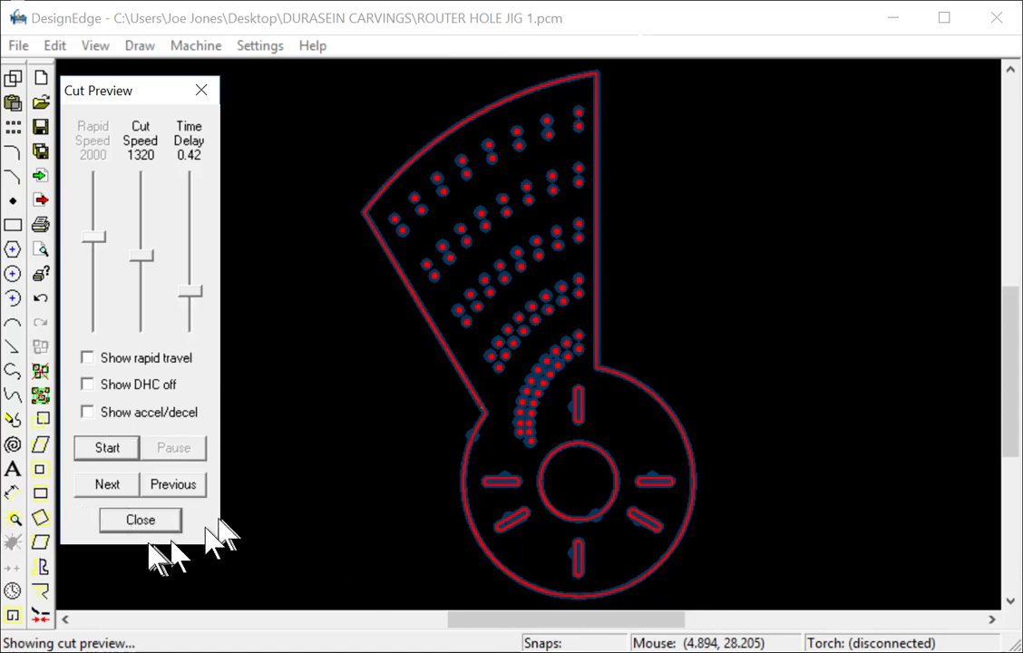
{"action": "left_click", "coordinate": [141, 519]}
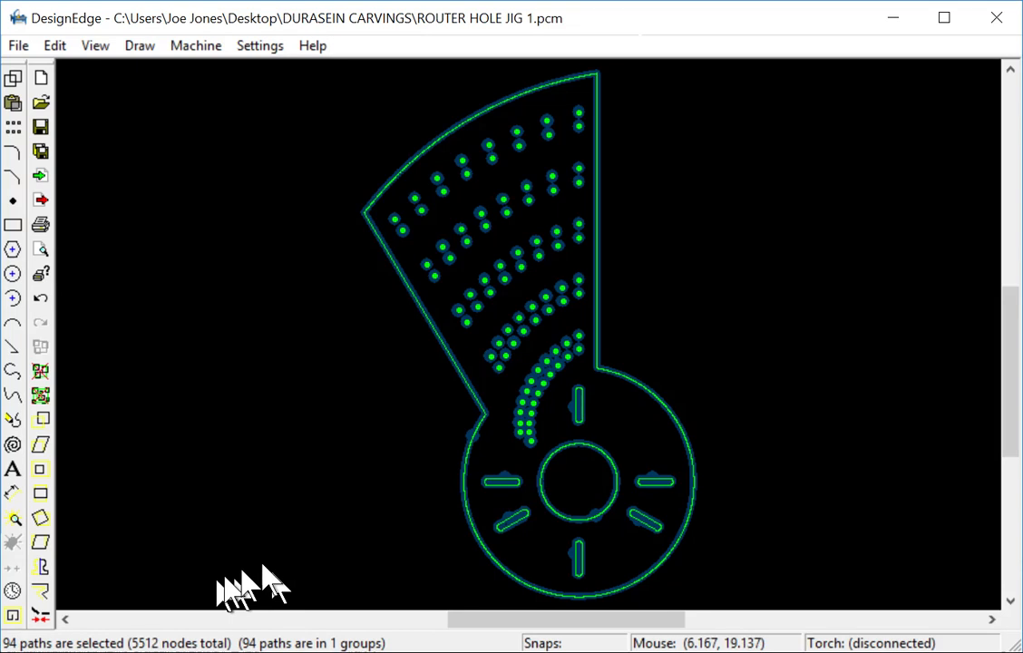
{"action": "mouse_move", "coordinate": [236, 489]}
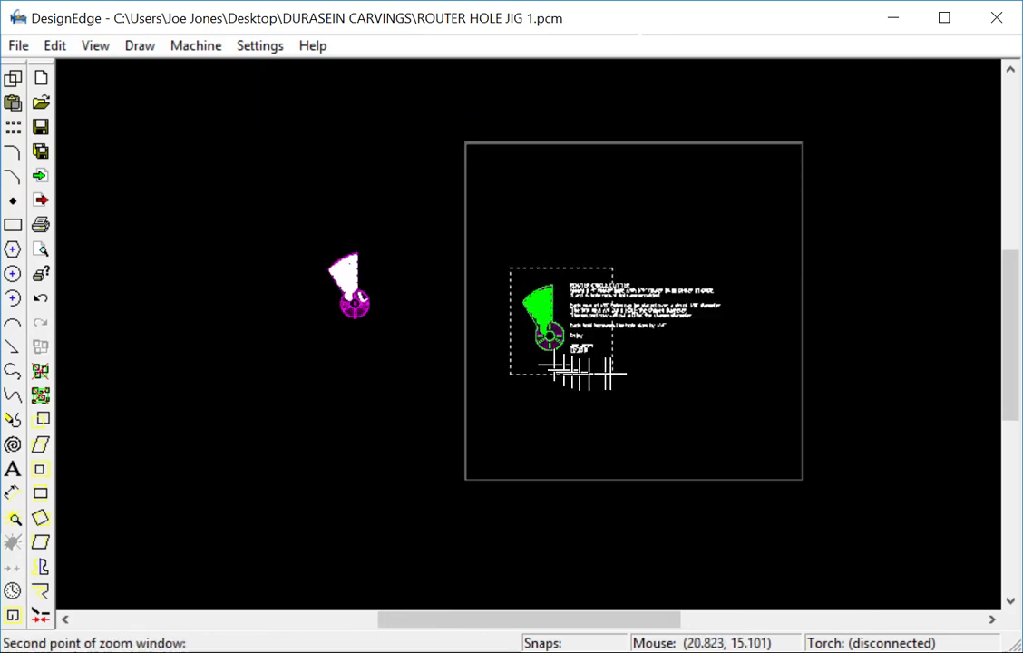
{"action": "mouse_move", "coordinate": [729, 366]}
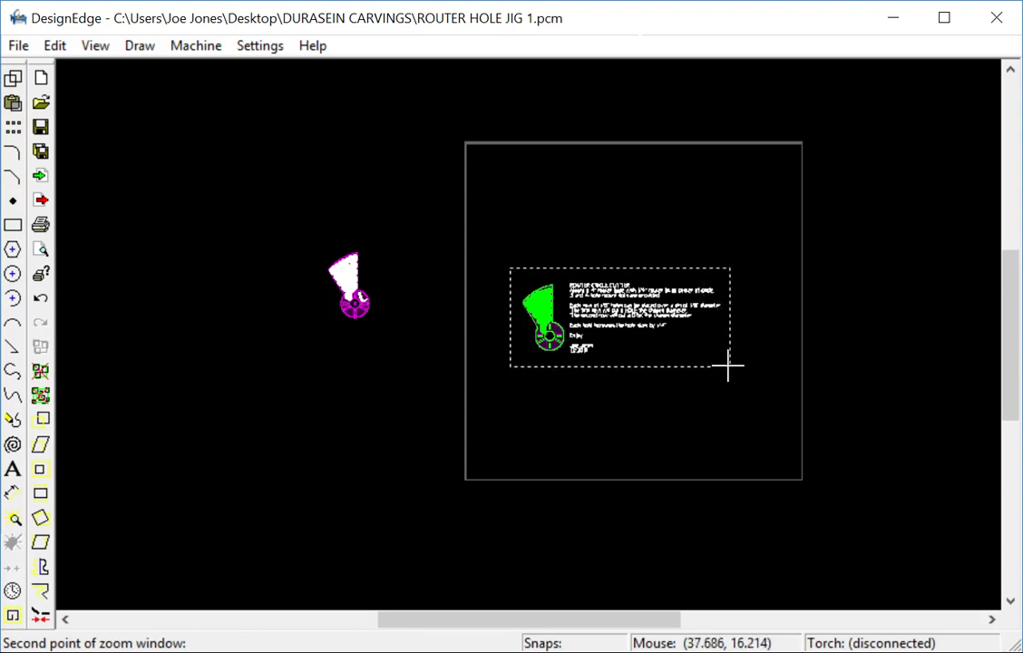